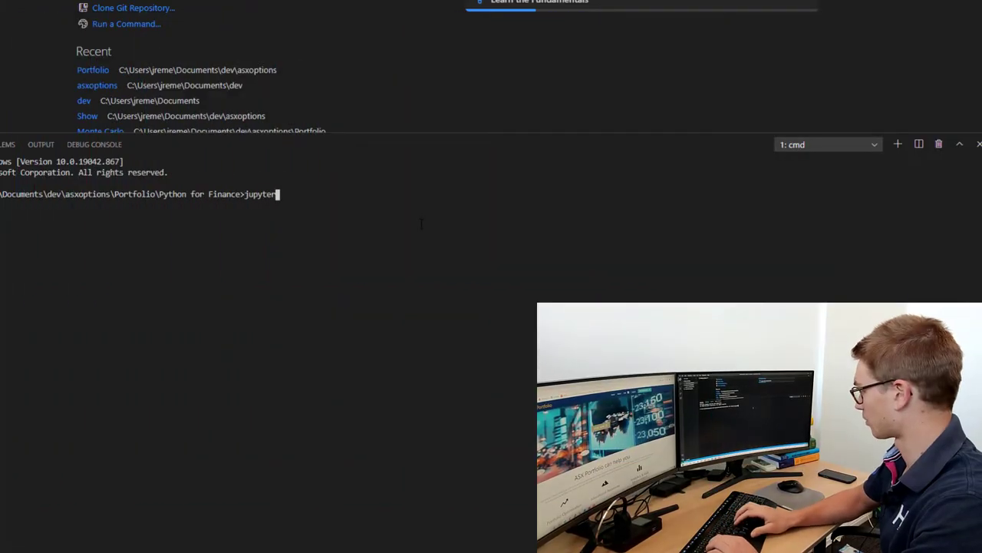
- Launch the JupyterLab server with 'jupyter lab' from the VS Code terminal
{"action": "type", "text": "lab"}
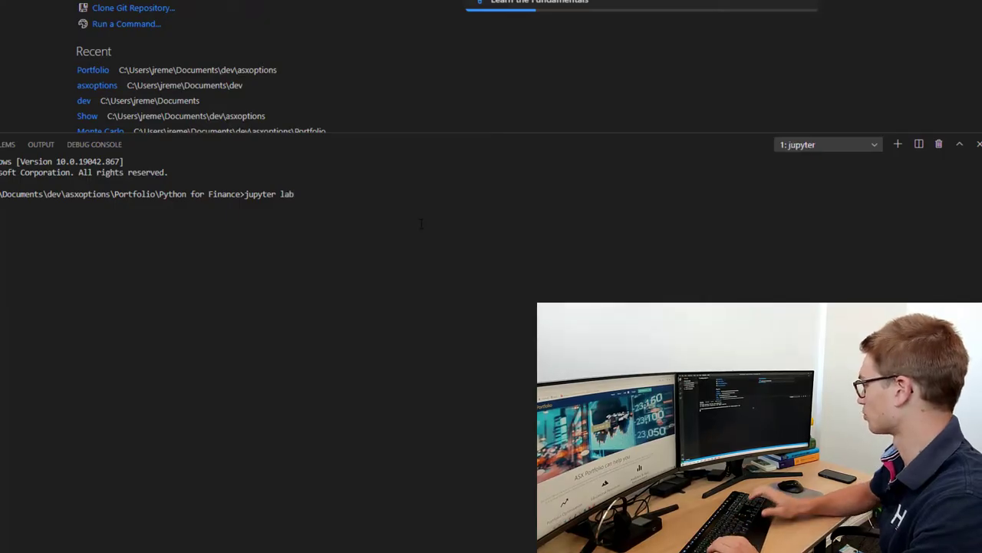
{"action": "key", "text": "Return"}
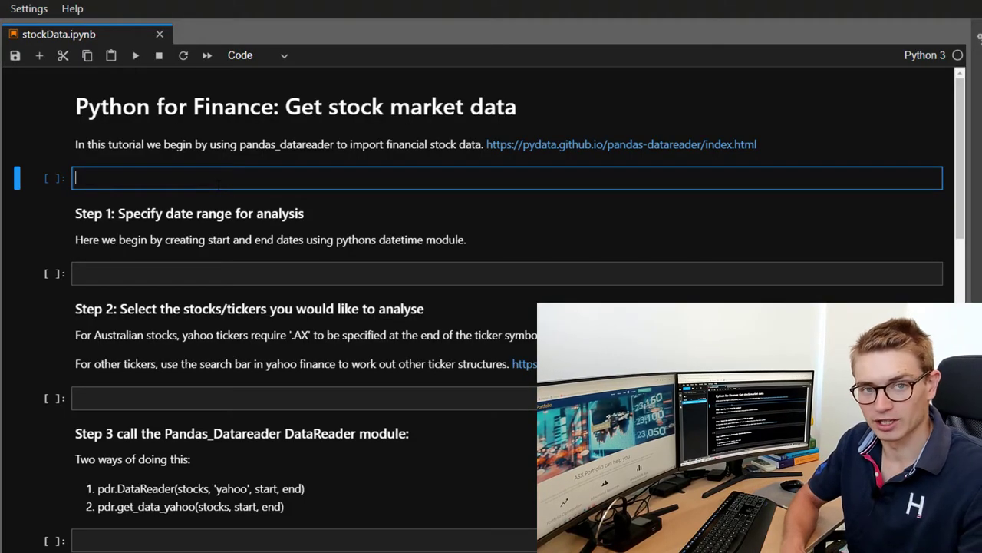
{"action": "mouse_move", "coordinate": [556, 150]}
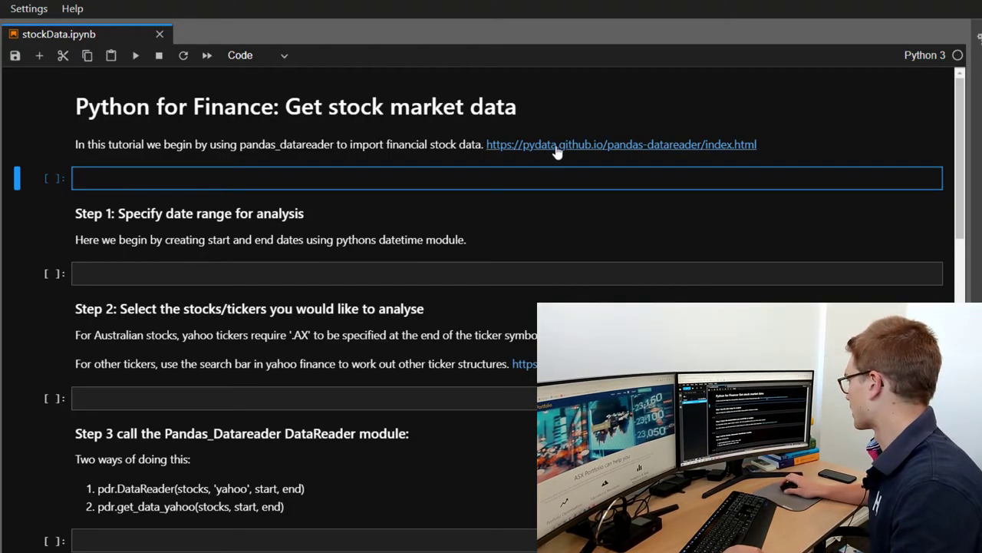
- Browse the pandas-datareader Data Readers, Other Data Sources and Awesome Quant pages
{"action": "left_click", "coordinate": [621, 144]}
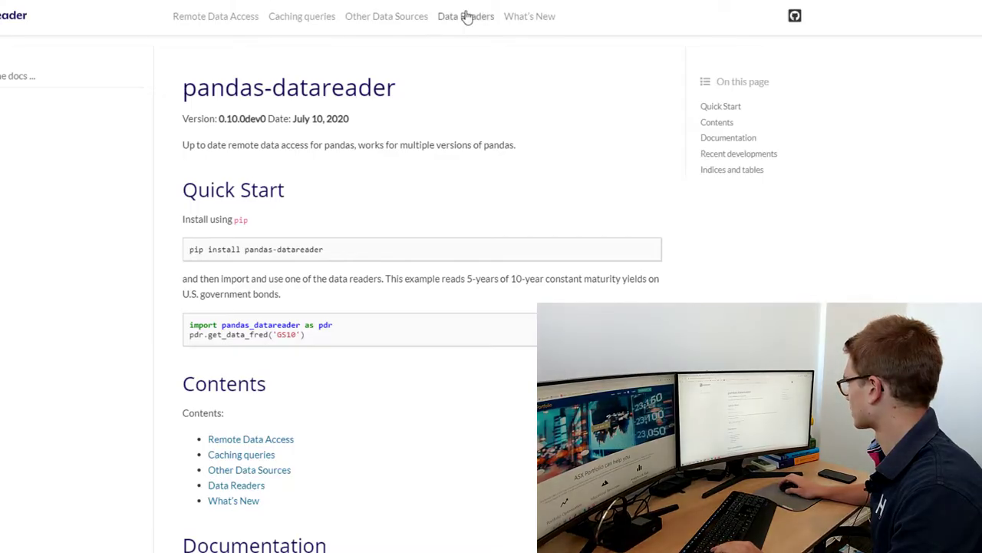
{"action": "left_click", "coordinate": [465, 16]}
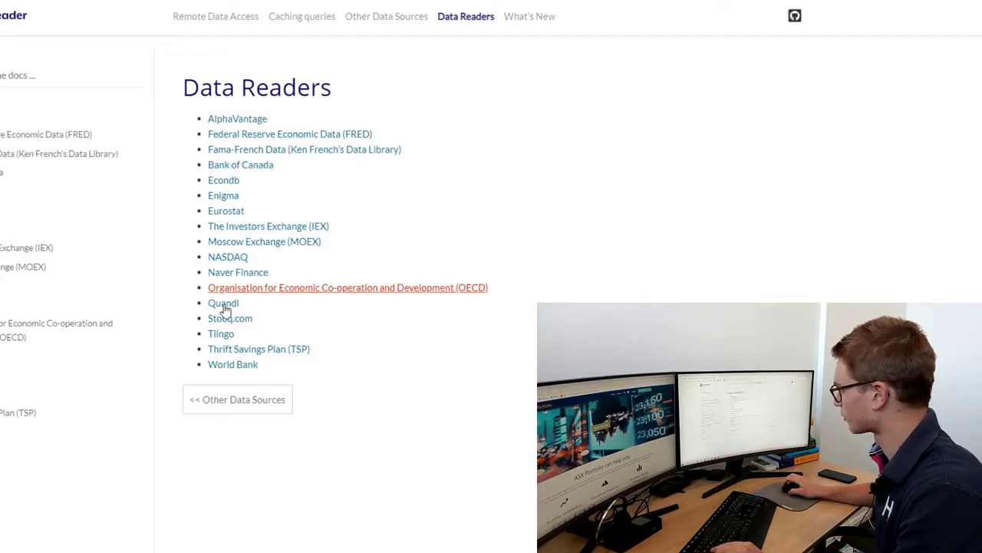
{"action": "mouse_move", "coordinate": [225, 331]}
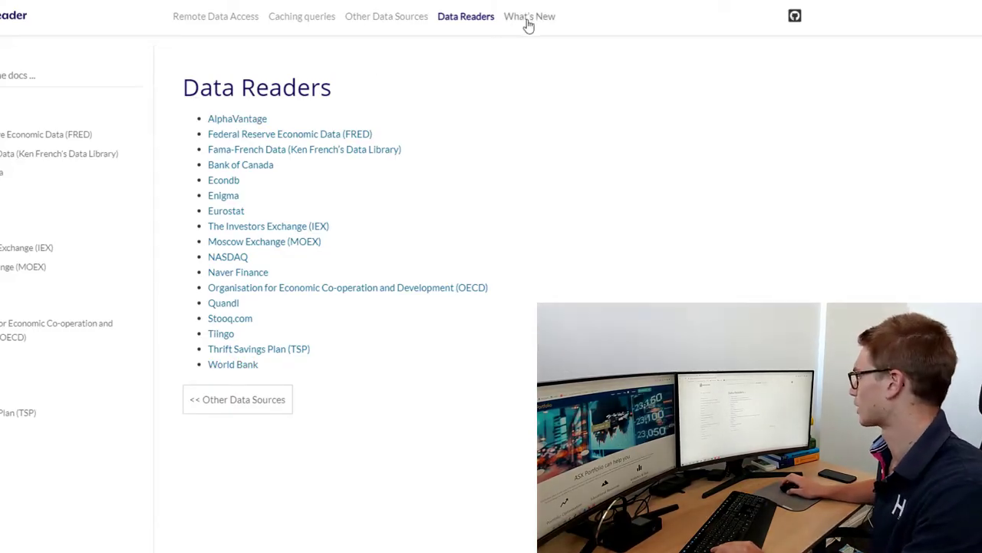
{"action": "mouse_move", "coordinate": [237, 399]}
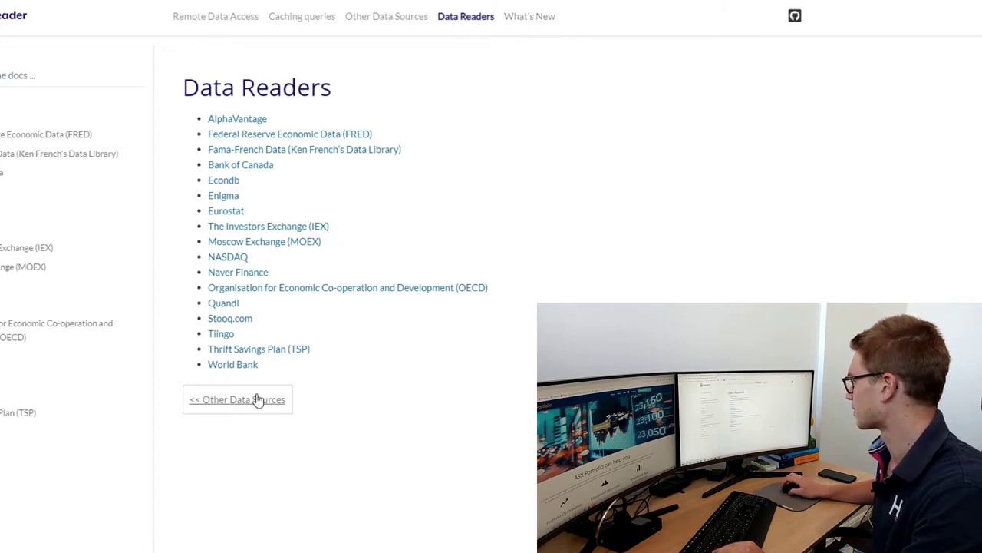
{"action": "left_click", "coordinate": [237, 399]}
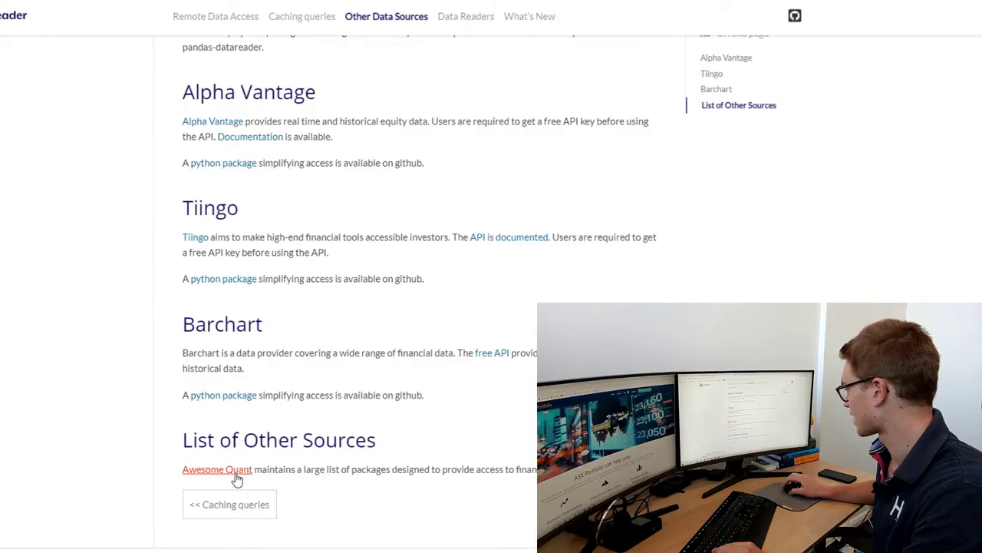
{"action": "left_click", "coordinate": [217, 468]}
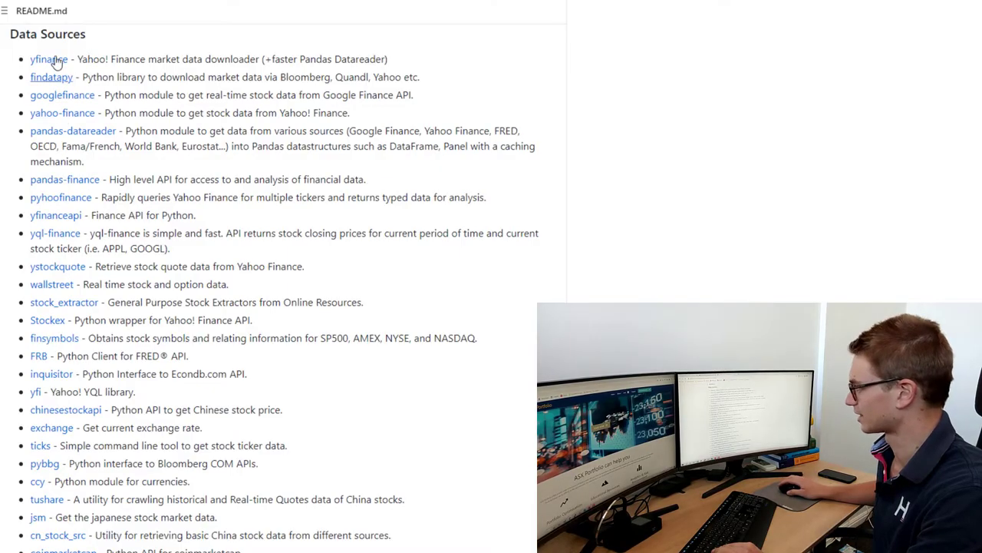
{"action": "mouse_move", "coordinate": [65, 102]}
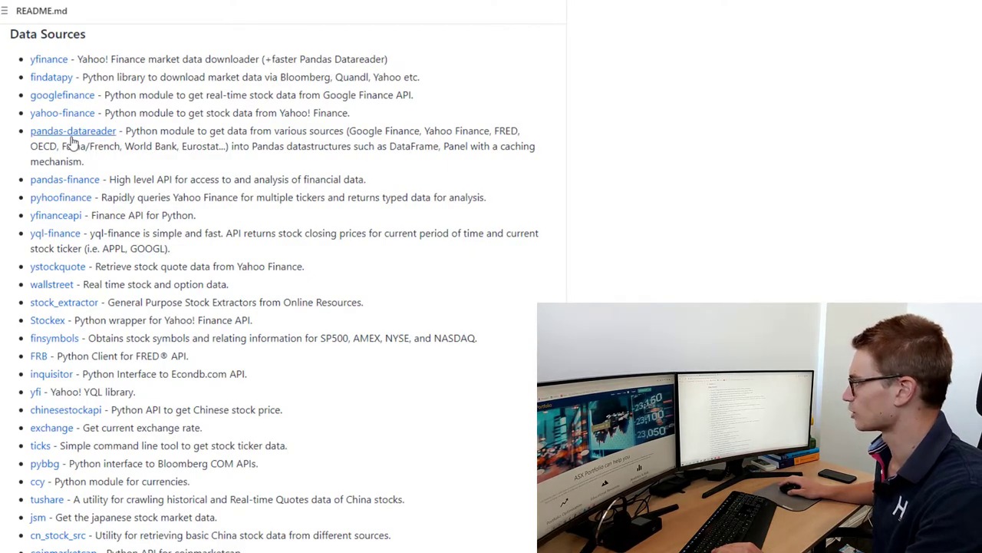
{"action": "mouse_move", "coordinate": [234, 146]}
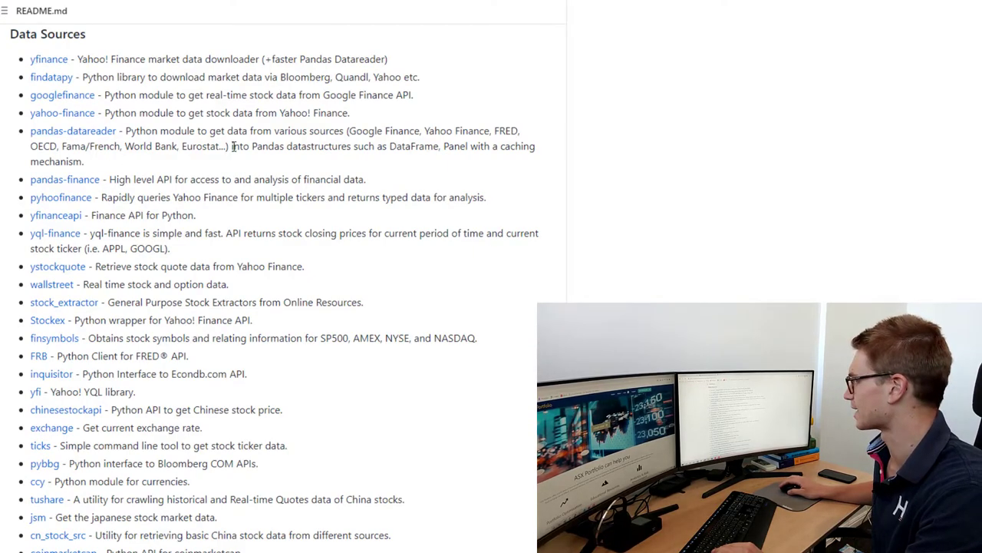
{"action": "left_click_drag", "start_coordinate": [233, 146], "coordinate": [445, 145]}
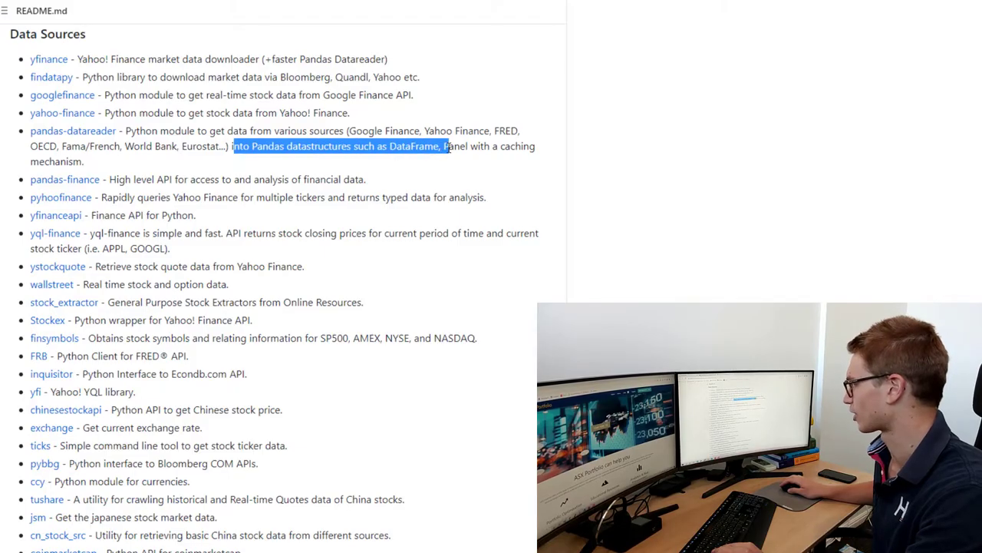
{"action": "left_click", "coordinate": [437, 146]}
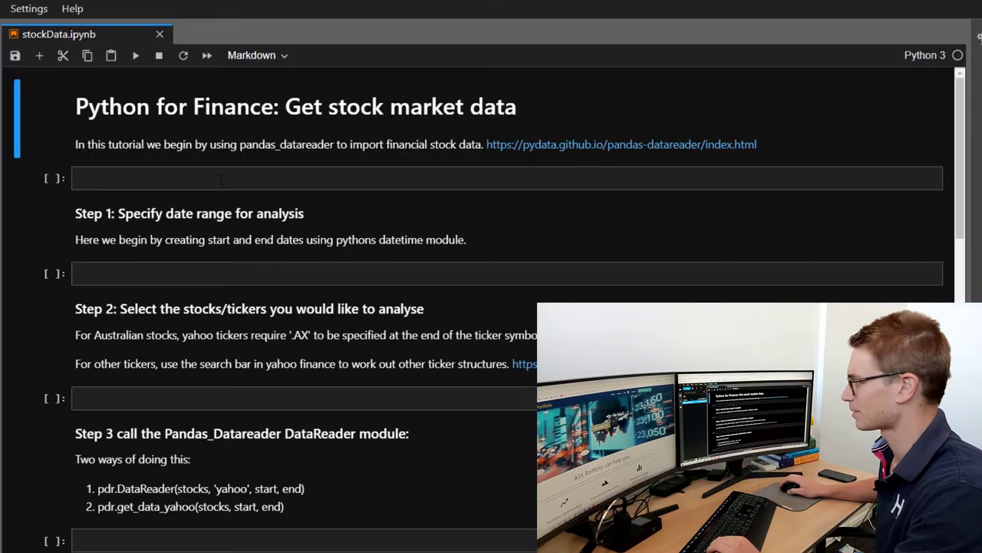
- Write 'import datetime as dt' and 'import pandas as pd' in the first cell
{"action": "type", "text": "im"}
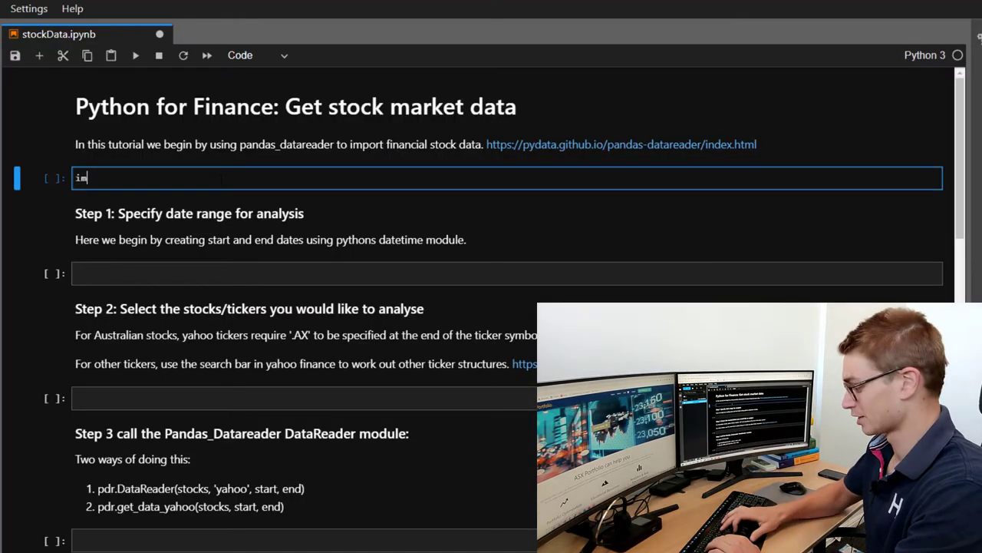
{"action": "type", "text": "port data"}
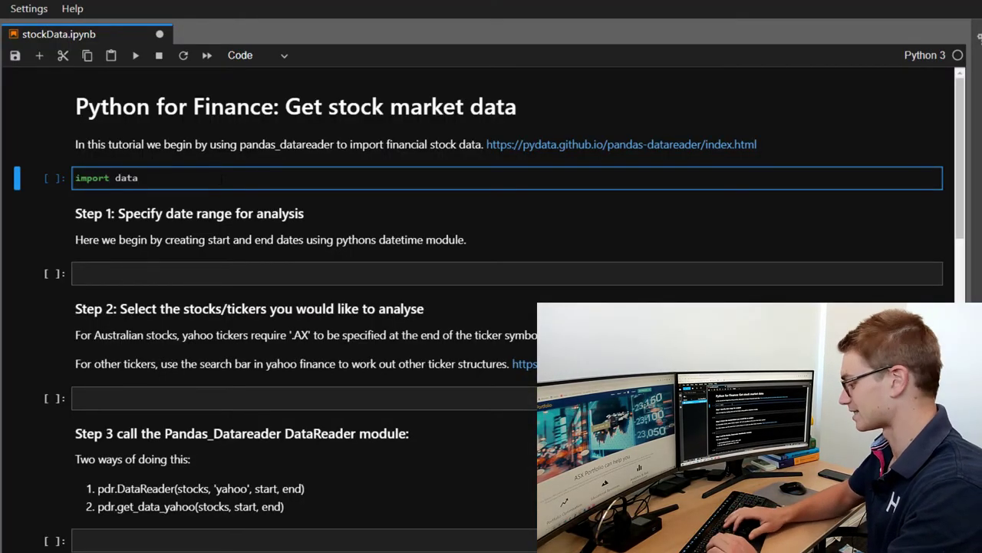
{"action": "type", "text": "datetime a"}
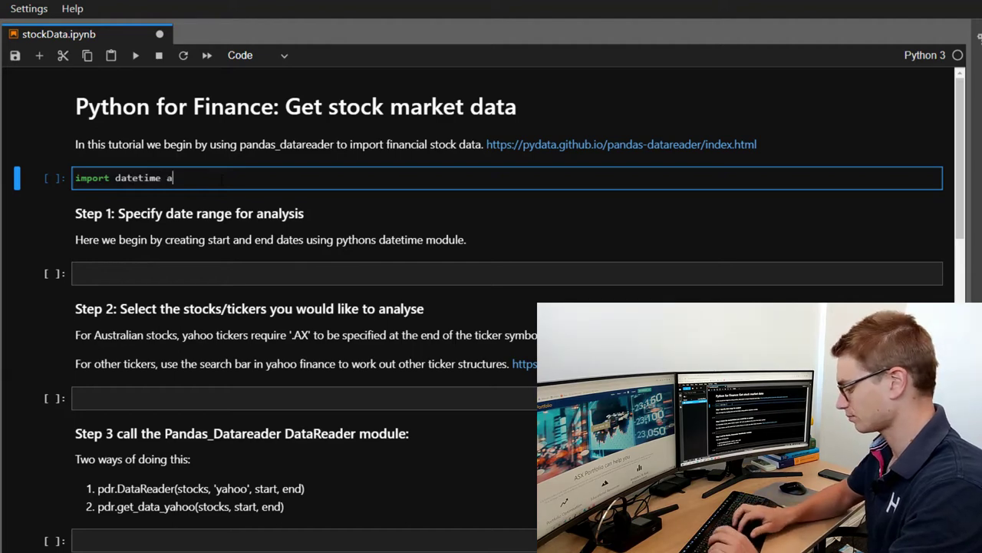
{"action": "type", "text": "s dt"}
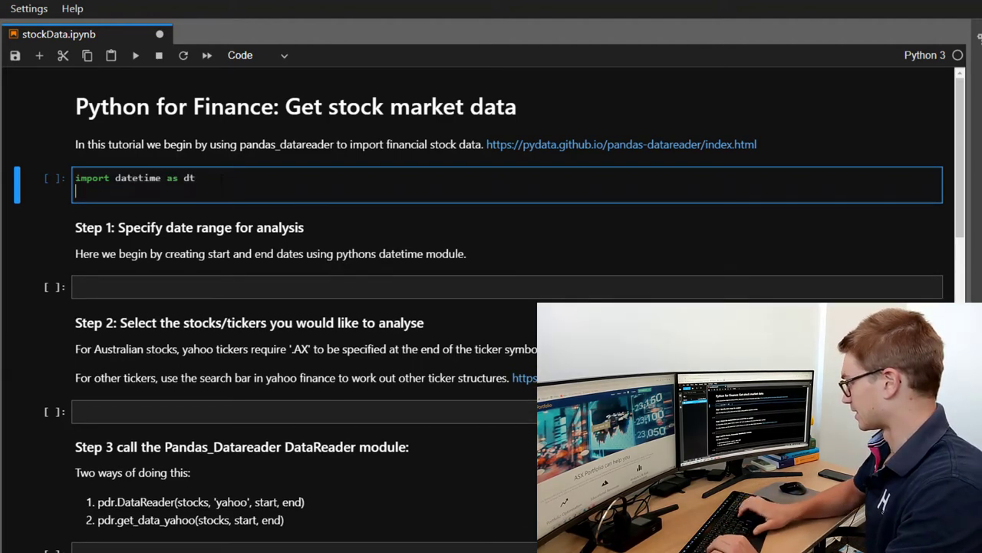
{"action": "type", "text": "import pan"}
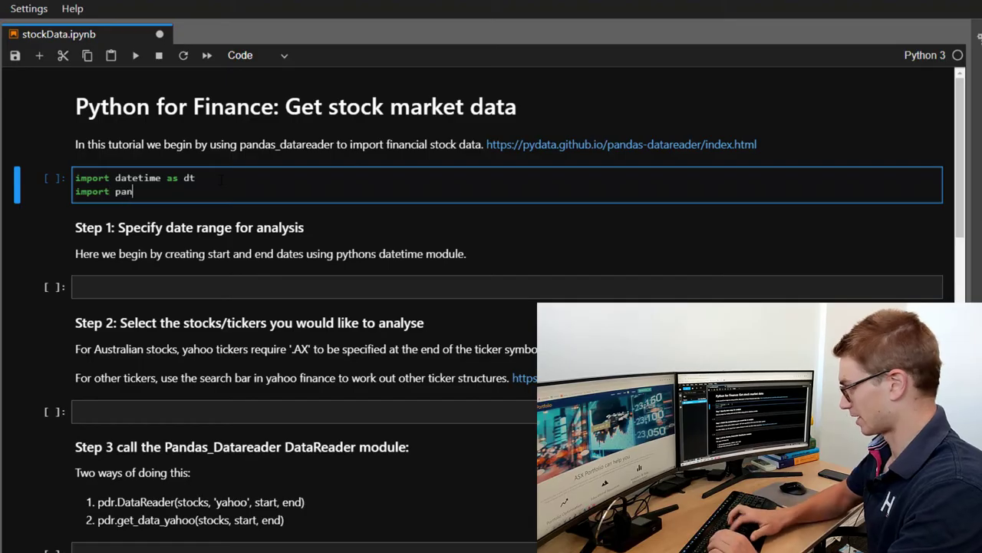
{"action": "type", "text": "das as pd"}
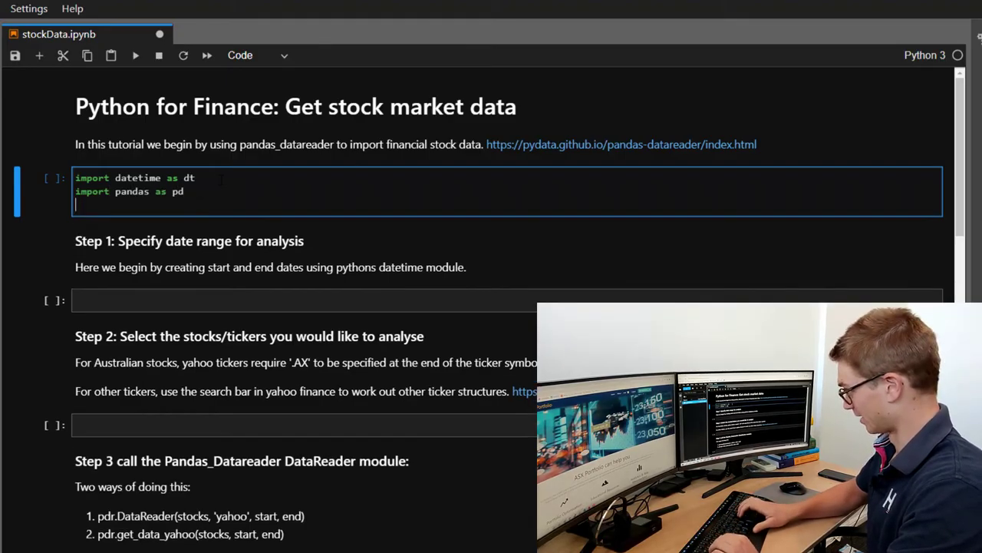
- Add 'from pandas_datareader import data as pdr' to the imports
{"action": "type", "text": "from p"}
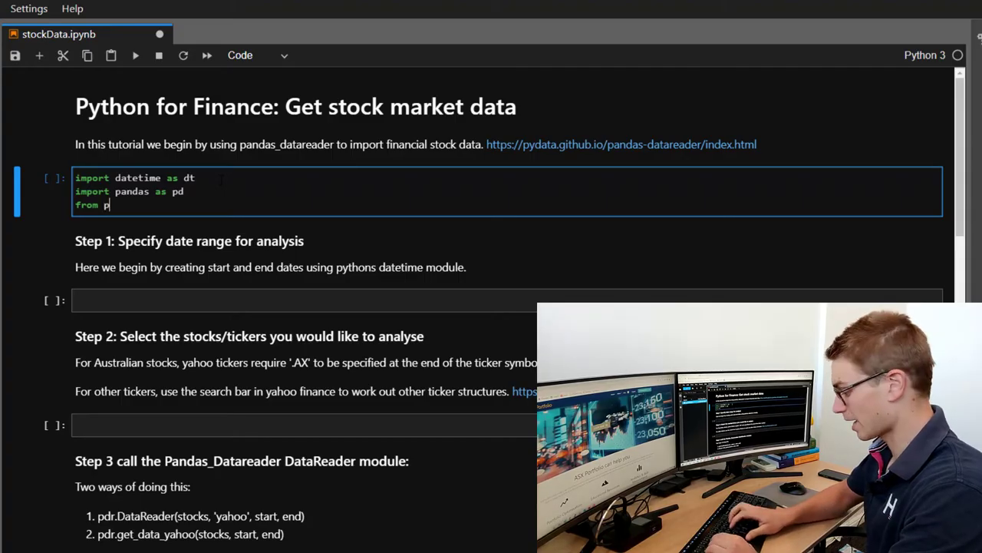
{"action": "type", "text": "andas"}
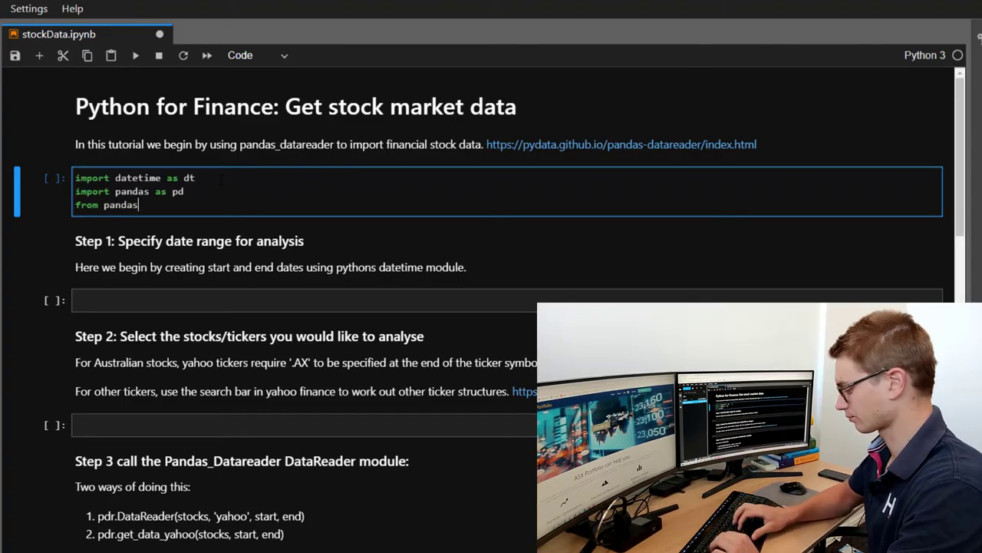
{"action": "type", "text": "_dat"}
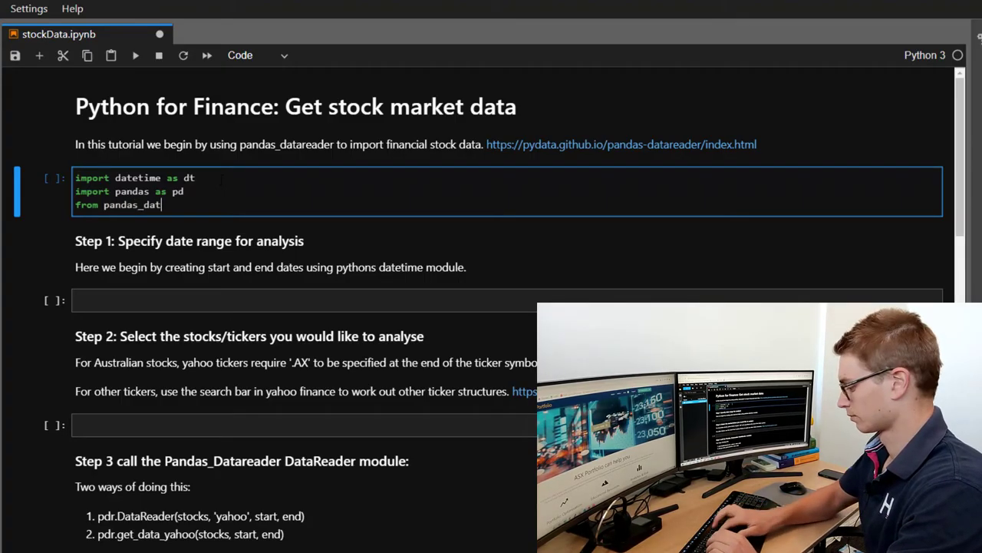
{"action": "type", "text": "areader"}
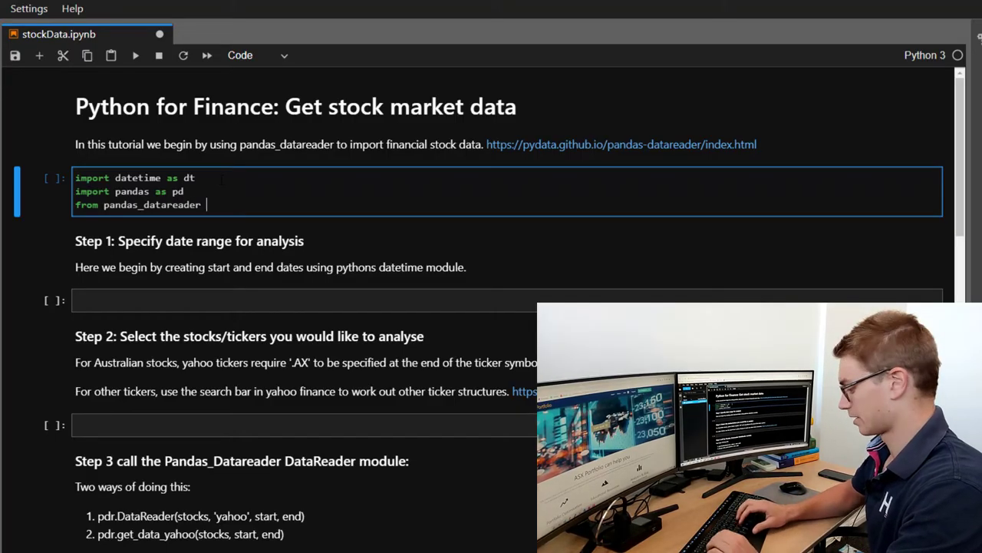
{"action": "type", "text": "import data"}
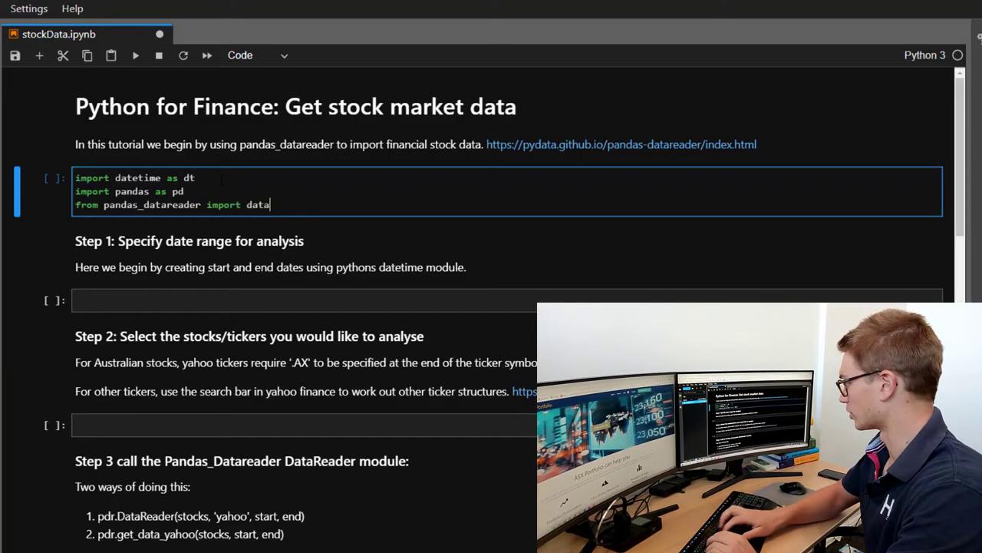
{"action": "type", "text": "as pdr"}
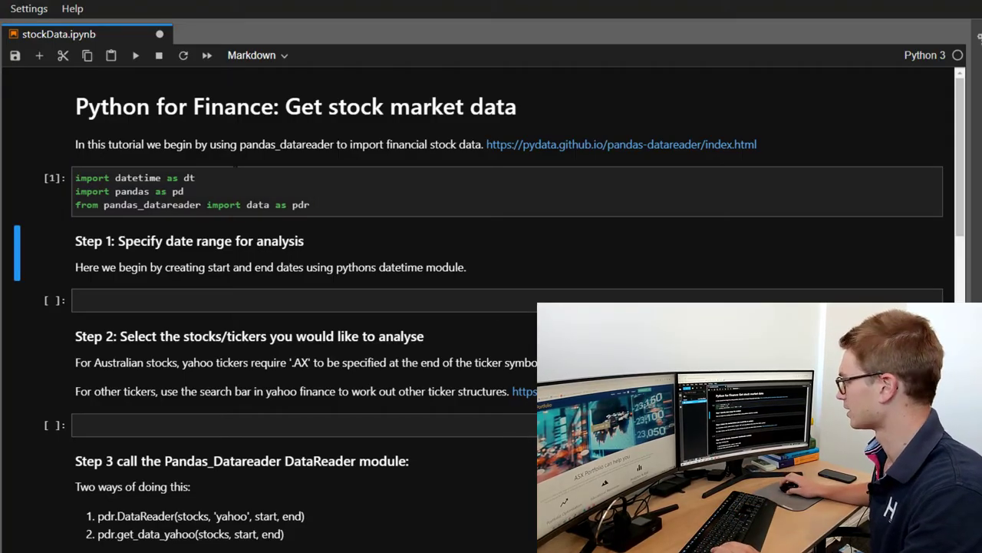
{"action": "left_click", "coordinate": [307, 190]}
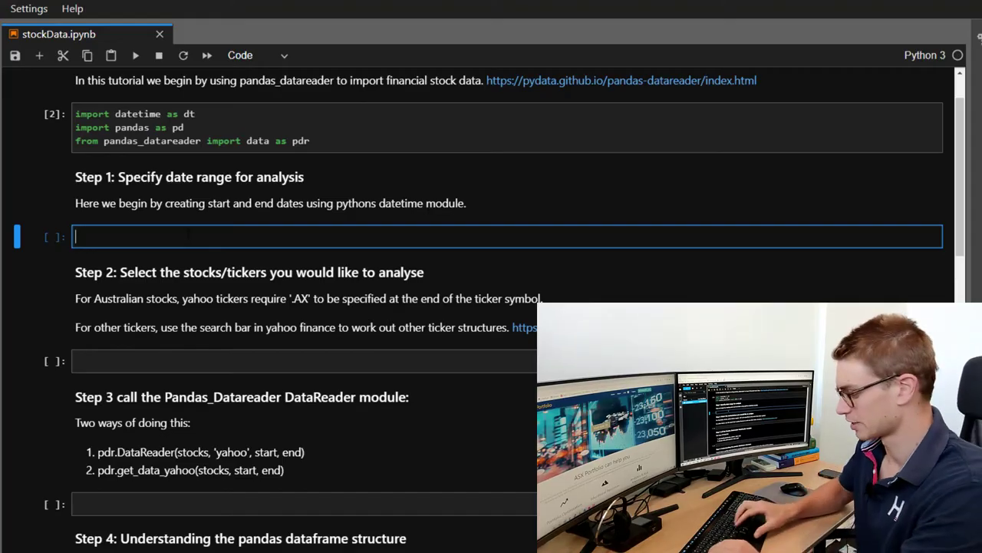
- Set end to the current time with dt.datetime.now()
{"action": "type", "text": "start ="}
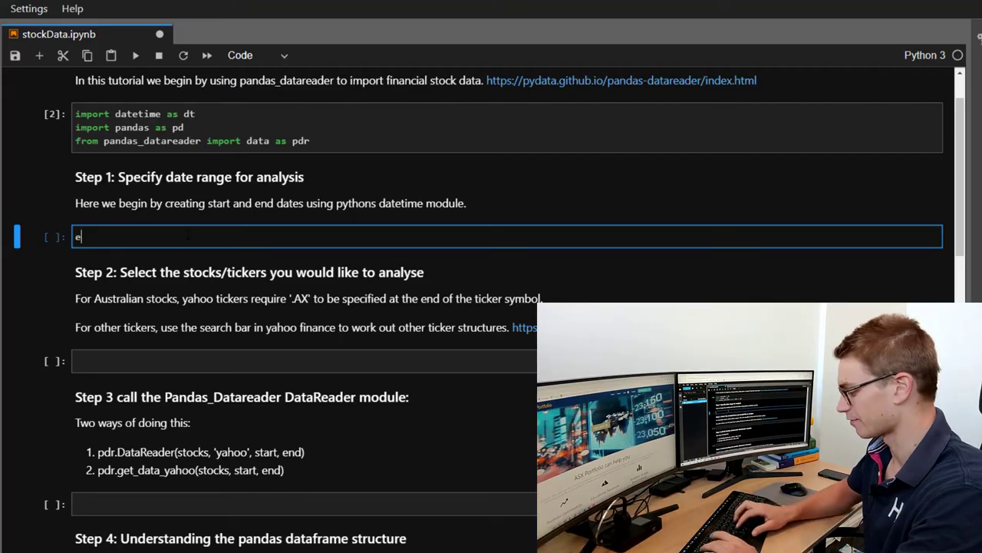
{"action": "type", "text": "nd ="}
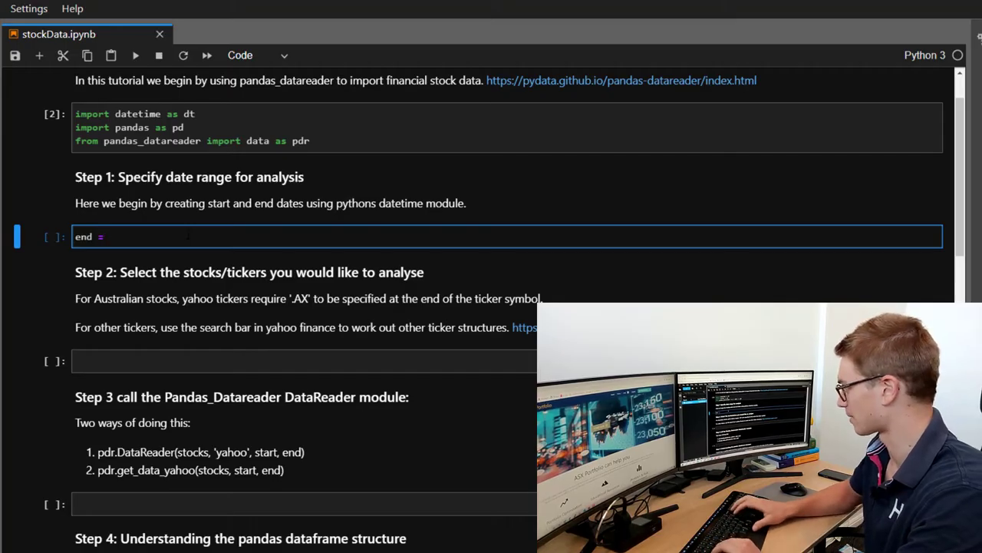
{"action": "type", "text": "dt."}
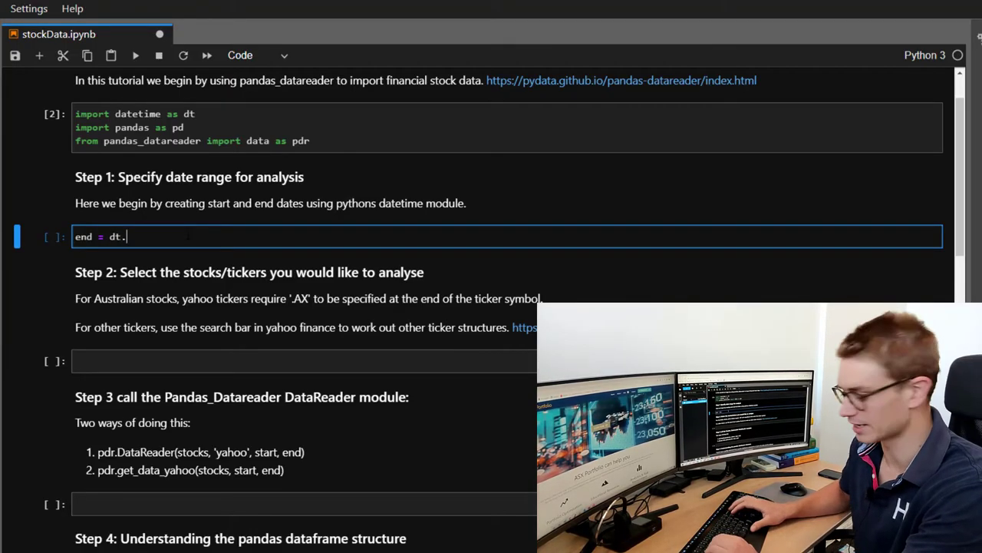
{"action": "type", "text": "datetime."}
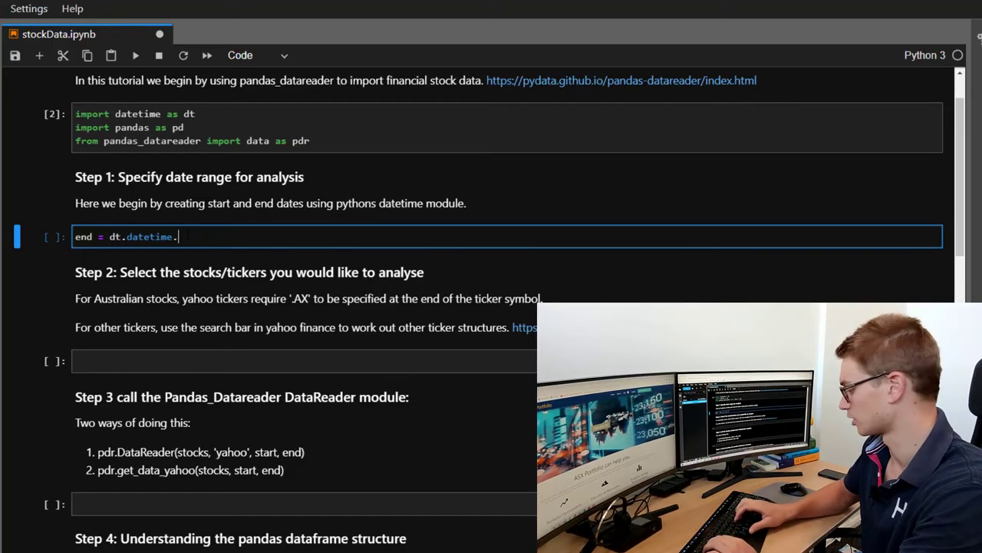
{"action": "type", "text": "now()"}
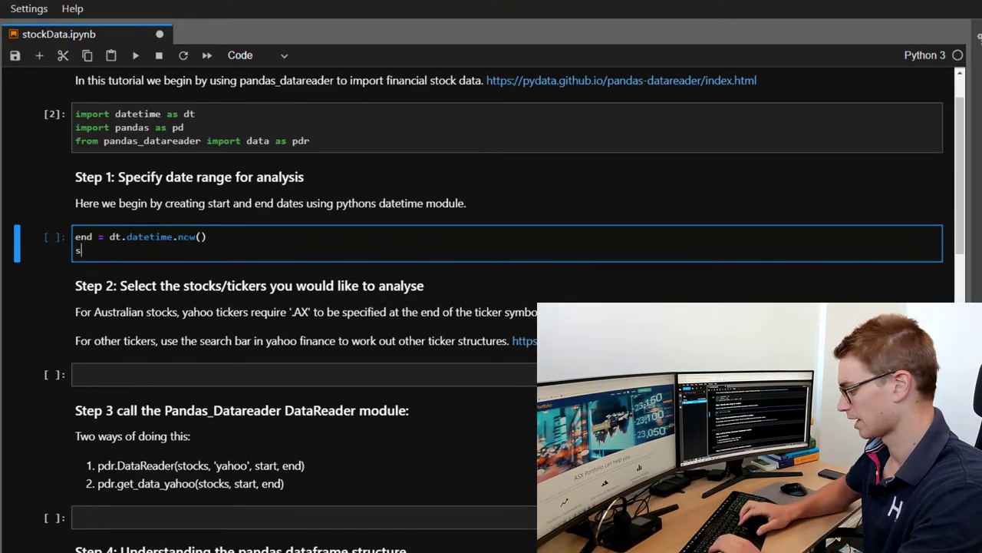
- Set start to end minus dt.timedelta(days=5000) and run to display start, end
{"action": "type", "text": "tart ="}
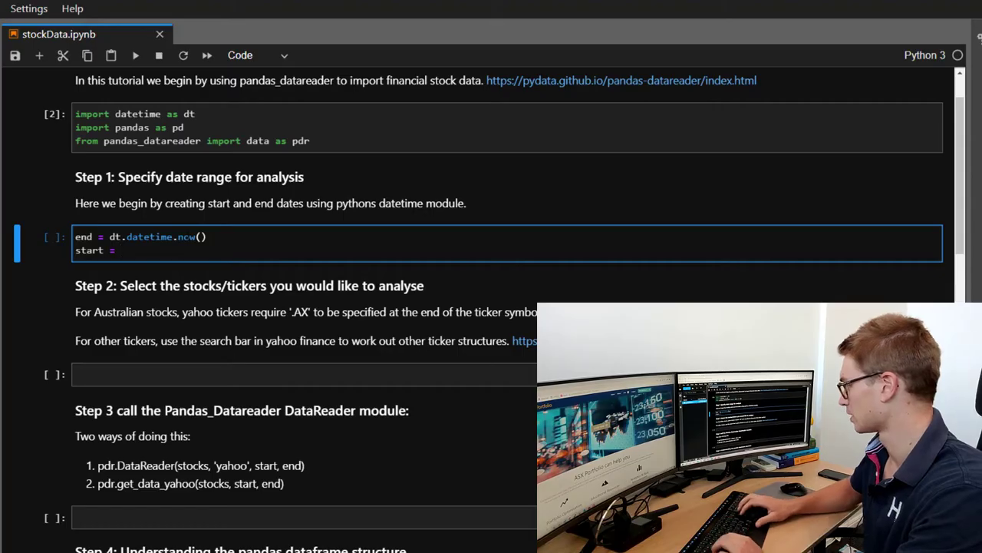
{"action": "type", "text": "dt"}
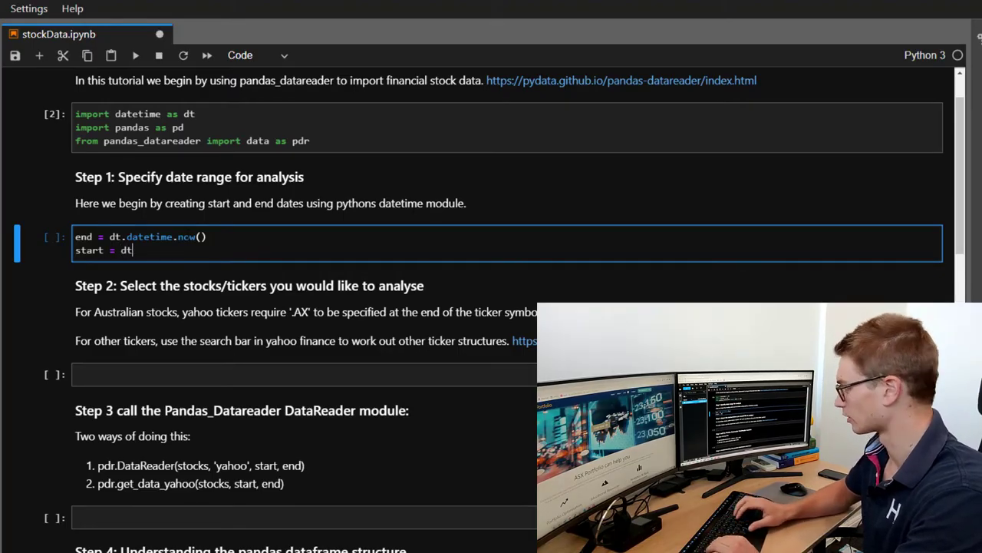
{"action": "type", "text": ".t"}
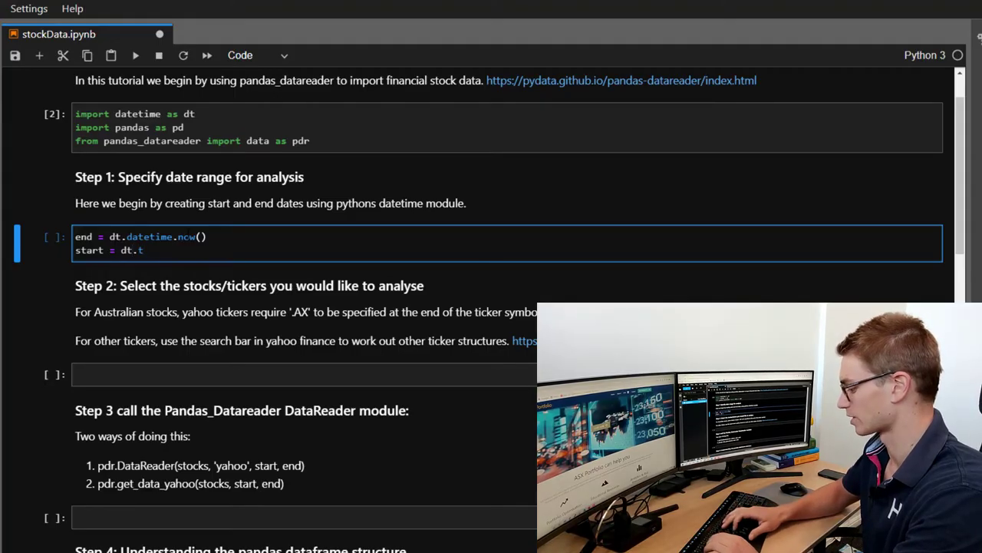
{"action": "type", "text": "imede"}
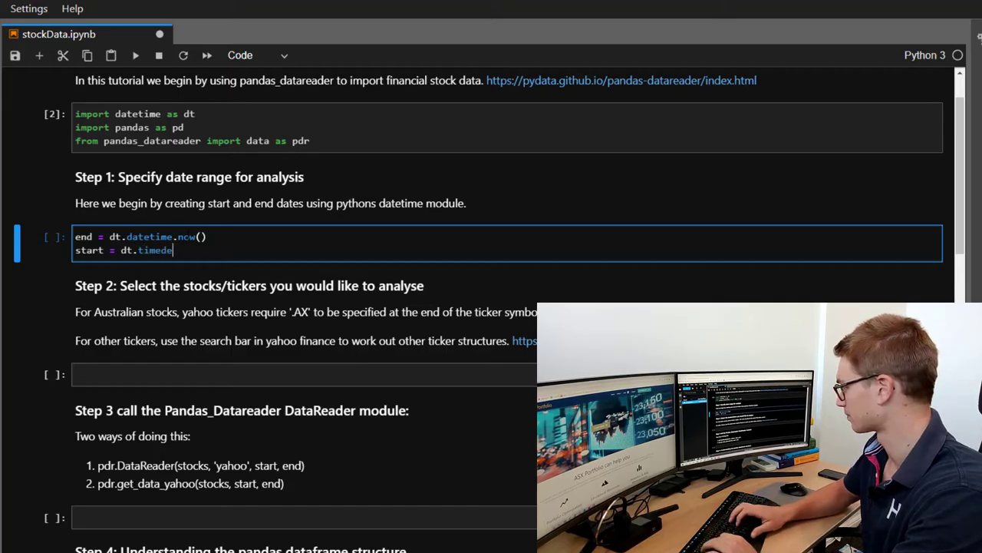
{"action": "type", "text": "lta()"}
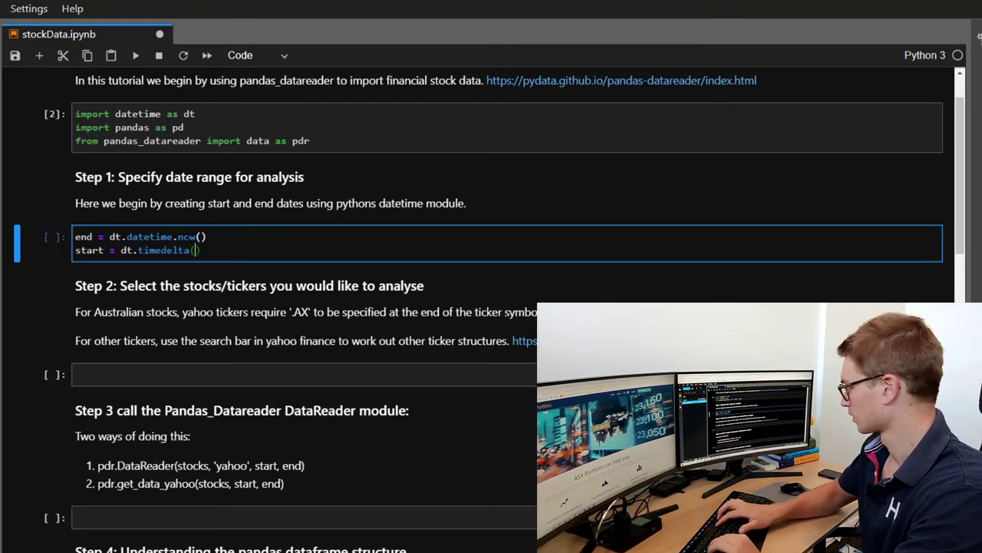
{"action": "type", "text": "d"}
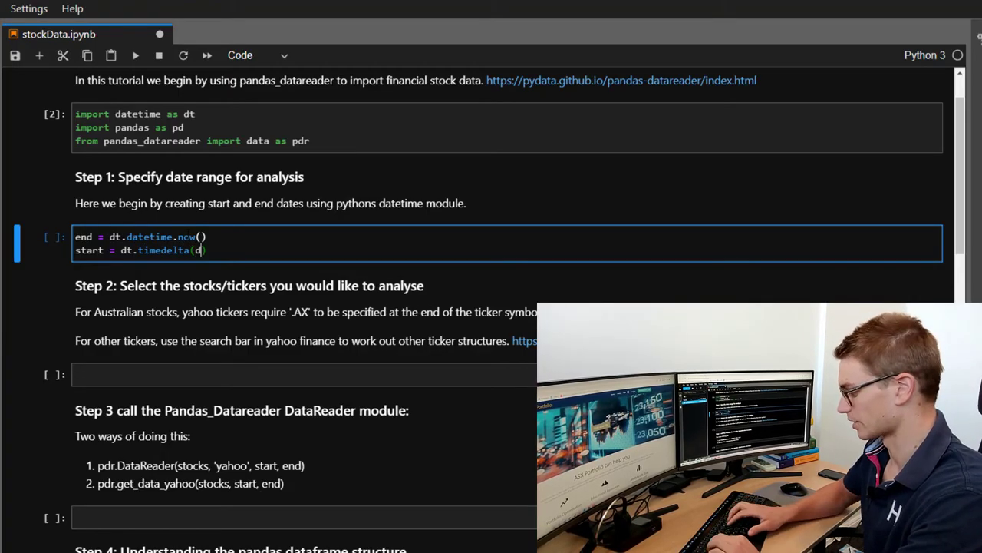
{"action": "type", "text": "ays="}
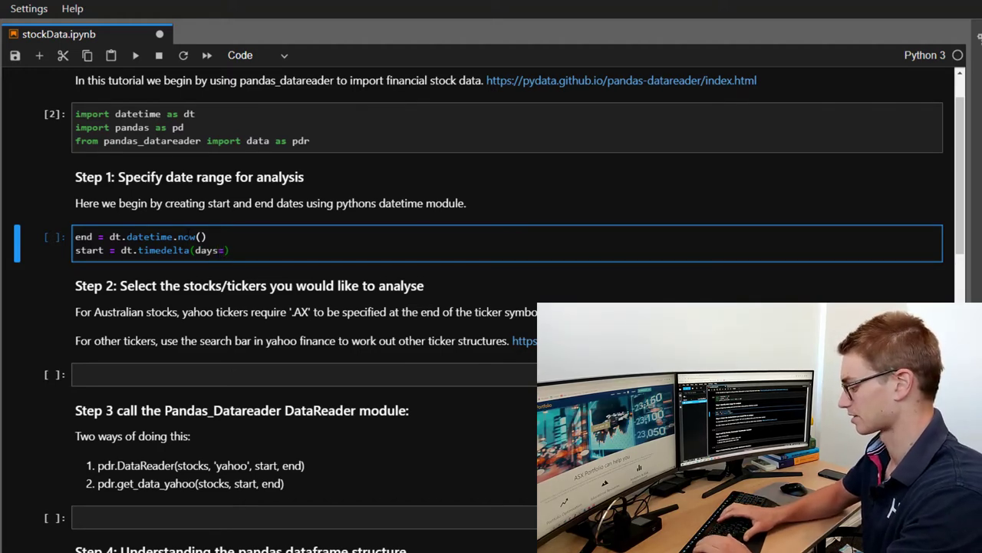
{"action": "type", "text": "5000"}
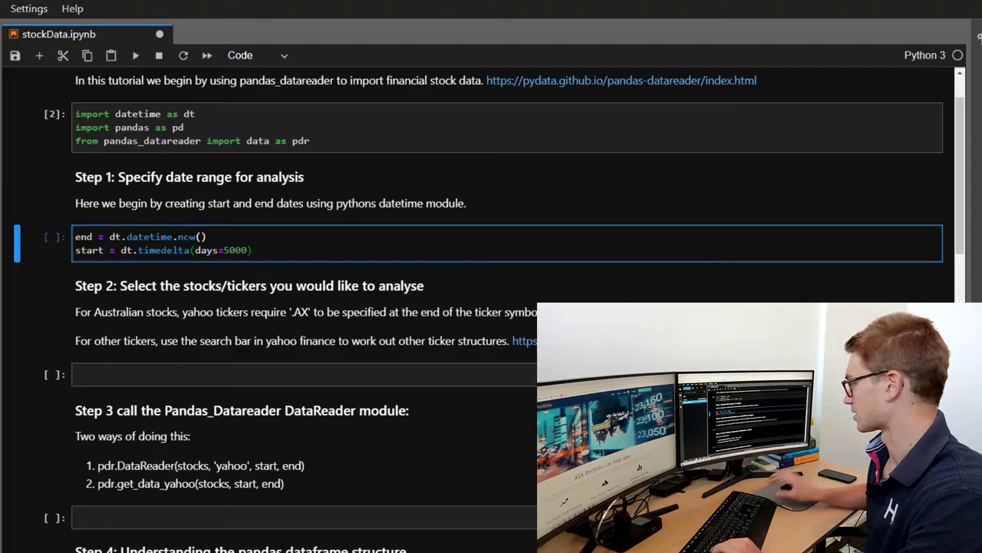
{"action": "type", "text": "end"}
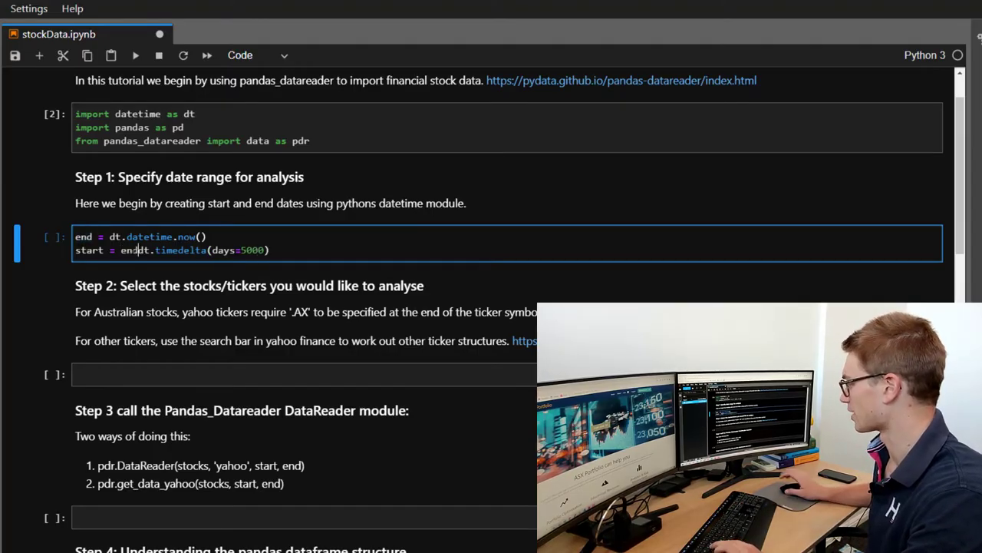
{"action": "type", "text": "- dt.timedelta"}
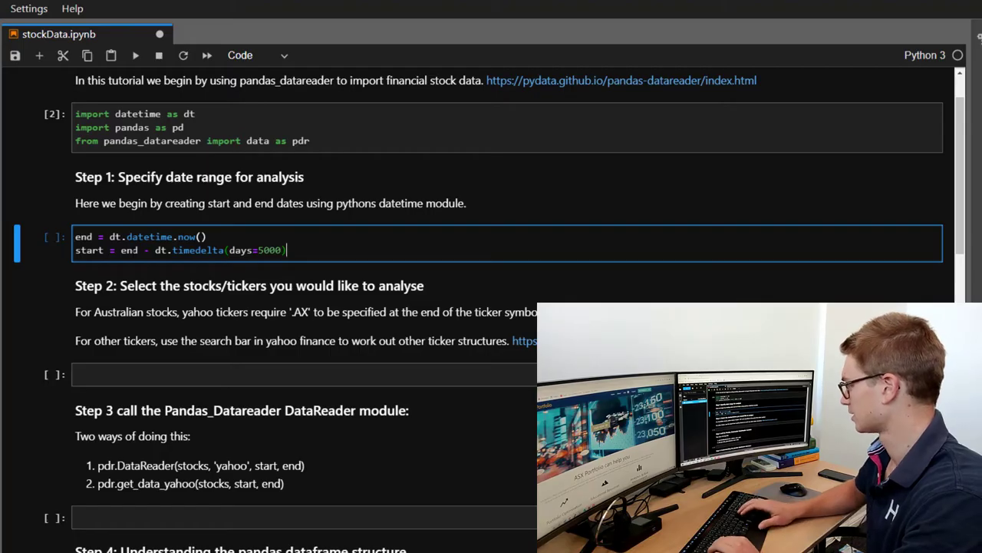
{"action": "type", "text": "start"}
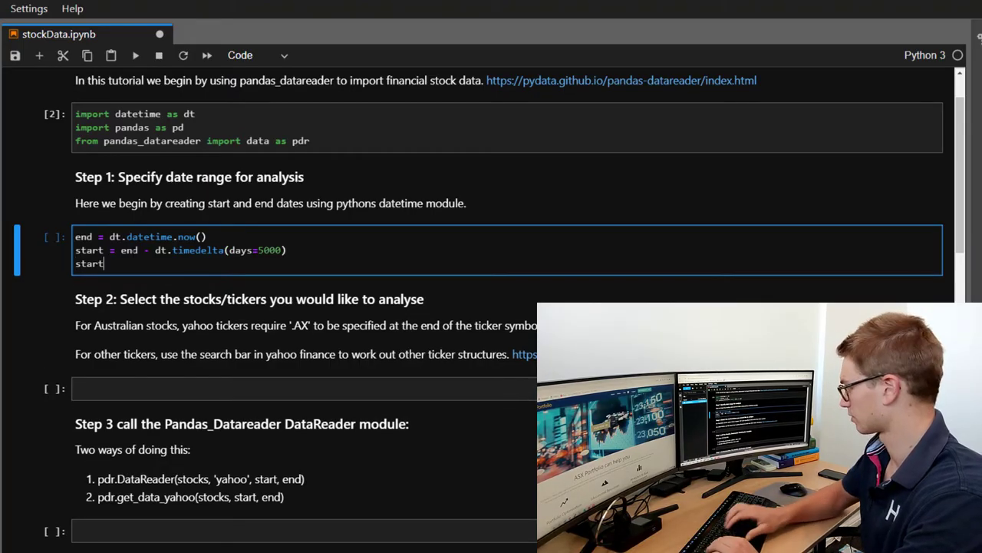
{"action": "type", "text": ", end"}
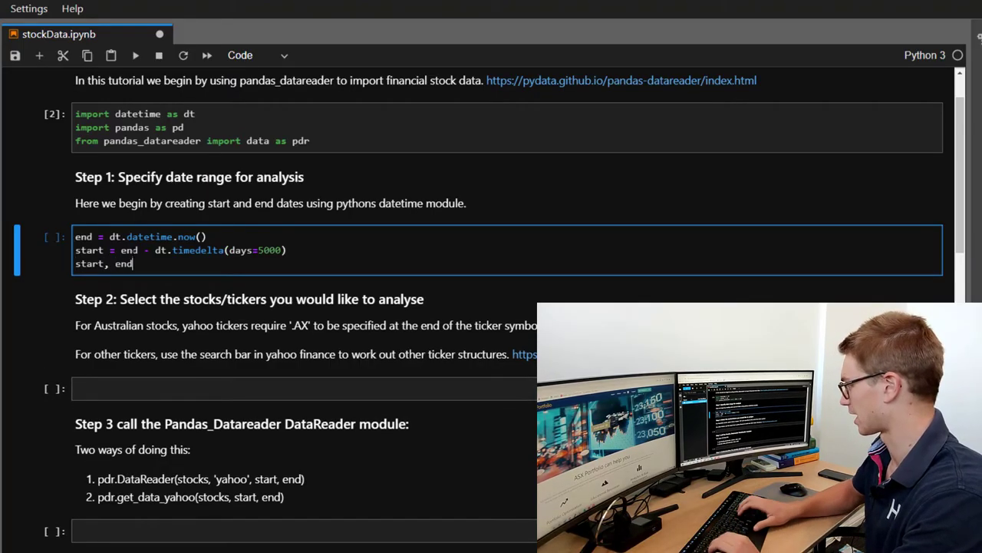
{"action": "key", "text": "shift+enter"}
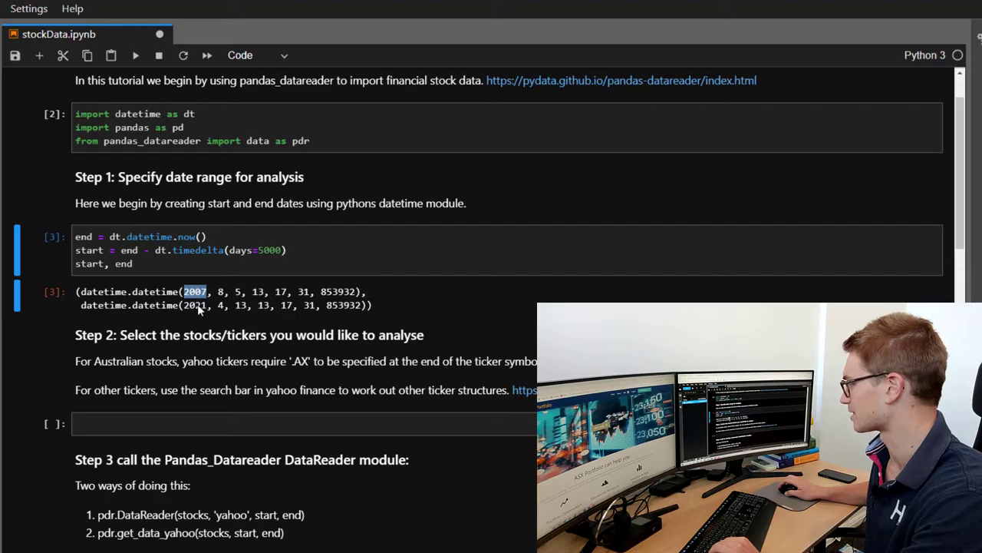
- Replace the start formula with dt.datetime(2000,1,1)
{"action": "double_click", "coordinate": [194, 305]}
{"action": "type", "text": "start = dt."}
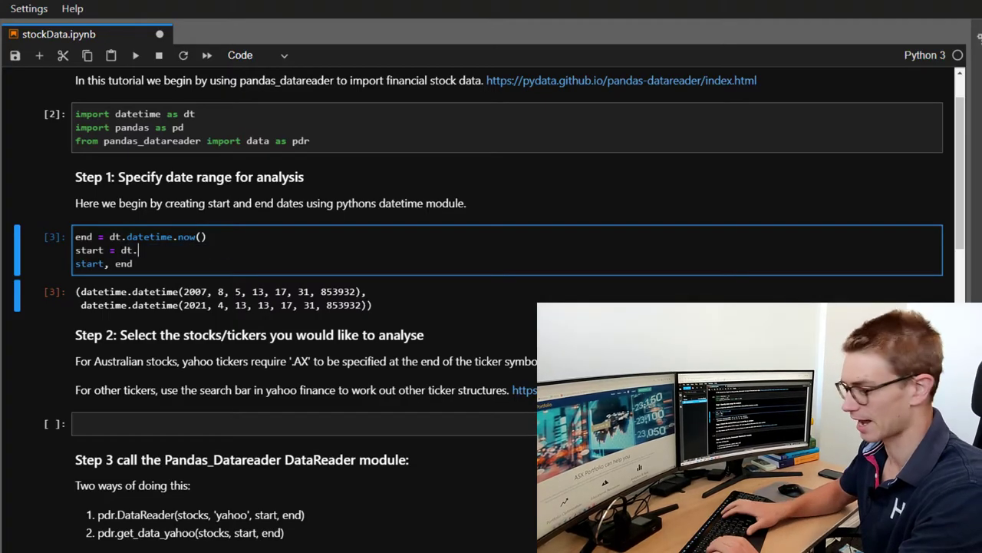
{"action": "type", "text": "dateime(200"}
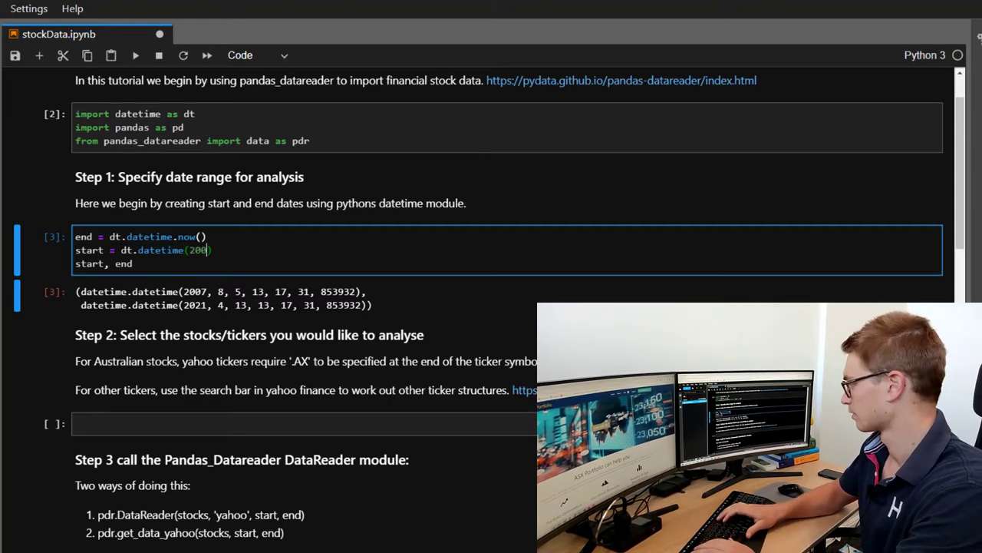
{"action": "type", "text": "0,1,1"}
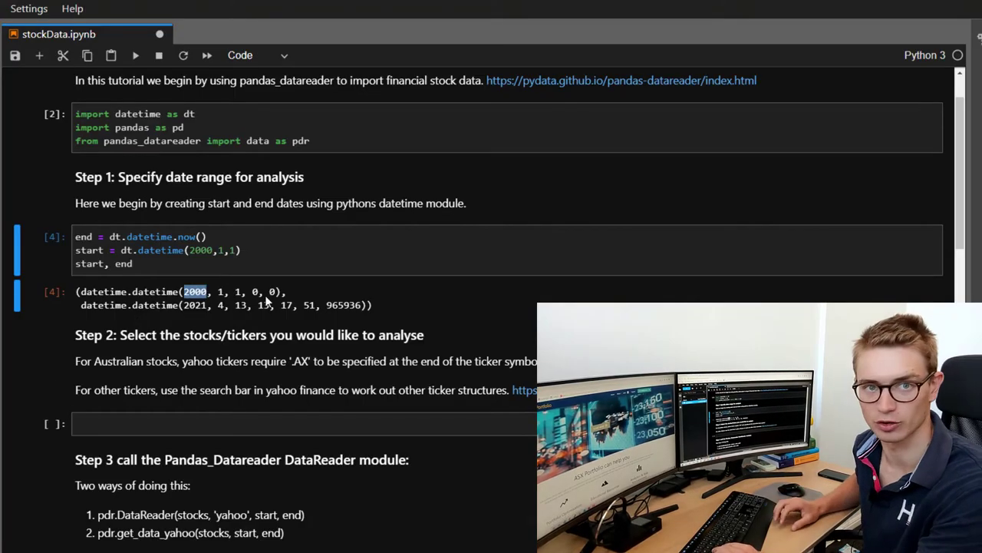
{"action": "mouse_move", "coordinate": [109, 412]}
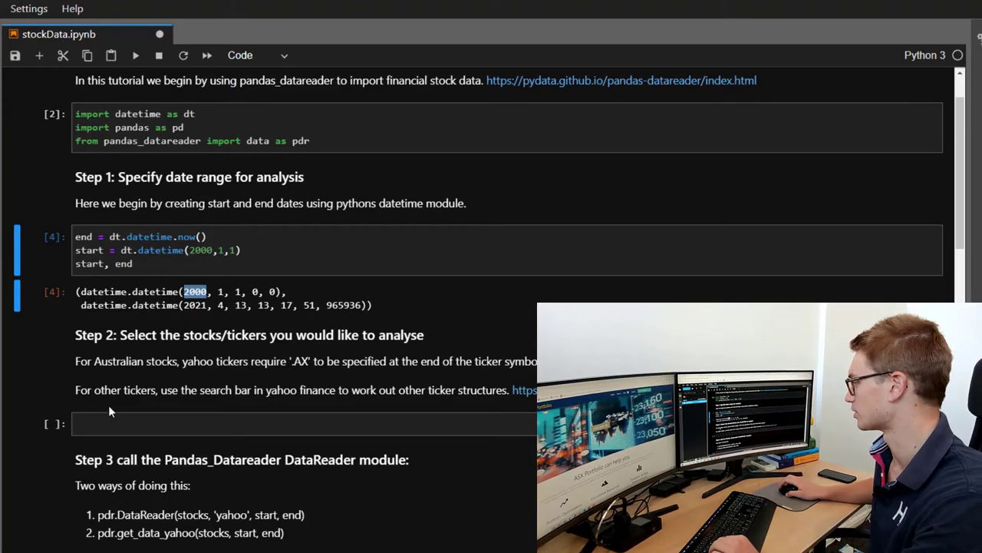
{"action": "scroll", "scroll_direction": "down", "scroll_amount": 3}
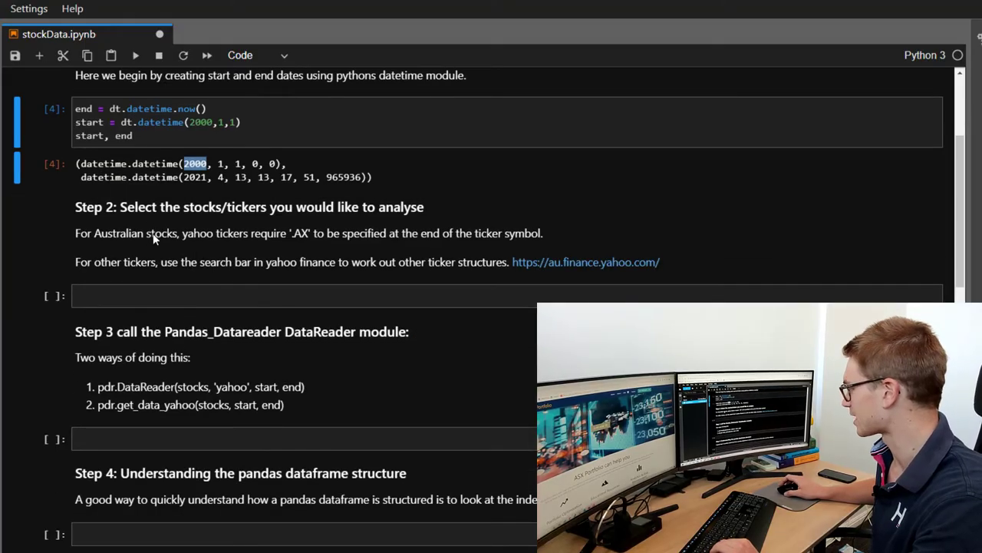
{"action": "scroll", "scroll_direction": "down", "scroll_amount": 3}
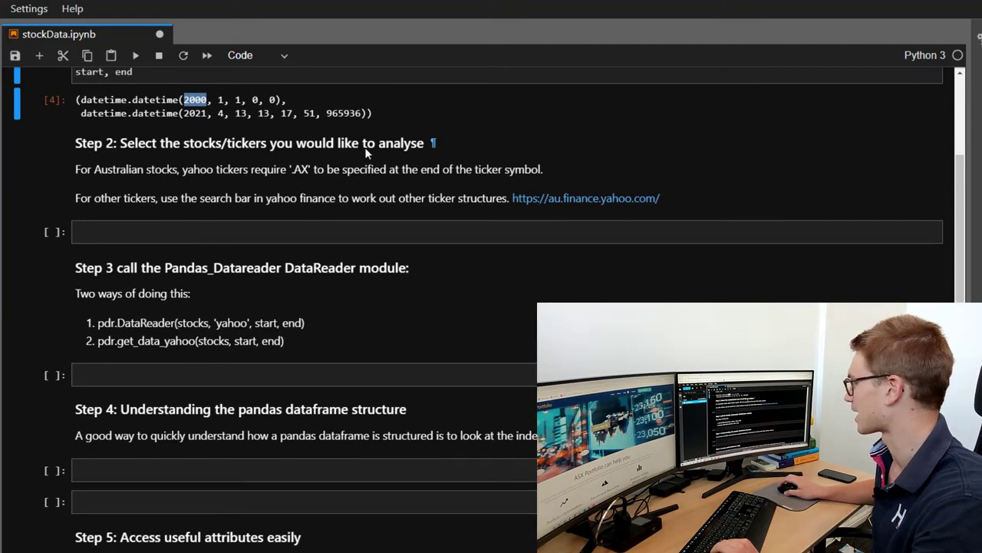
{"action": "mouse_move", "coordinate": [220, 192]}
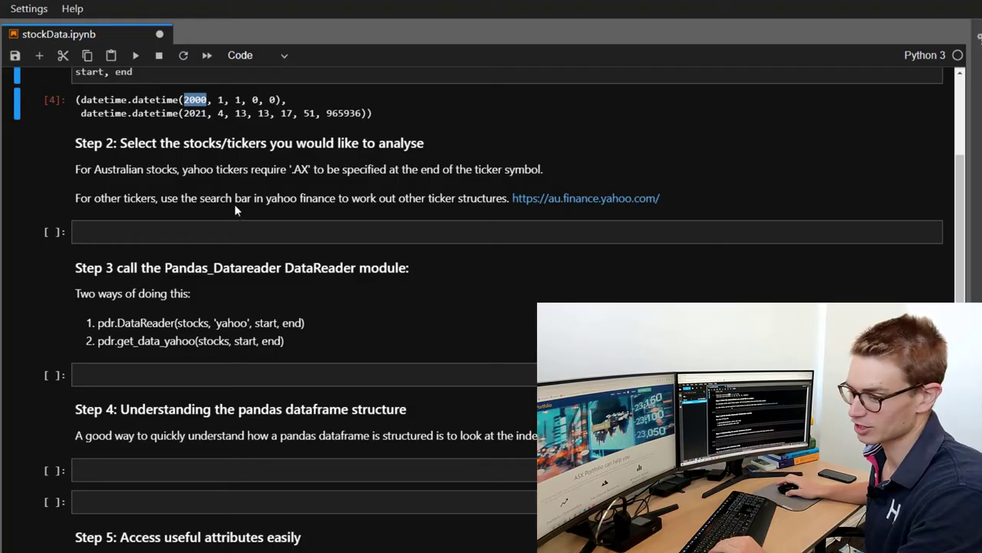
{"action": "mouse_move", "coordinate": [564, 198]}
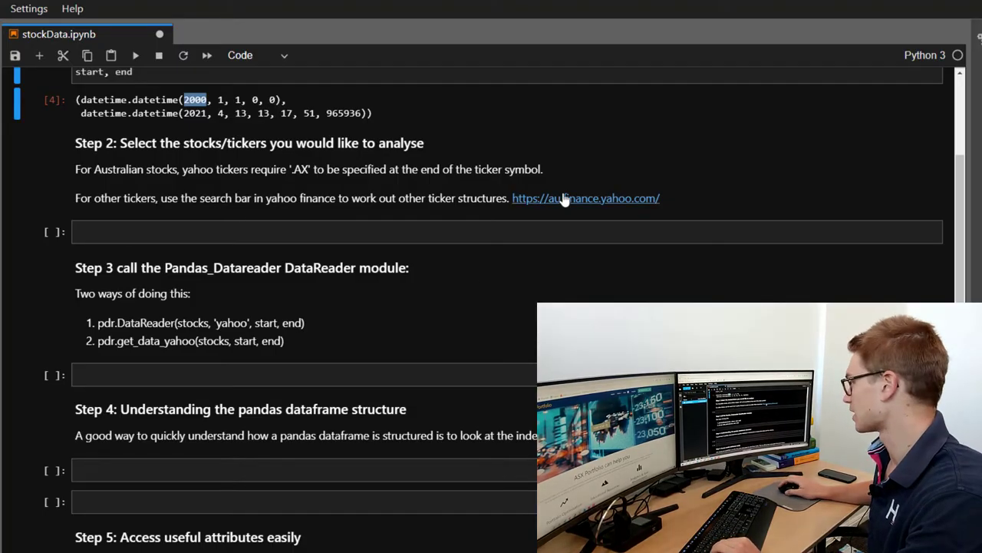
- Search Yahoo Finance for 'cba' and select Commonwealth Bank of Australia, CBA.AX
{"action": "left_click", "coordinate": [586, 198]}
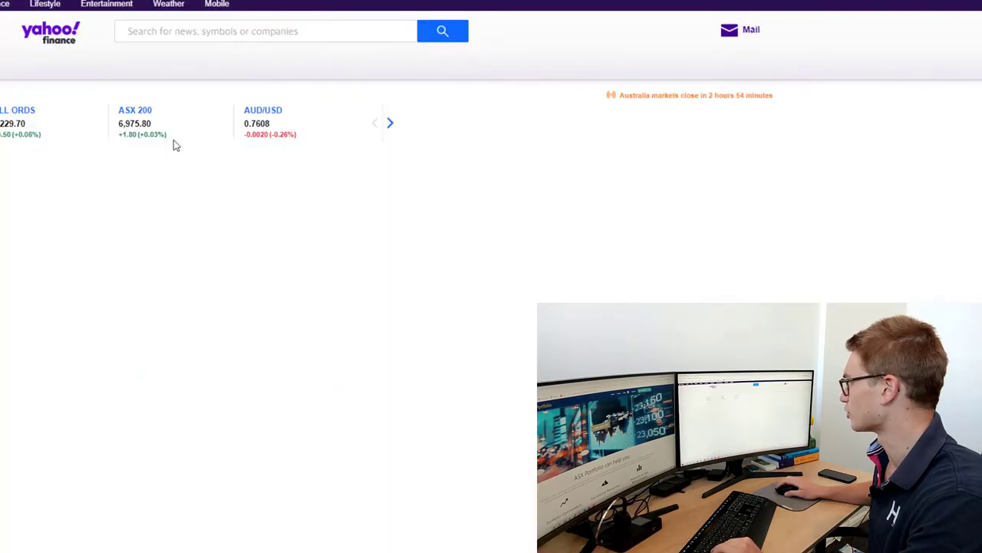
{"action": "left_click", "coordinate": [265, 31]}
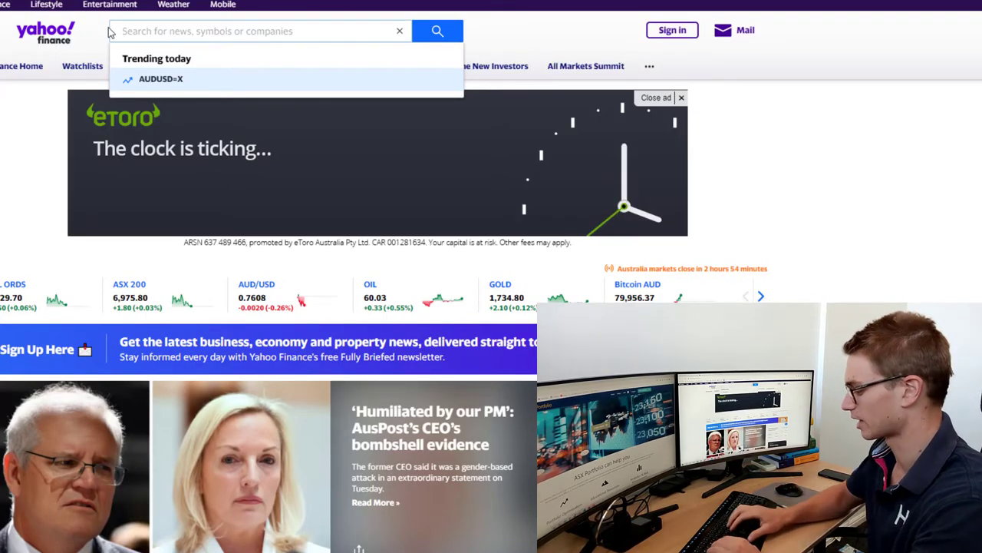
{"action": "type", "text": "cba"}
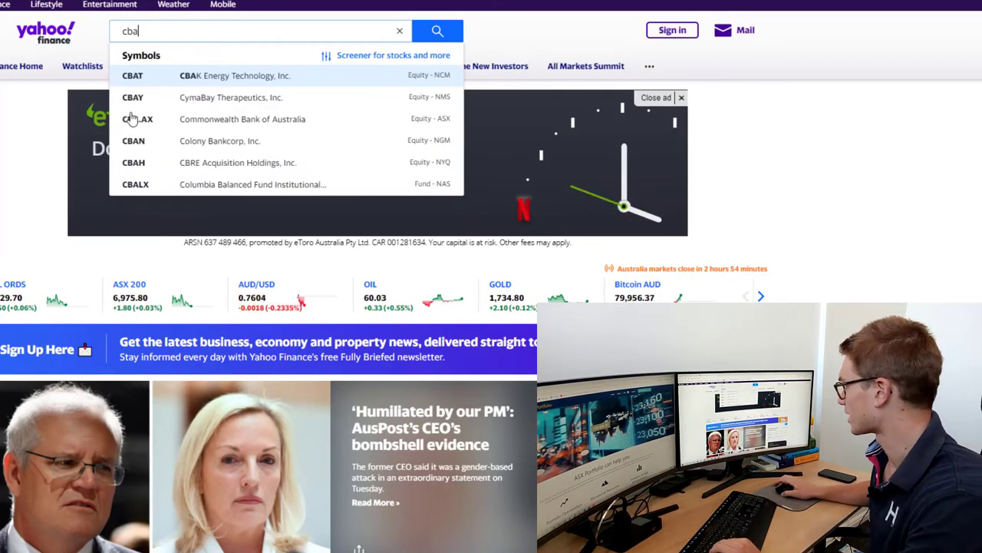
{"action": "left_click", "coordinate": [399, 31]}
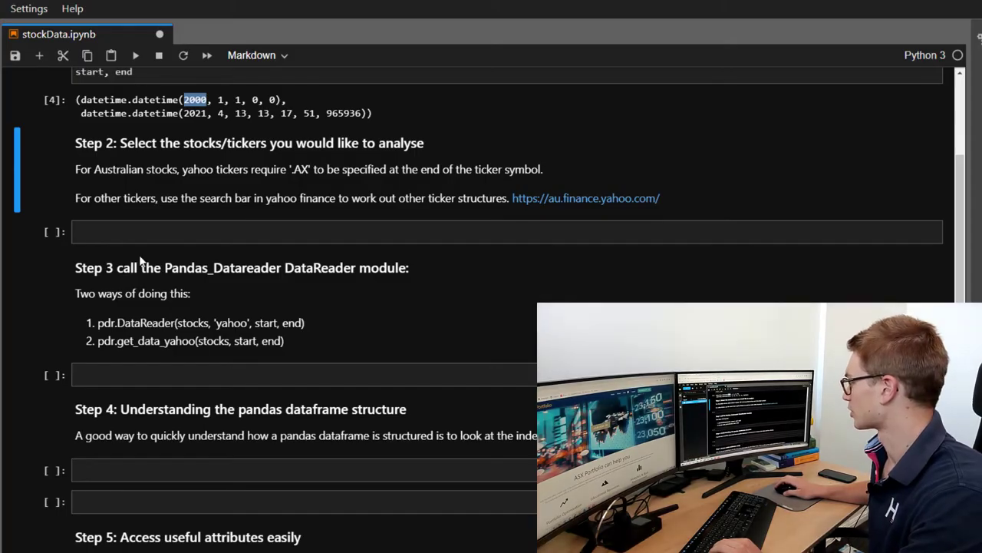
- Define stockList as ['CBA', 'NAB', 'WBC', 'ANZ']
{"action": "type", "text": "sto"}
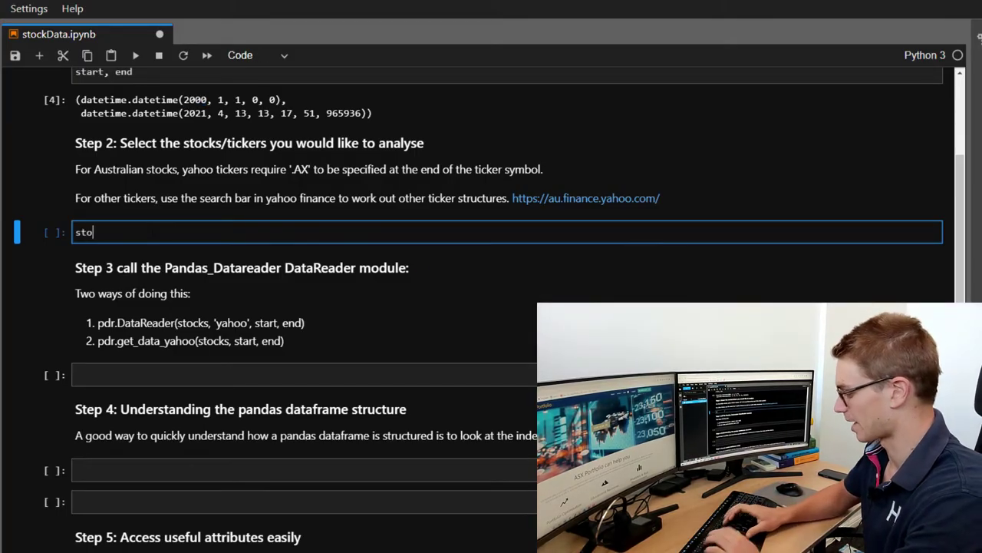
{"action": "type", "text": "ckList = ['"}
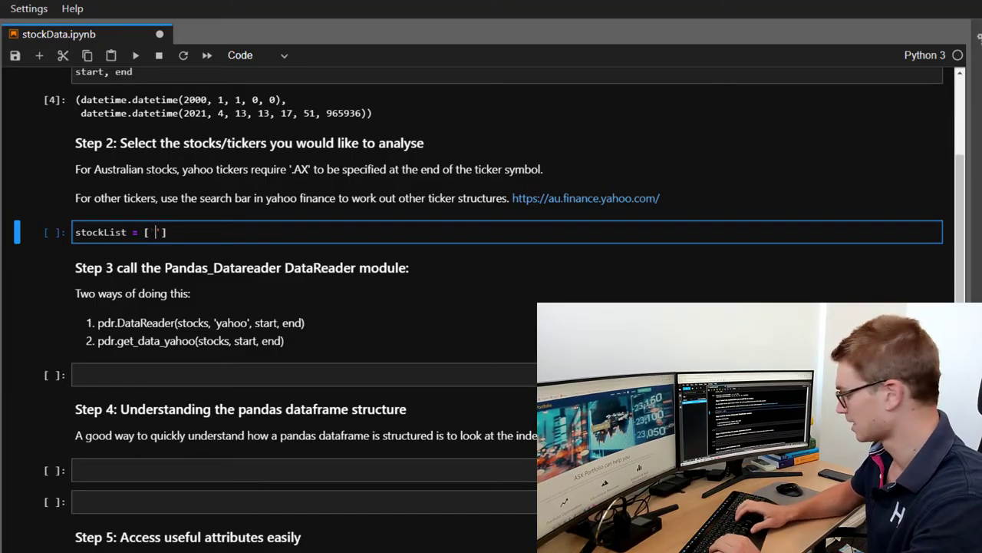
{"action": "type", "text": "'CBA',"}
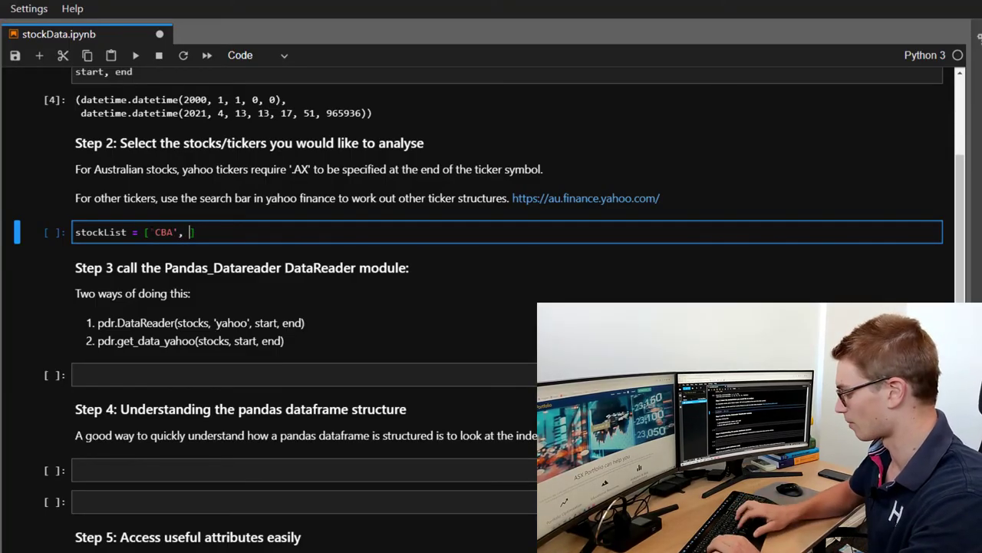
{"action": "type", "text": "''"}
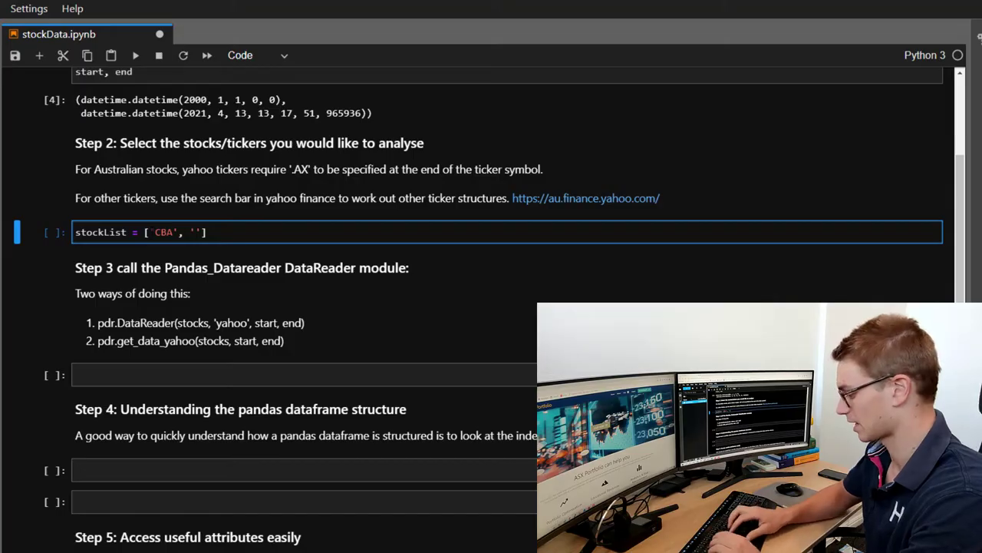
{"action": "type", "text": "NAB"}
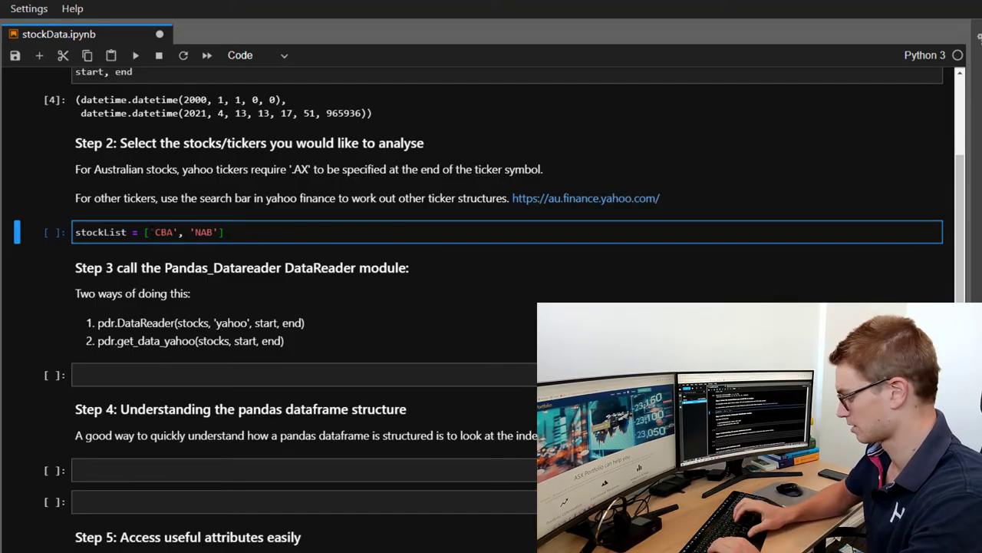
{"action": "type", "text": ", 'WBC'"}
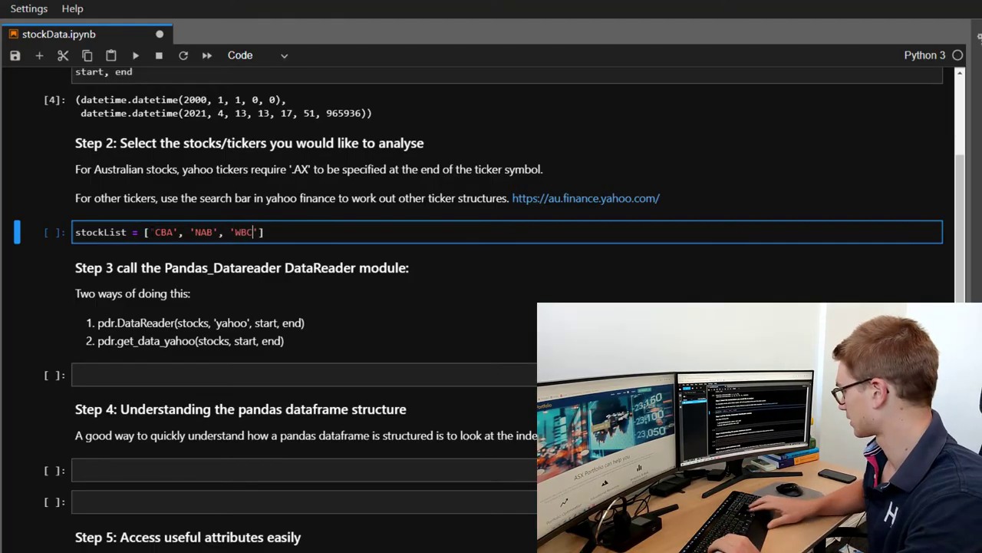
{"action": "type", "text": ", 'A'"}
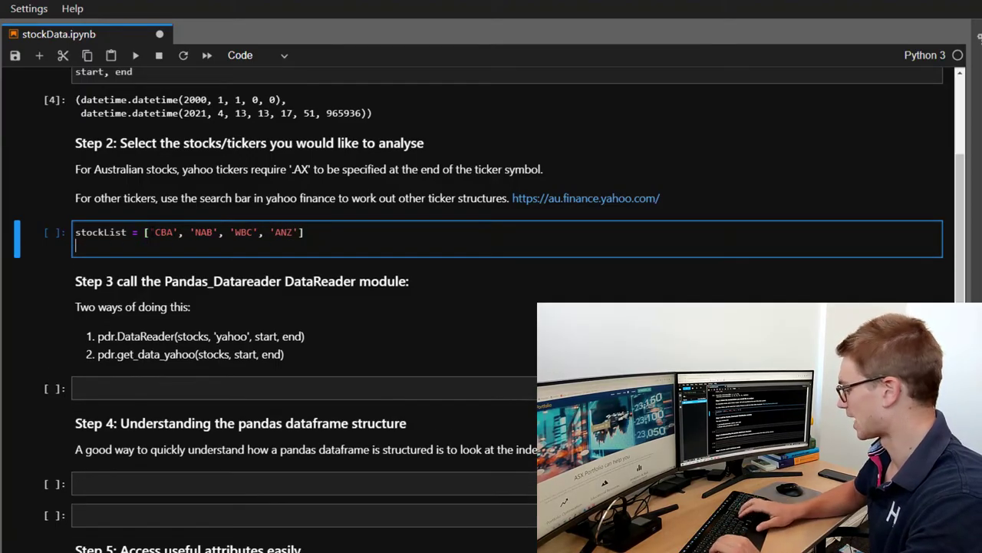
- Build stocks by appending '.AX' to each ticker in stockList and show the result
{"action": "type", "text": "stocks ="}
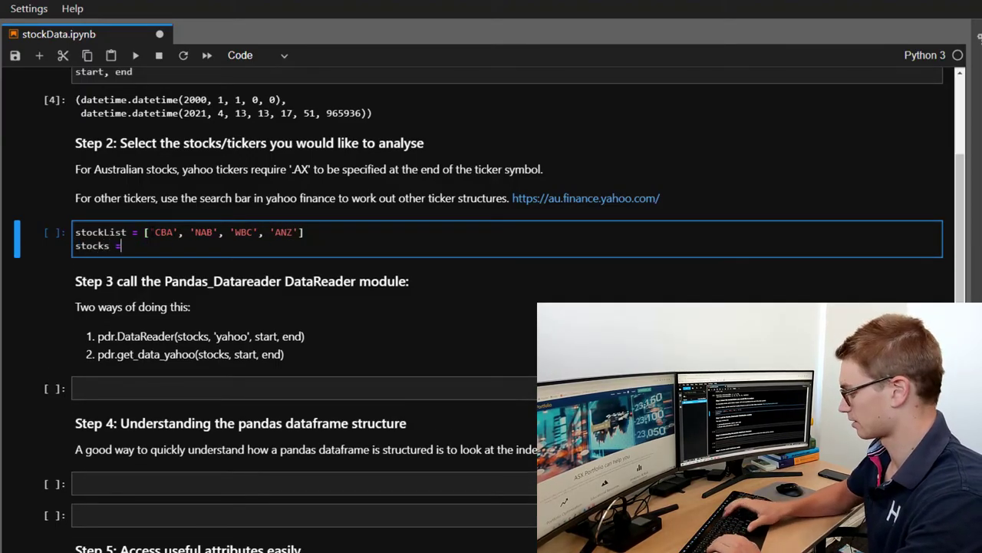
{"action": "type", "text": "[i]"}
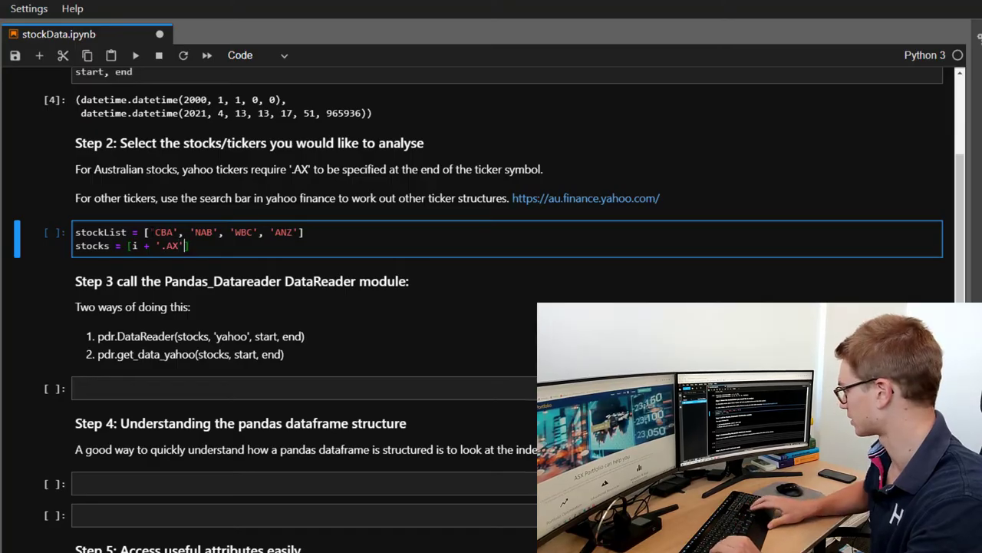
{"action": "type", "text": "for i in"}
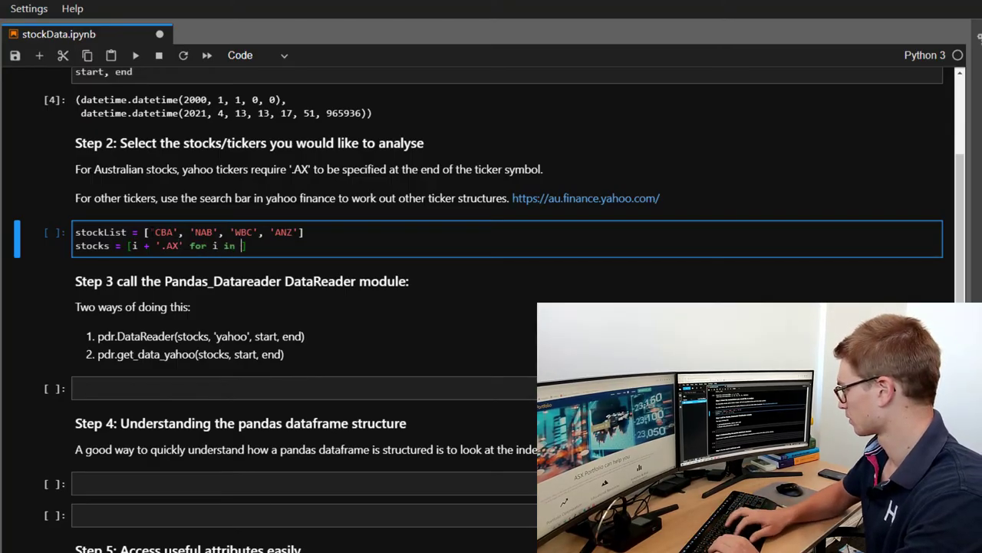
{"action": "type", "text": "stockList"}
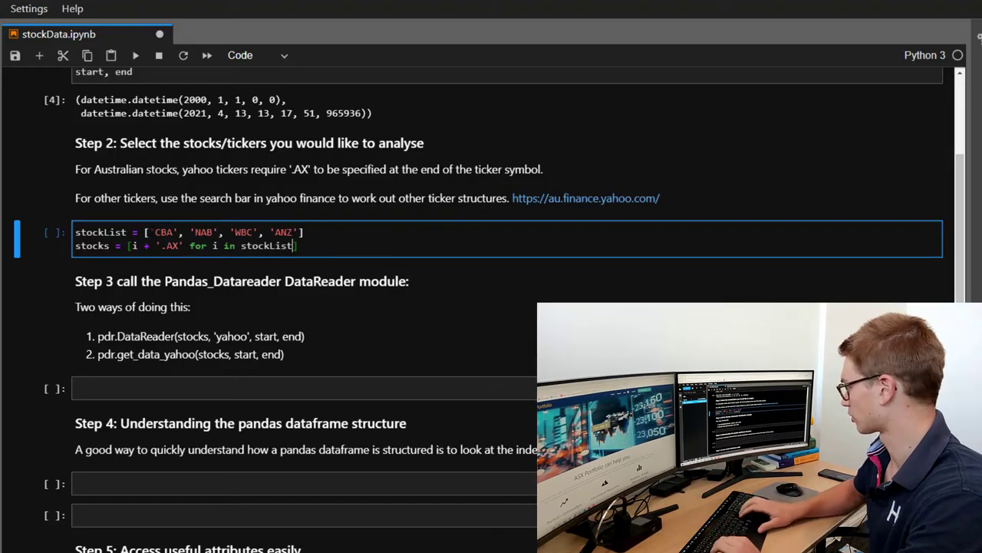
{"action": "type", "text": "stocks"}
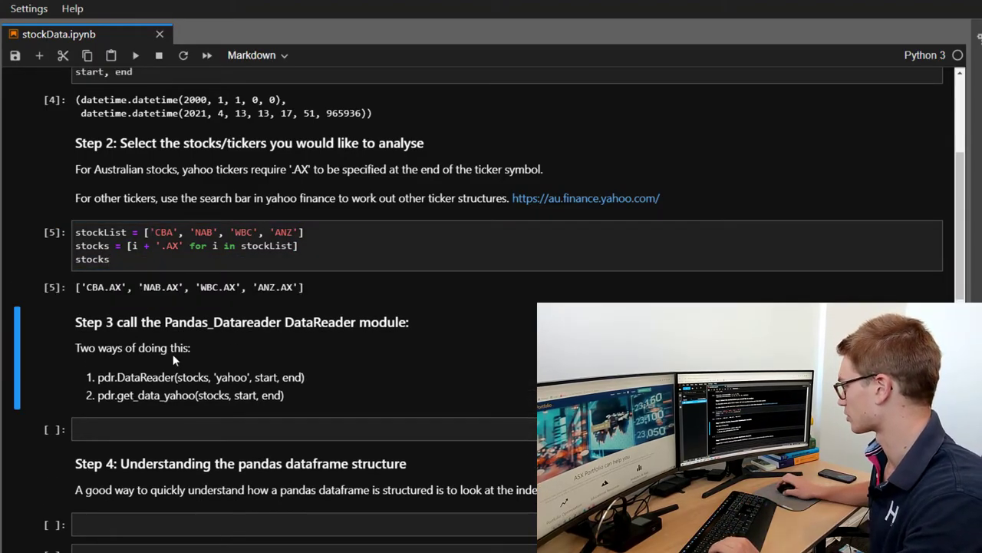
{"action": "left_click", "coordinate": [188, 286]}
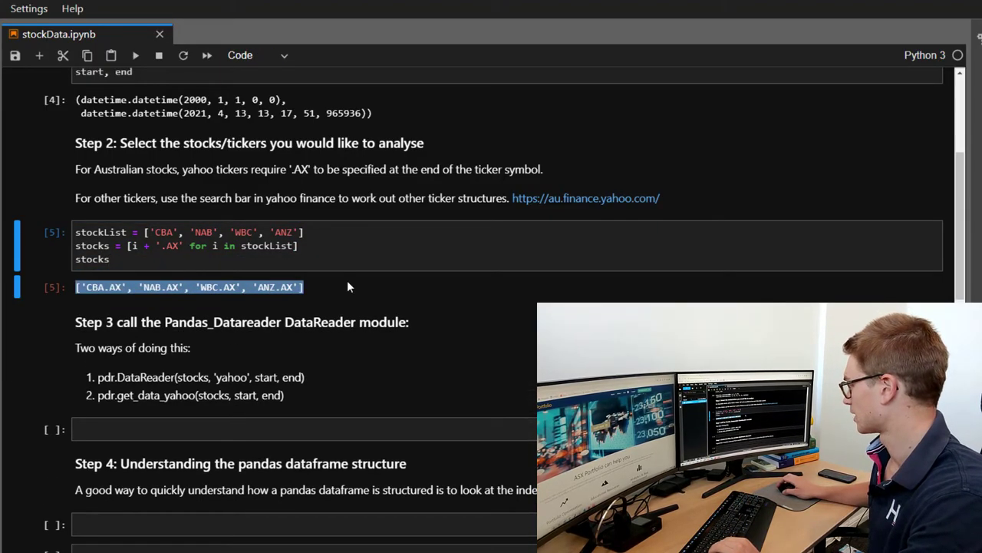
{"action": "mouse_move", "coordinate": [135, 274]}
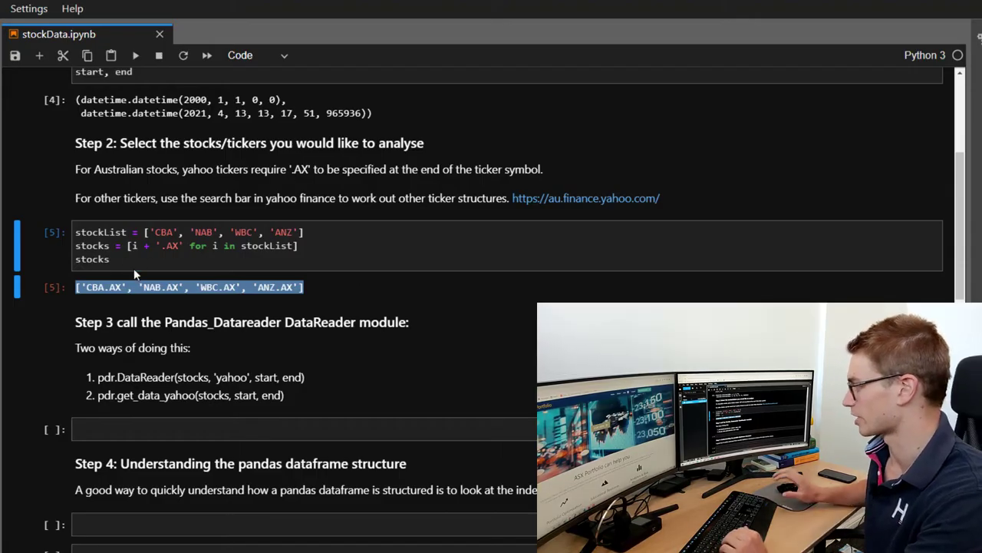
- Load data with df = pdr.get_data_yahoo(stocks, start, end) and show df.head()
{"action": "scroll", "scroll_direction": "down", "scroll_amount": 3}
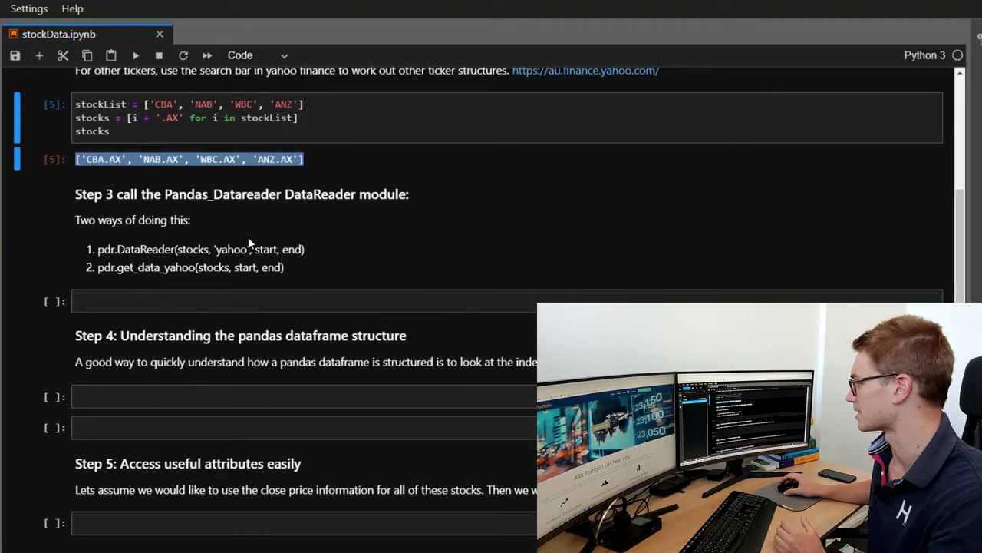
{"action": "mouse_move", "coordinate": [131, 266]}
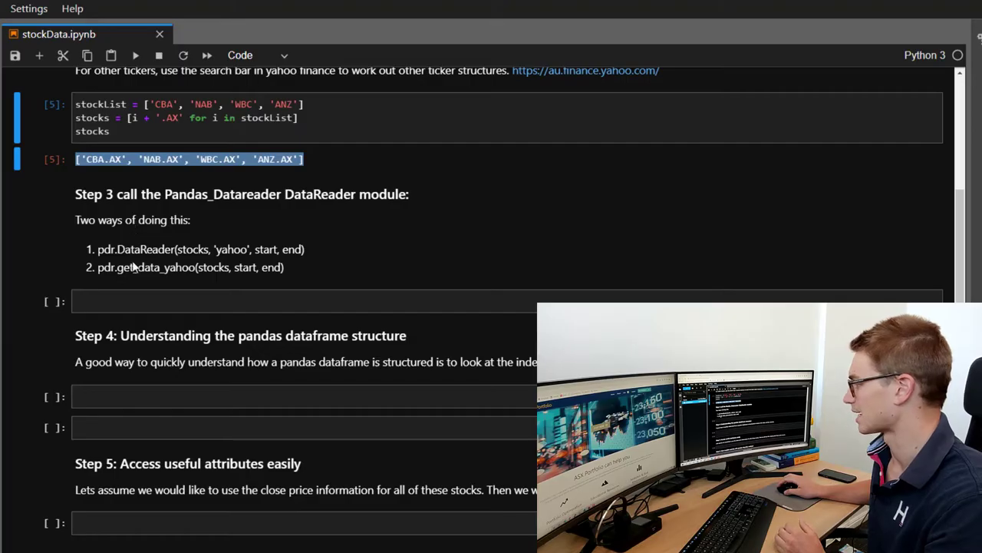
{"action": "mouse_move", "coordinate": [104, 259]}
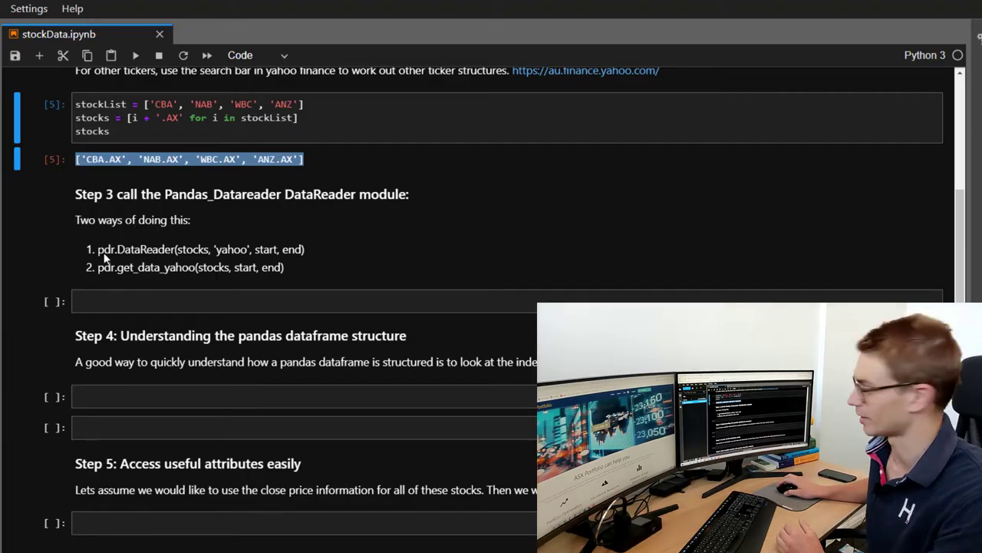
{"action": "mouse_move", "coordinate": [188, 258]}
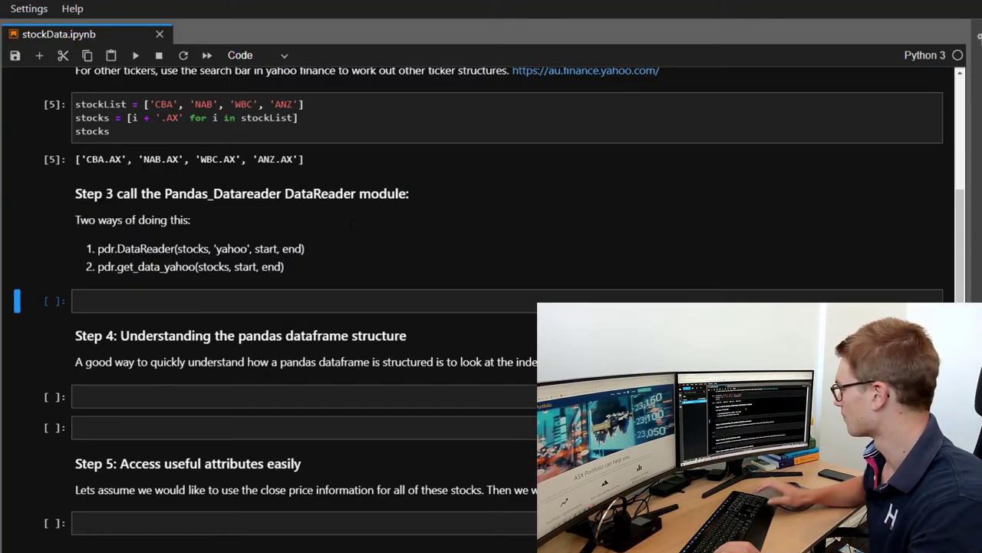
{"action": "mouse_move", "coordinate": [128, 270]}
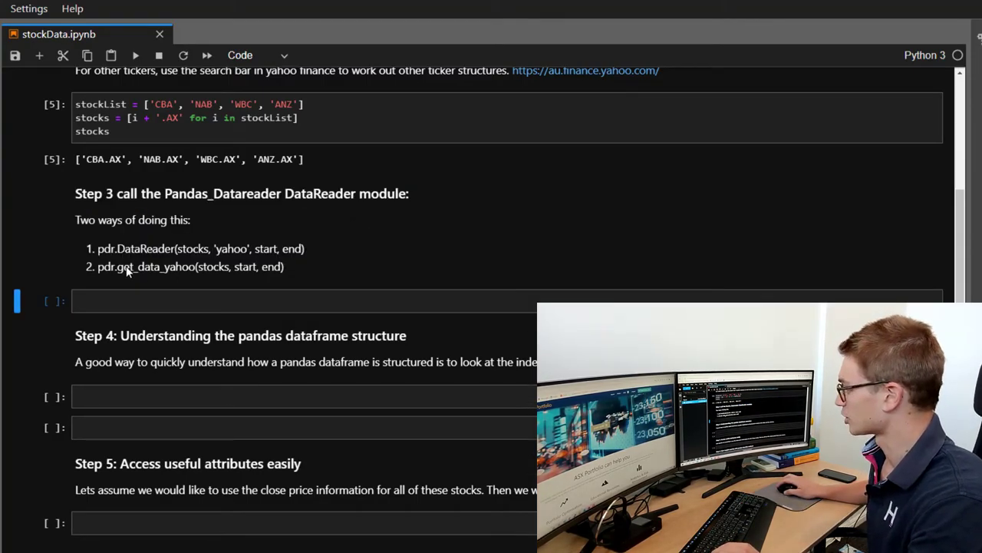
{"action": "mouse_move", "coordinate": [212, 274]}
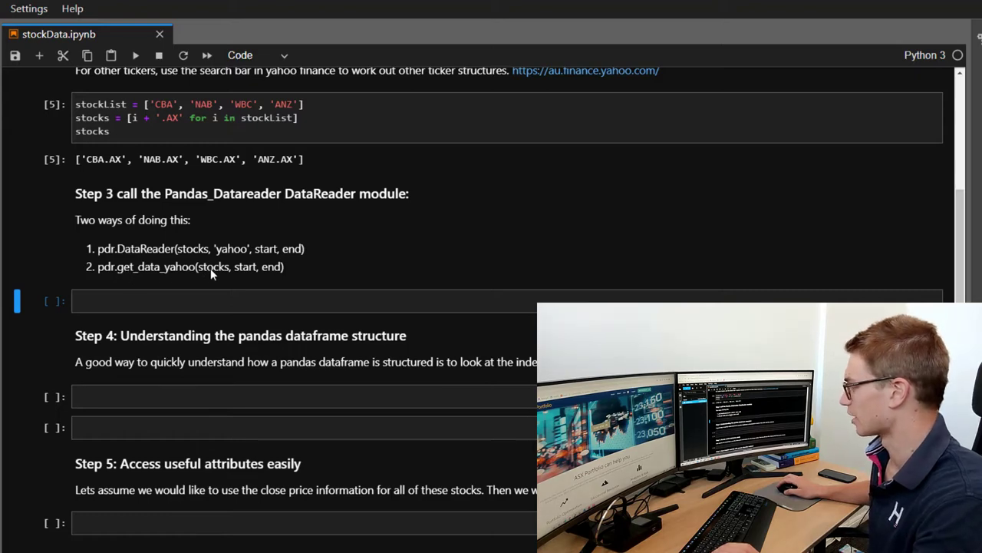
{"action": "mouse_move", "coordinate": [290, 270]}
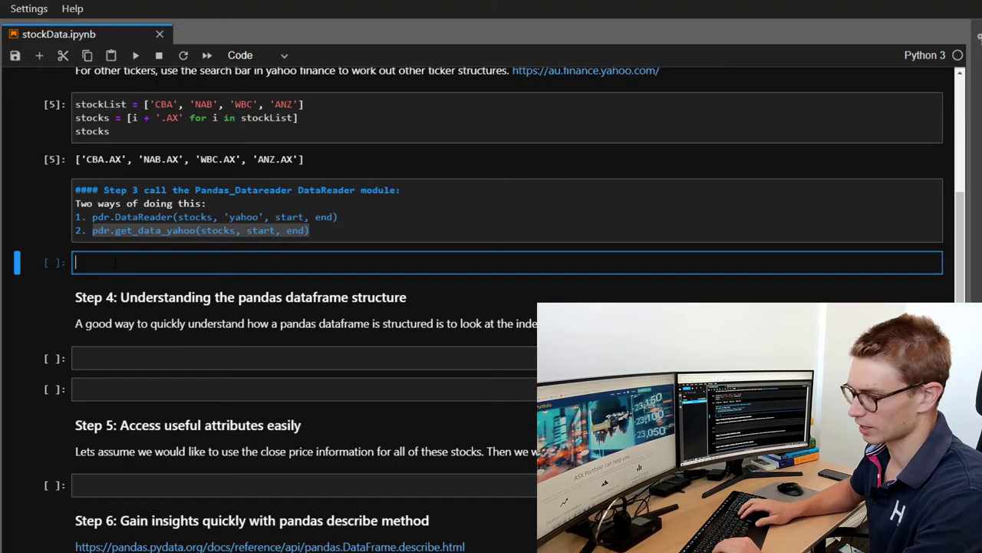
{"action": "type", "text": "pdr.get_data_yahoo(stocks, start, end)"}
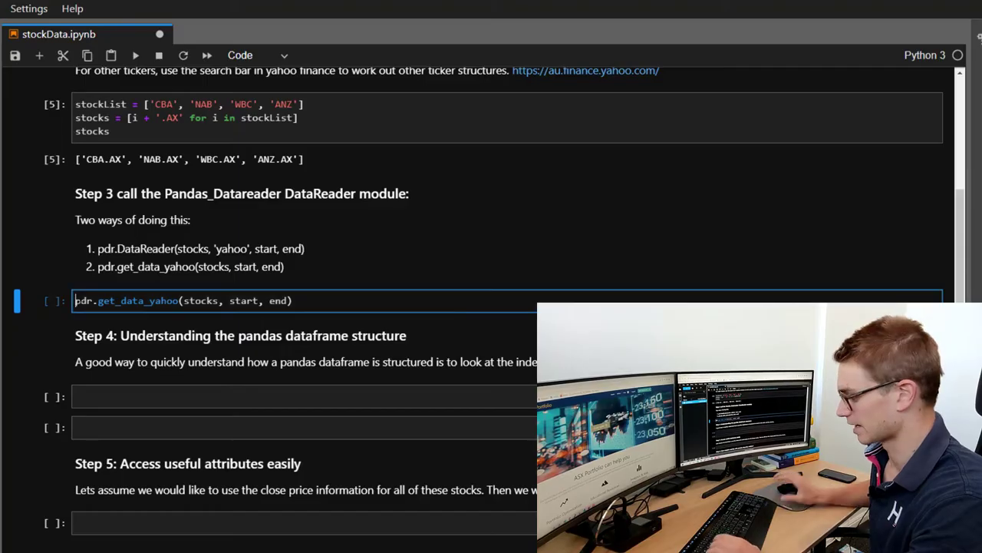
{"action": "type", "text": "df ="}
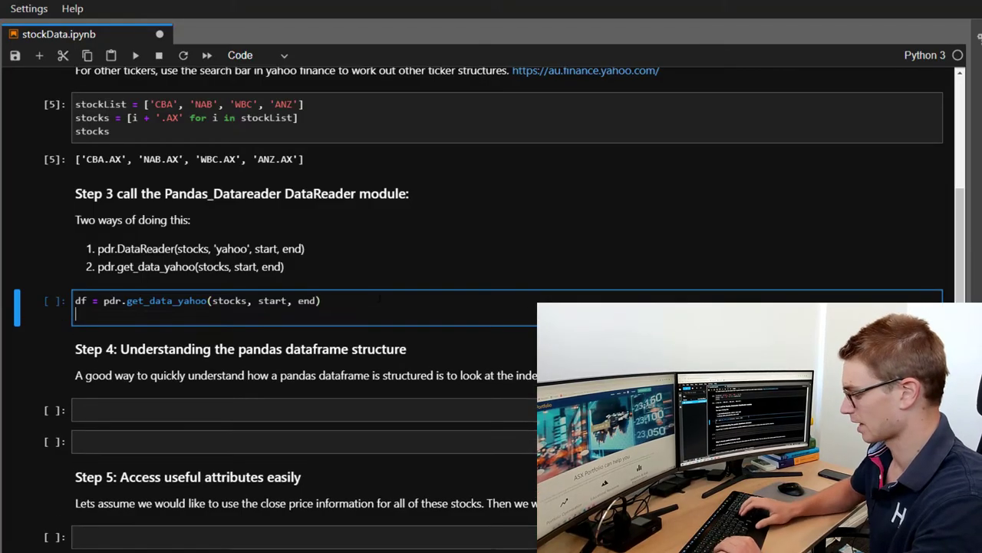
{"action": "type", "text": "df.head()"}
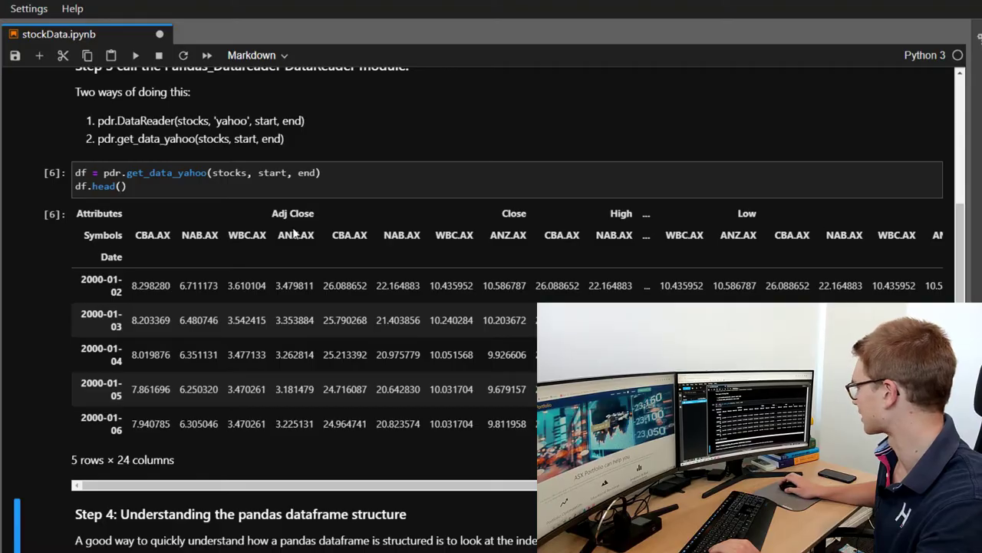
{"action": "mouse_move", "coordinate": [427, 231]}
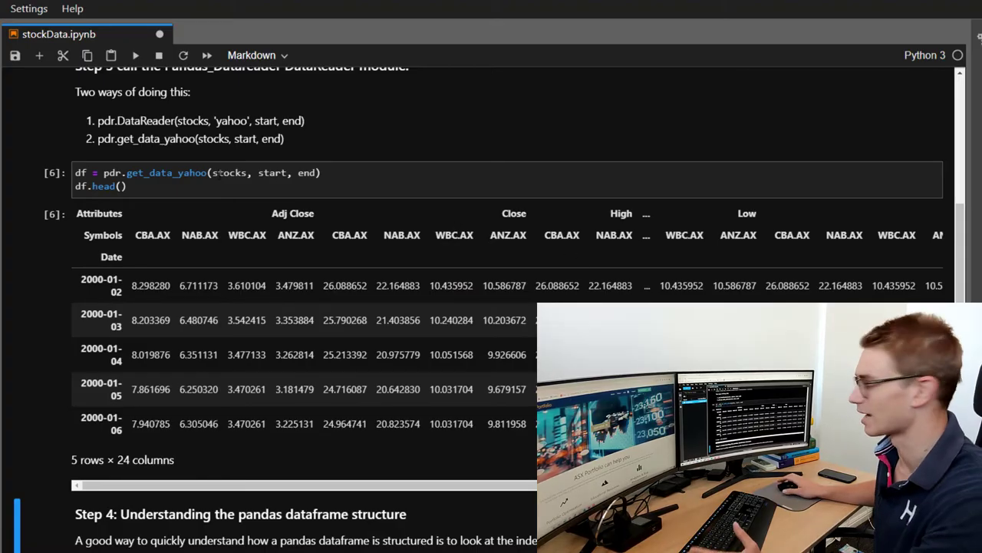
{"action": "scroll", "scroll_direction": "down", "scroll_amount": 3}
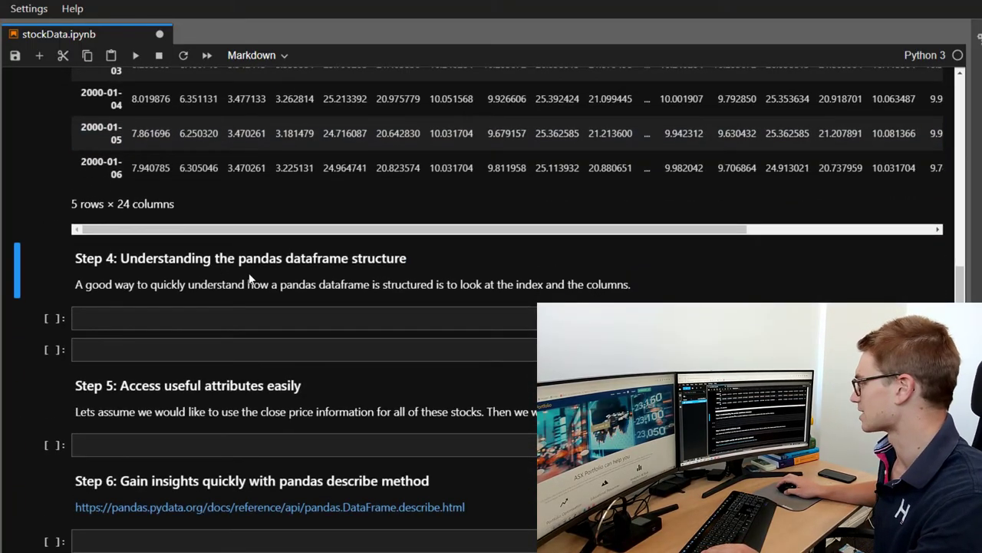
- Display the dataframe's date index with df.index under Step 4
{"action": "left_click", "coordinate": [303, 318]}
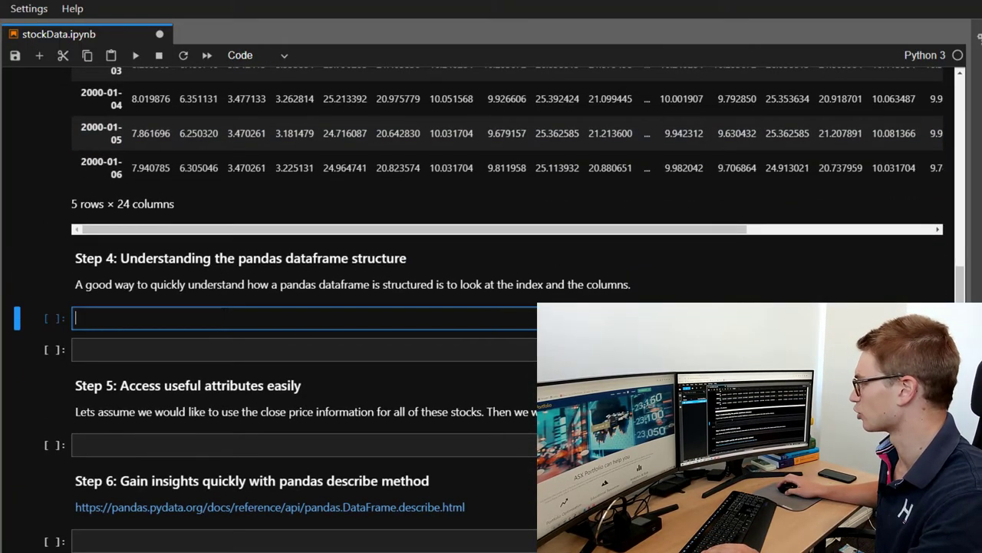
{"action": "type", "text": "df.ine"}
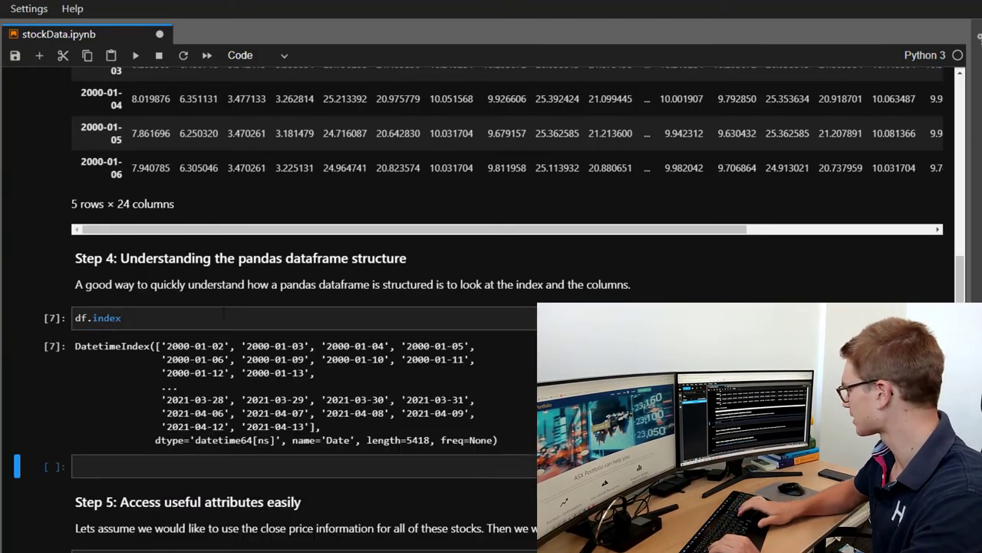
{"action": "scroll", "scroll_direction": "up", "scroll_amount": 3}
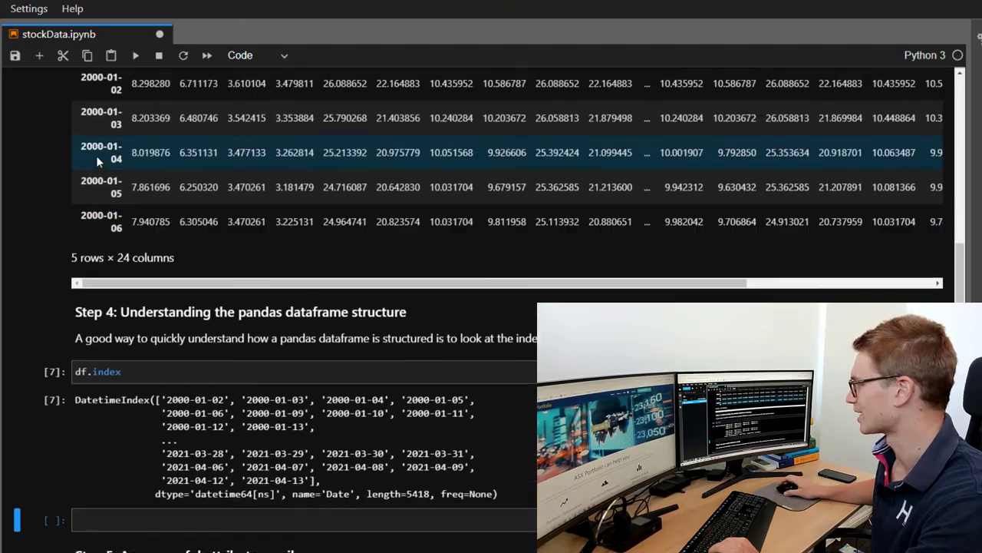
{"action": "scroll", "scroll_direction": "down", "scroll_amount": 3}
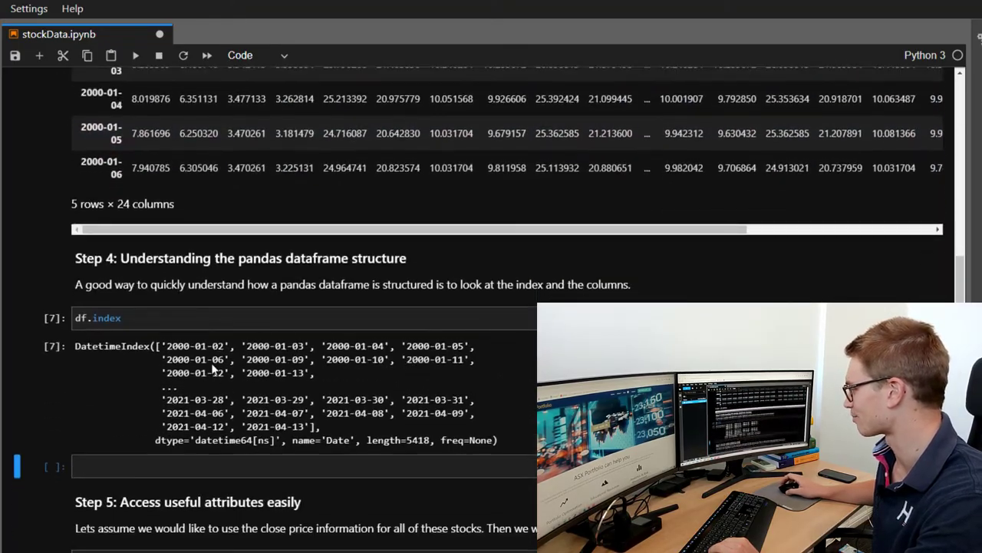
{"action": "mouse_move", "coordinate": [204, 441]}
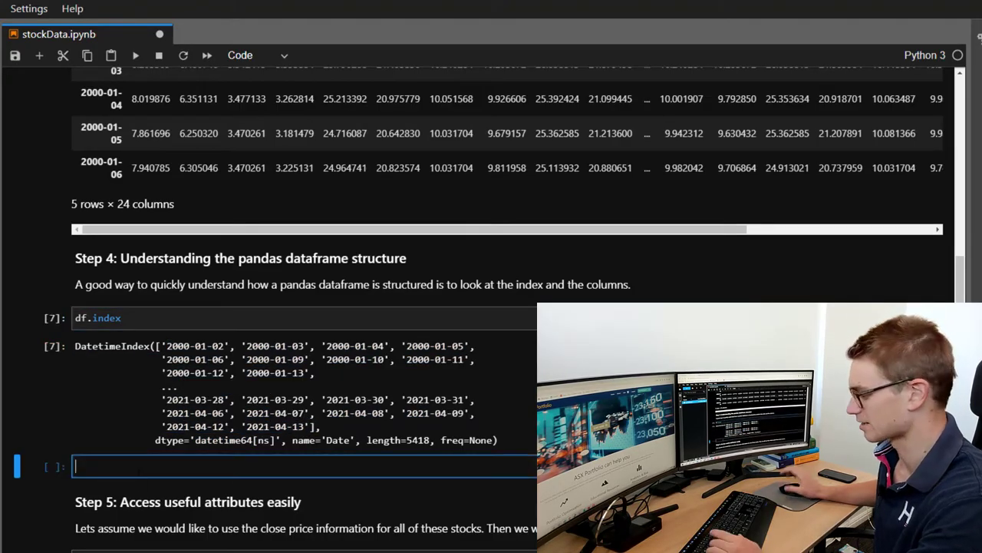
- Show df.columns and highlight the Attributes and Symbols index levels
{"action": "type", "text": "df.columns"}
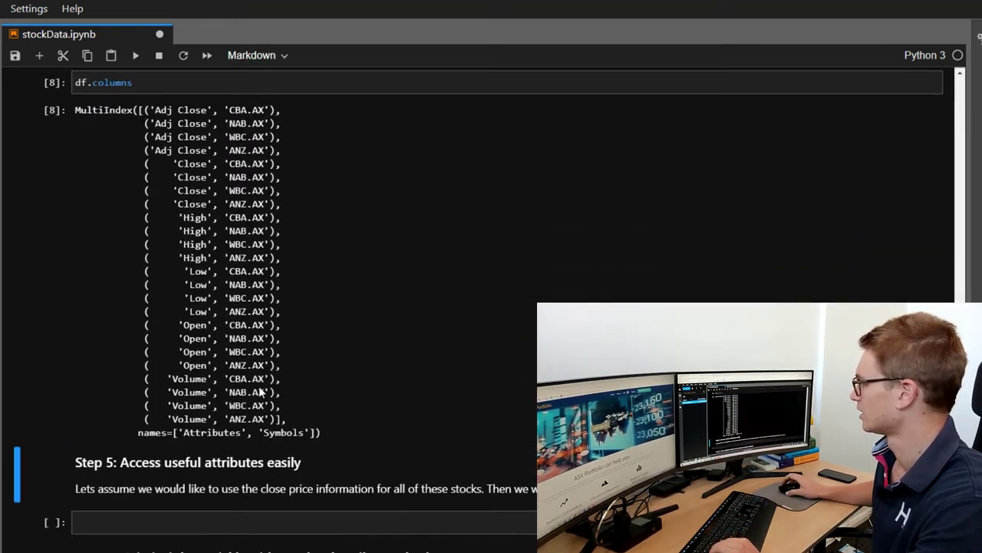
{"action": "scroll", "scroll_direction": "up", "scroll_amount": 3}
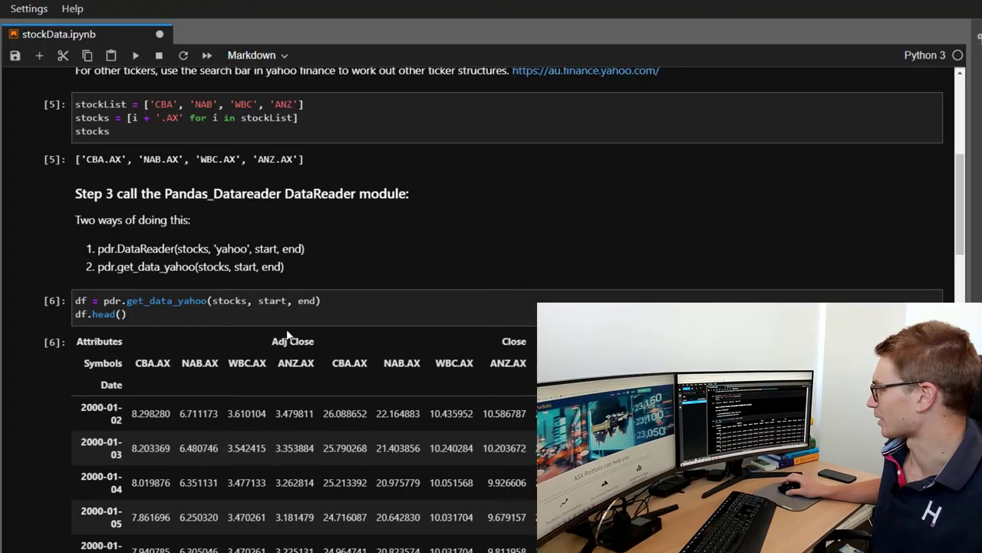
{"action": "scroll", "scroll_direction": "down", "scroll_amount": 3}
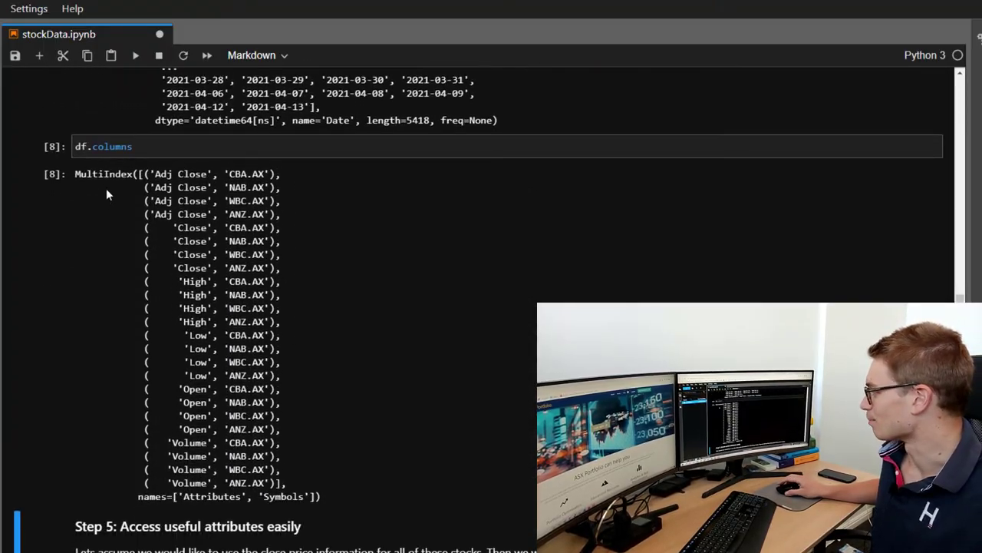
{"action": "left_click", "coordinate": [257, 54]}
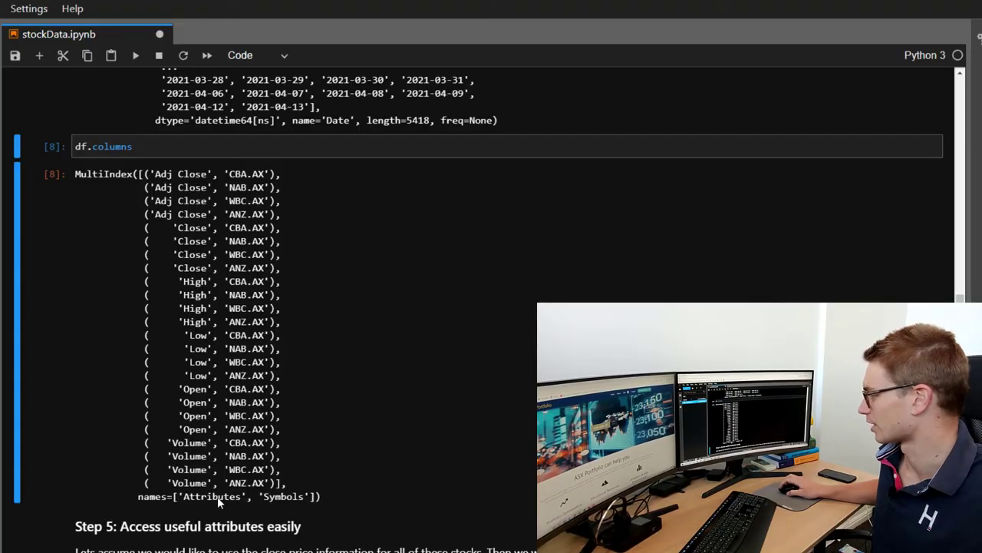
{"action": "double_click", "coordinate": [211, 497]}
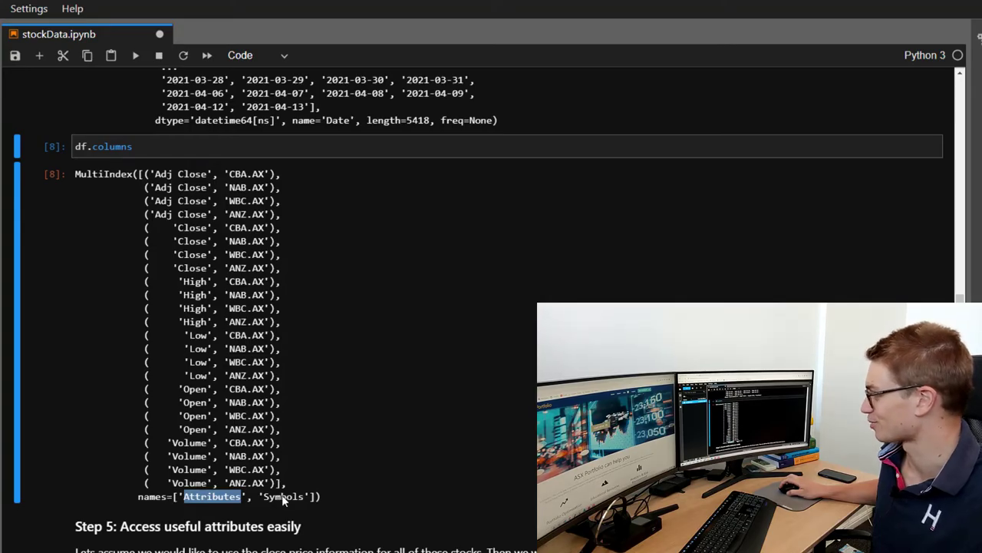
{"action": "double_click", "coordinate": [282, 496]}
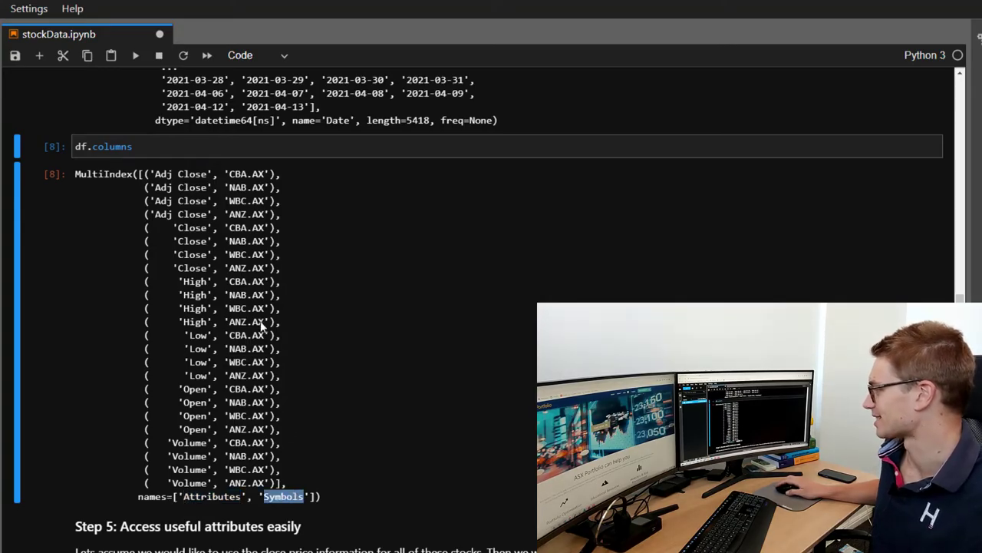
{"action": "mouse_move", "coordinate": [246, 184]}
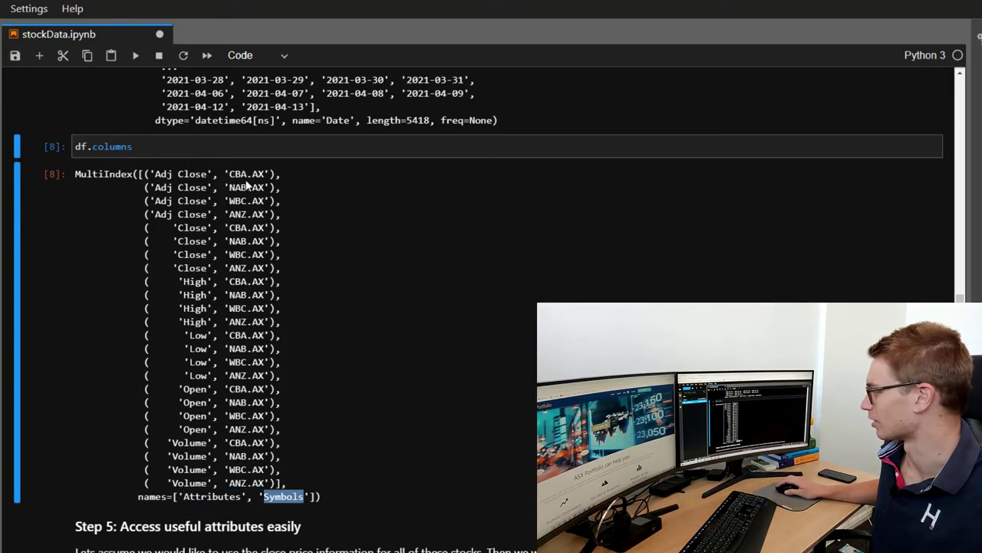
{"action": "mouse_move", "coordinate": [192, 449]}
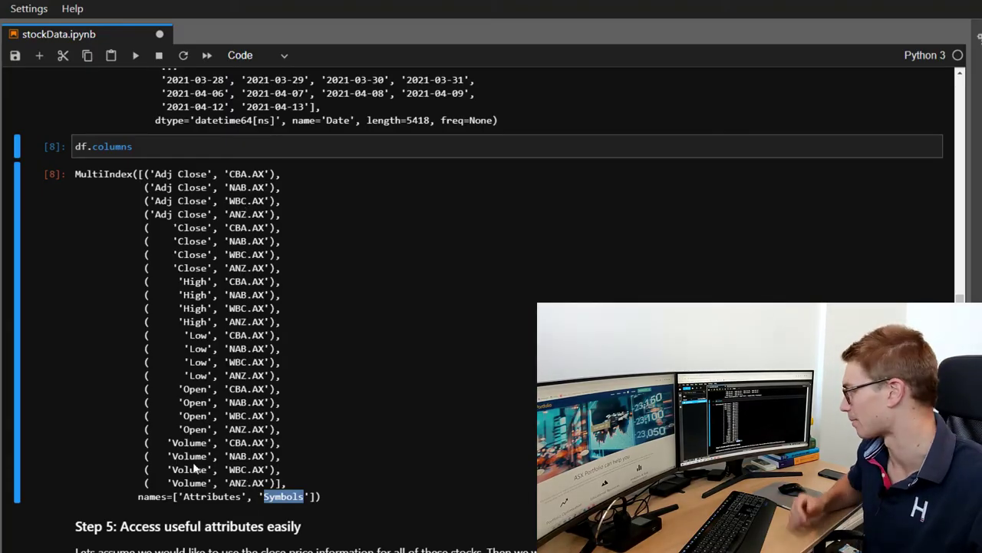
- Assign Close = df.Close and preview Close.head() against the full table
{"action": "scroll", "scroll_direction": "down", "scroll_amount": 3}
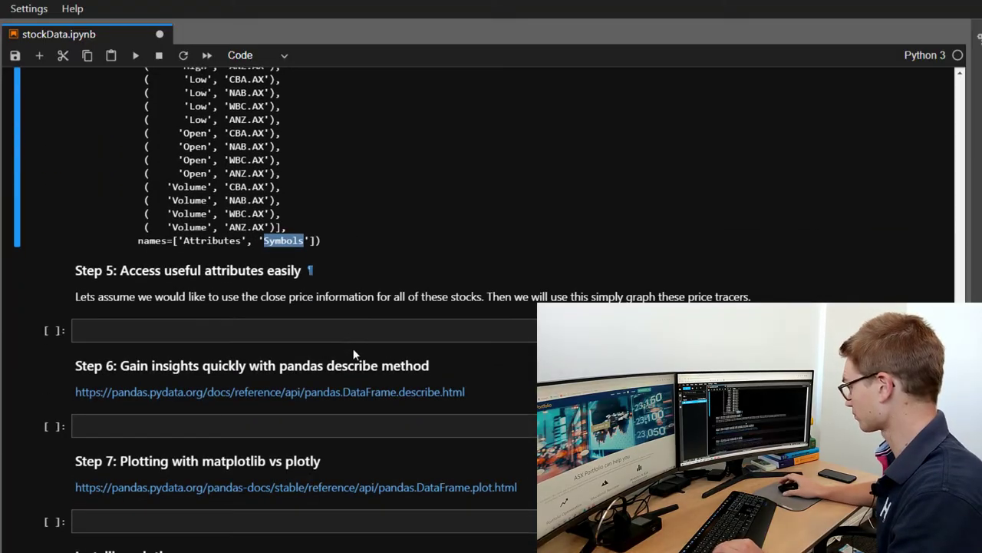
{"action": "scroll", "scroll_direction": "down", "scroll_amount": 3}
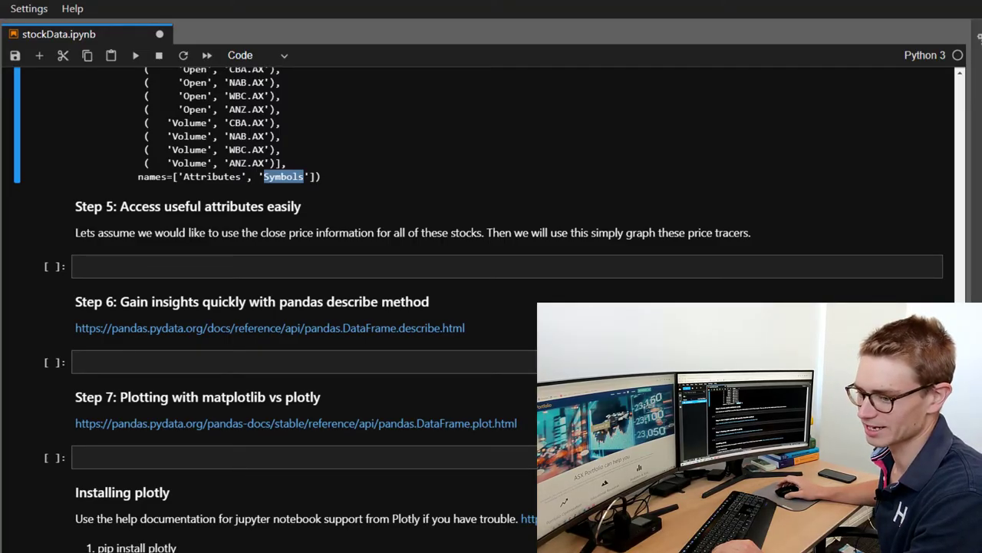
{"action": "type", "text": "cl"}
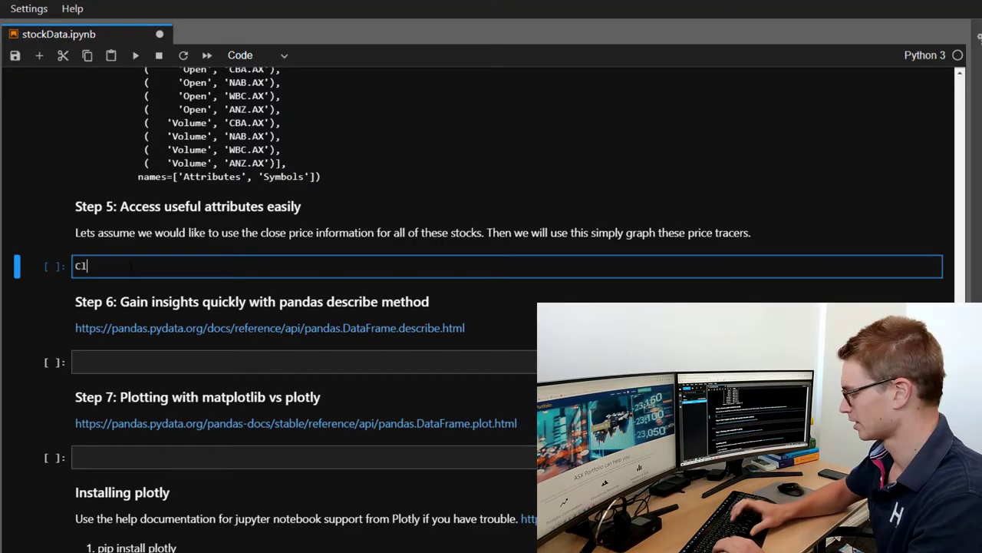
{"action": "type", "text": "Close ="}
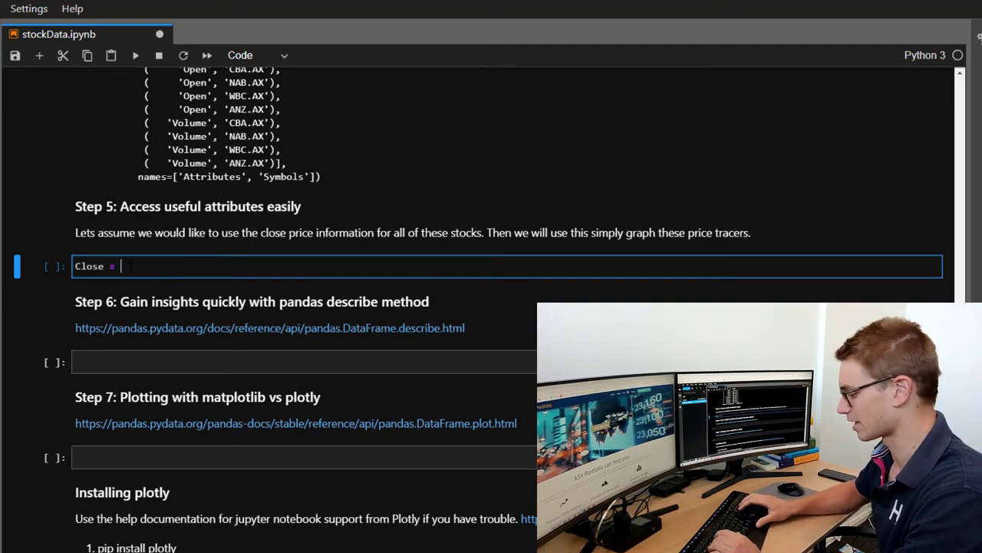
{"action": "type", "text": "d"}
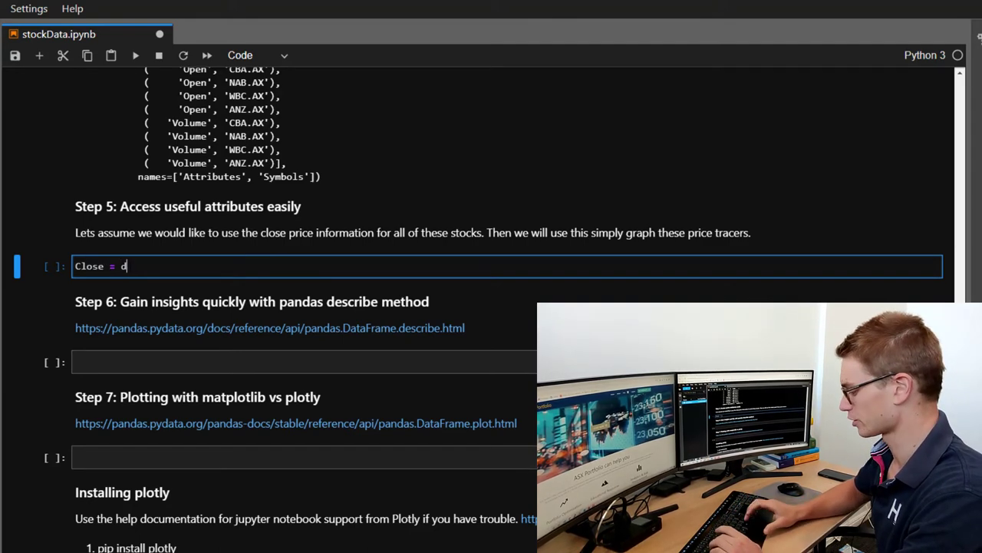
{"action": "type", "text": "f.Clo"}
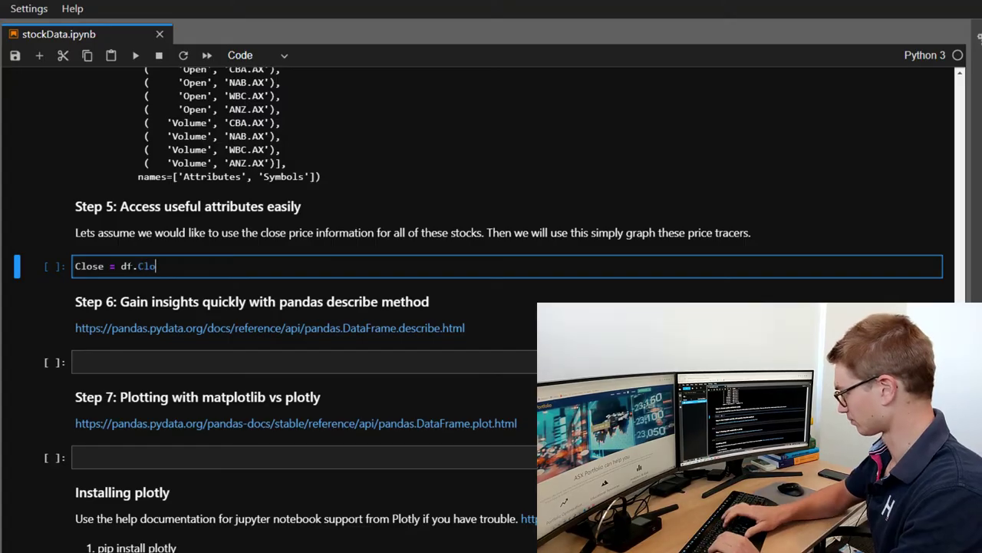
{"action": "type", "text": "se"}
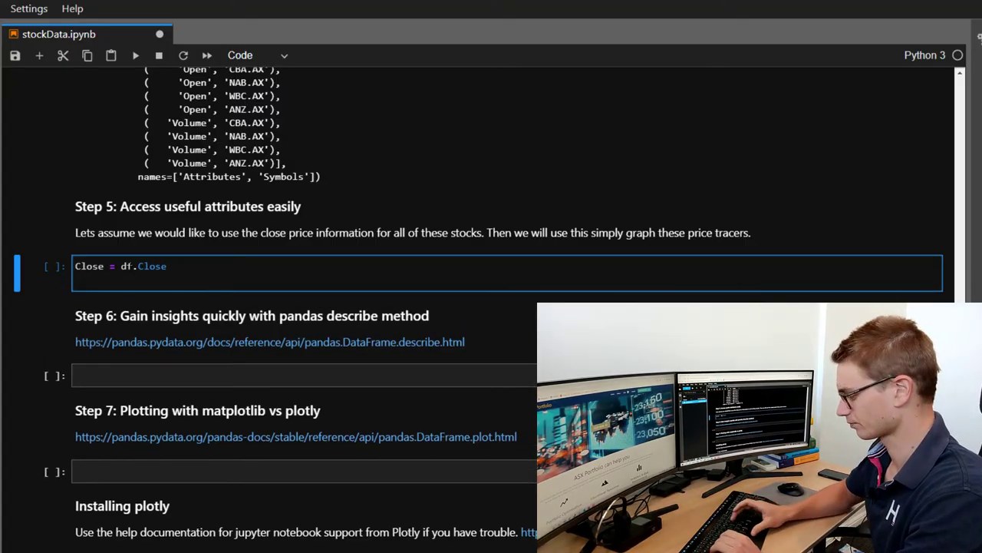
{"action": "type", "text": "Close.head("}
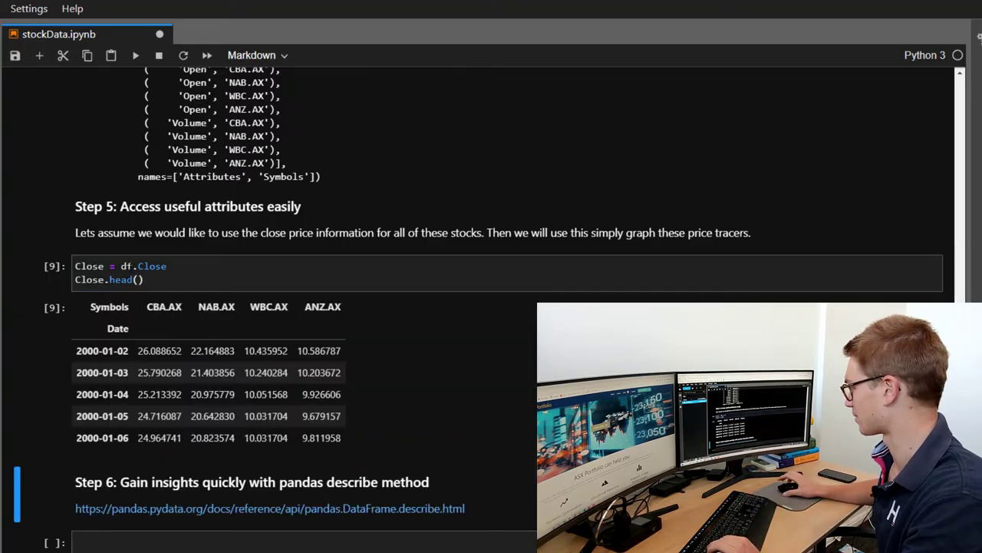
{"action": "left_click", "coordinate": [257, 54]}
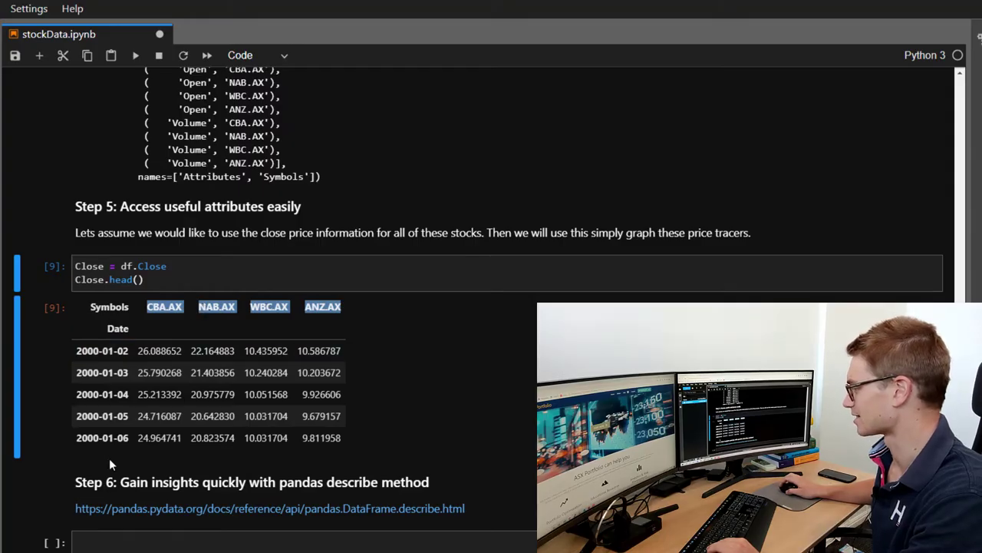
{"action": "mouse_move", "coordinate": [182, 354]}
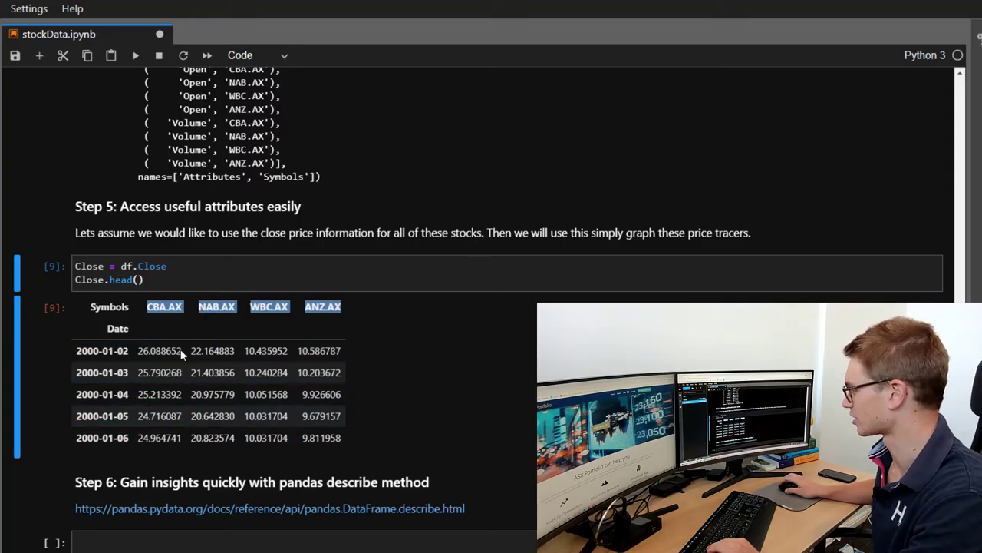
{"action": "scroll", "scroll_direction": "up", "scroll_amount": 3}
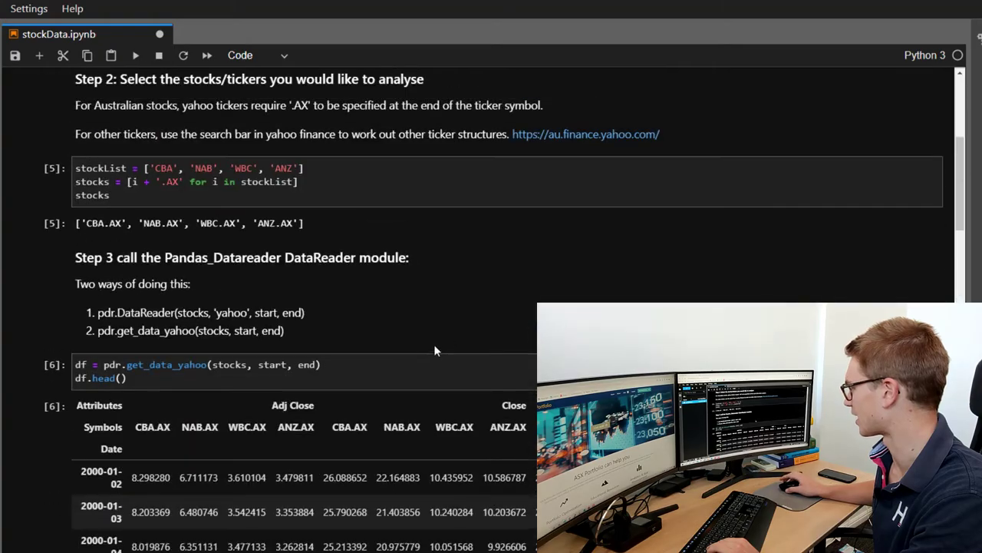
{"action": "scroll", "scroll_direction": "down", "scroll_amount": 3}
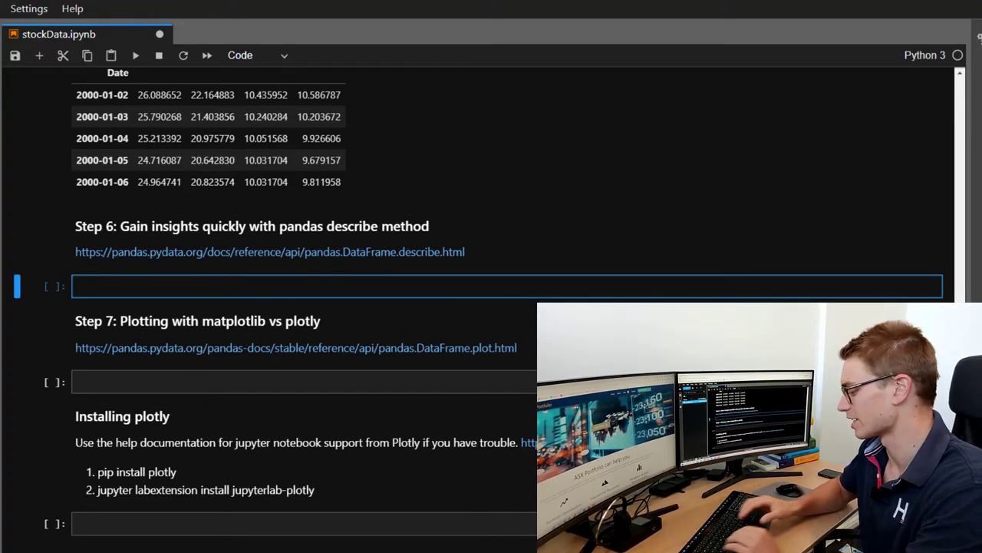
- Run Close.describe() and open the pandas describe documentation
{"action": "type", "text": "Close."}
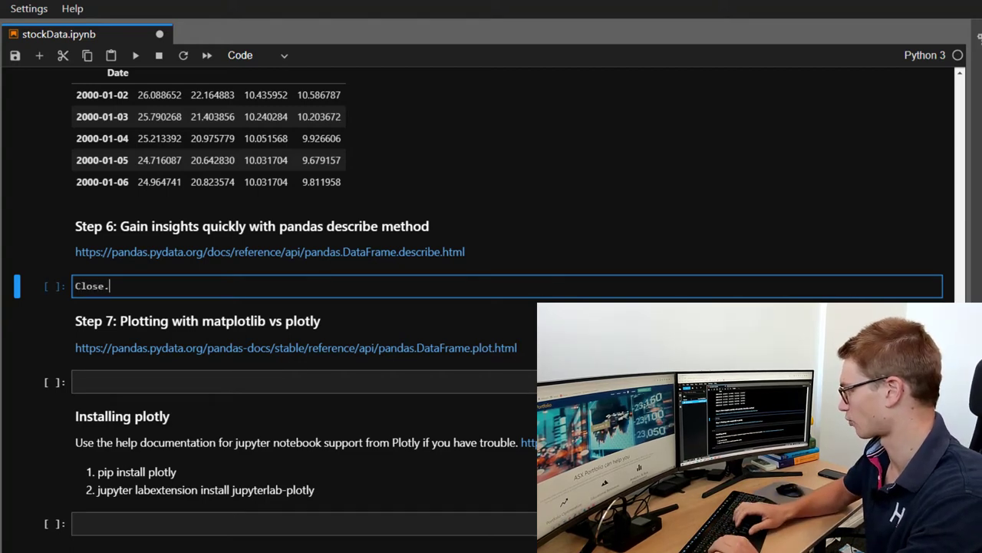
{"action": "type", "text": "describe("}
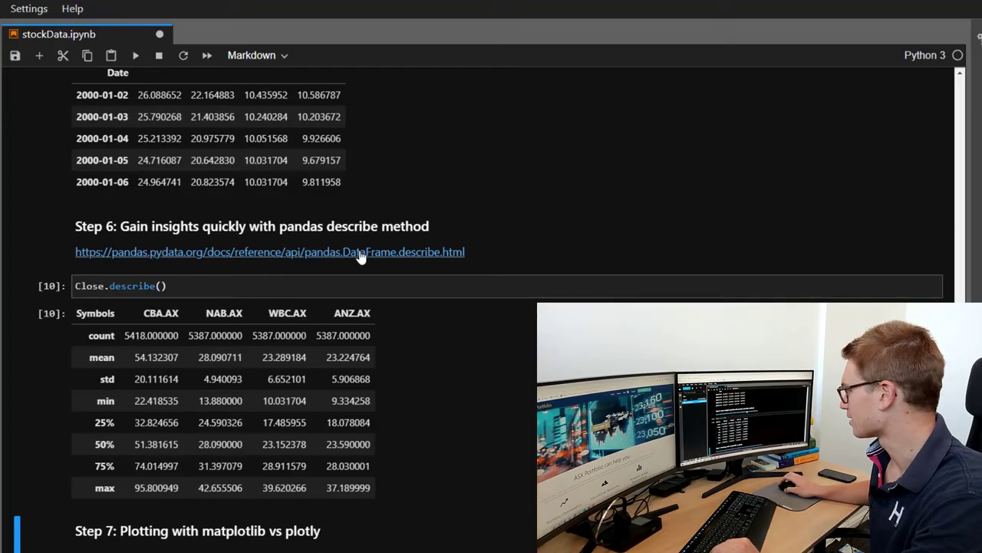
{"action": "left_click", "coordinate": [269, 252]}
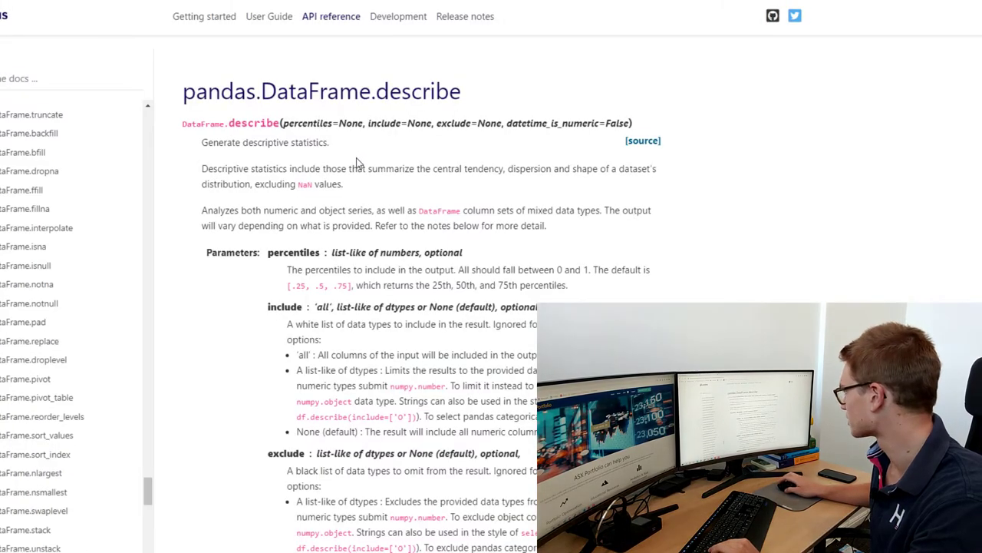
{"action": "double_click", "coordinate": [246, 142]}
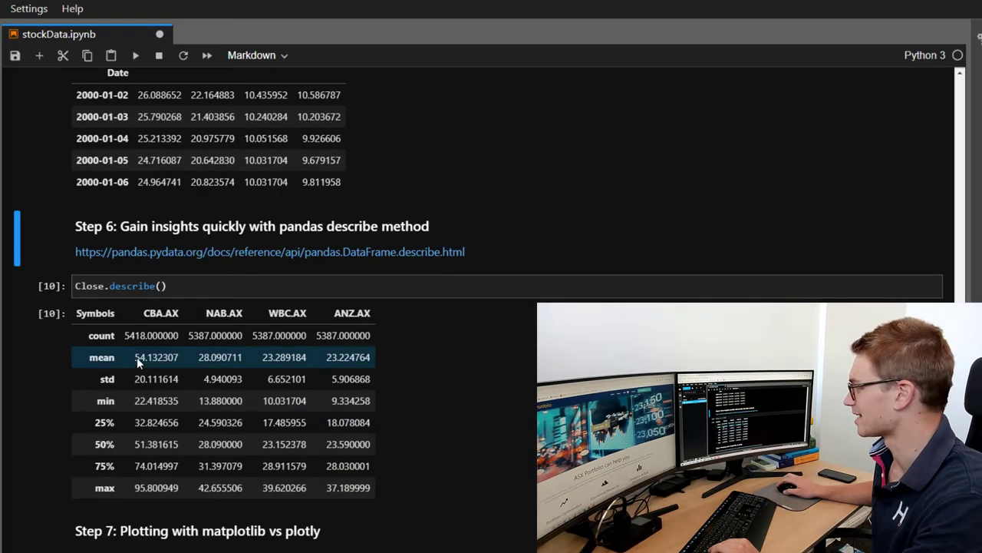
{"action": "mouse_move", "coordinate": [136, 401]}
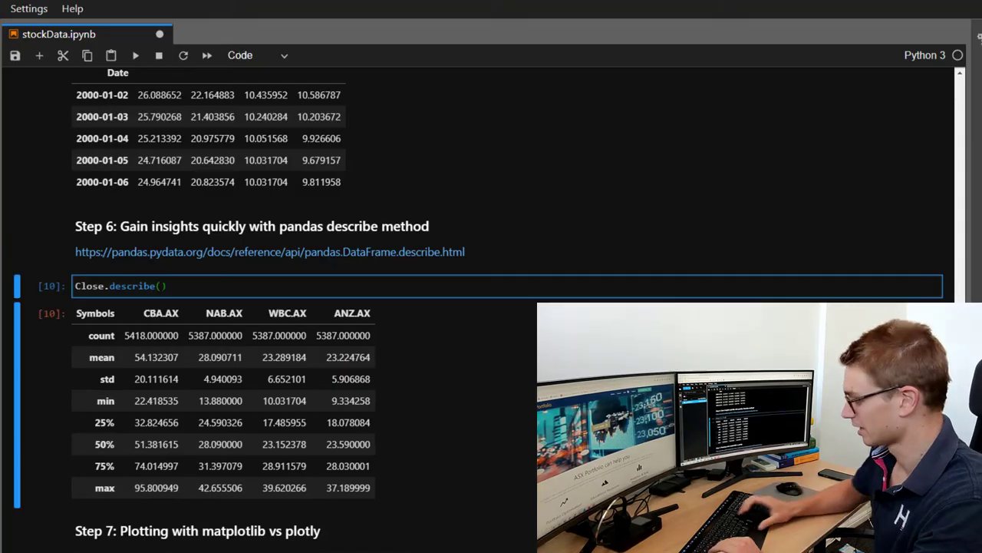
- Add percentiles=[0.1, 0.5, 0.9] to the Close describe call
{"action": "type", "text": "perc"}
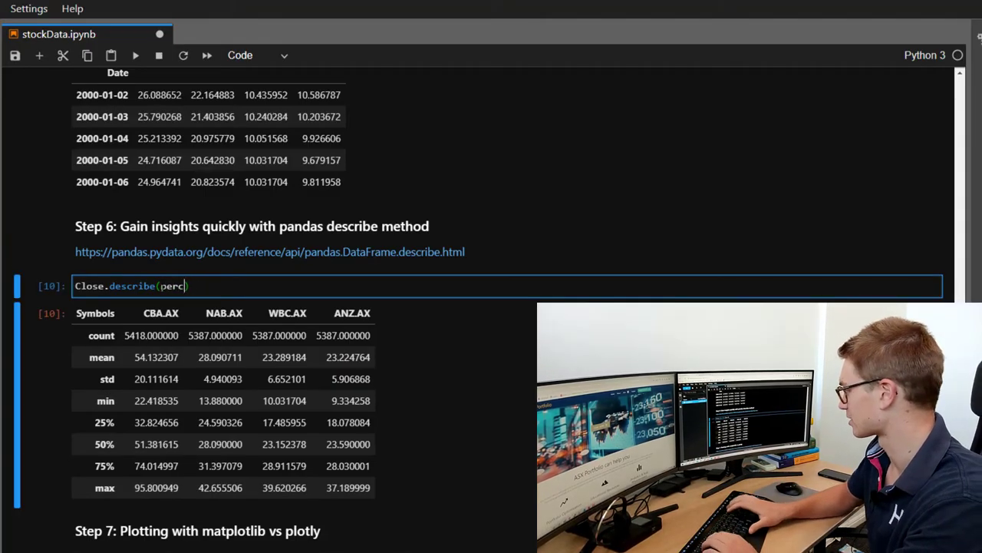
{"action": "type", "text": "entile"}
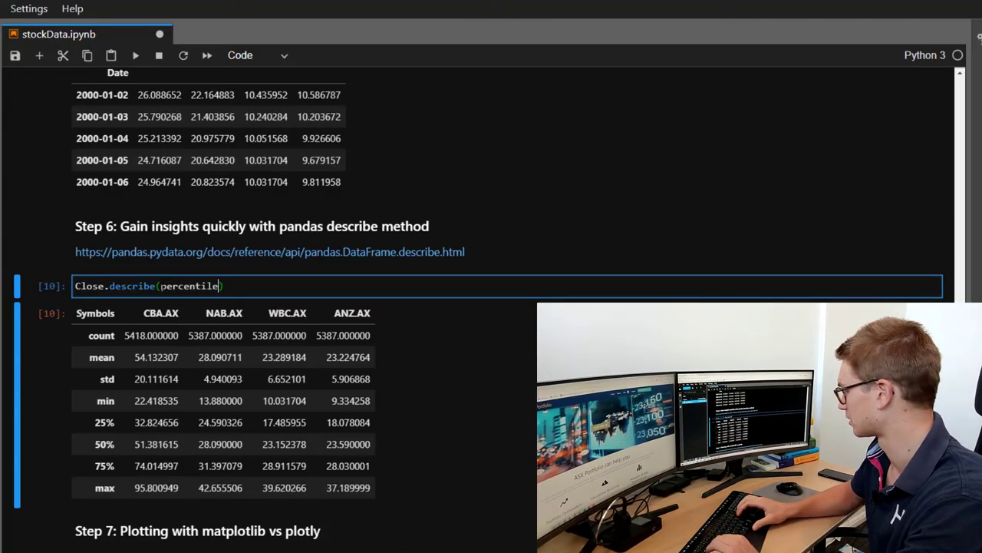
{"action": "type", "text": "s=[0,"}
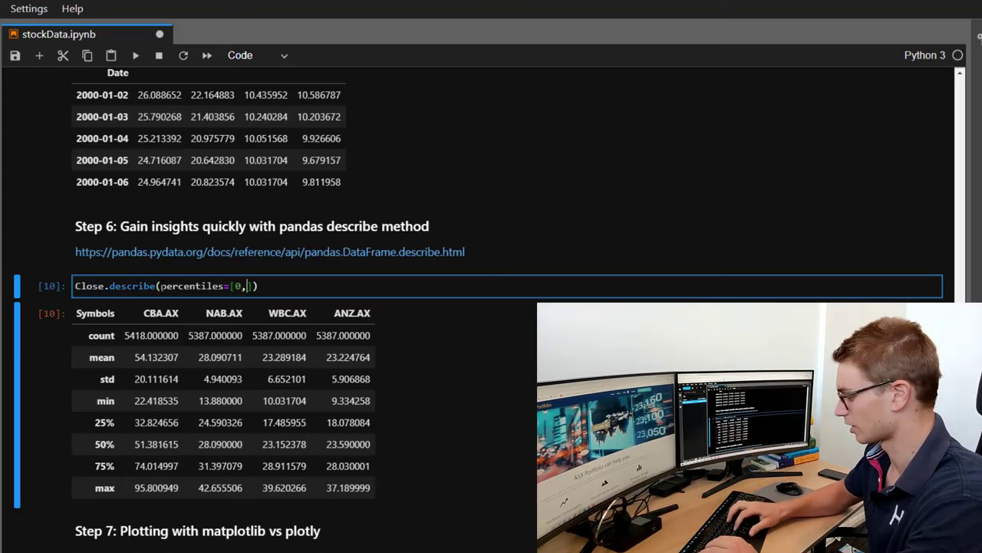
{"action": "type", "text": ".1"}
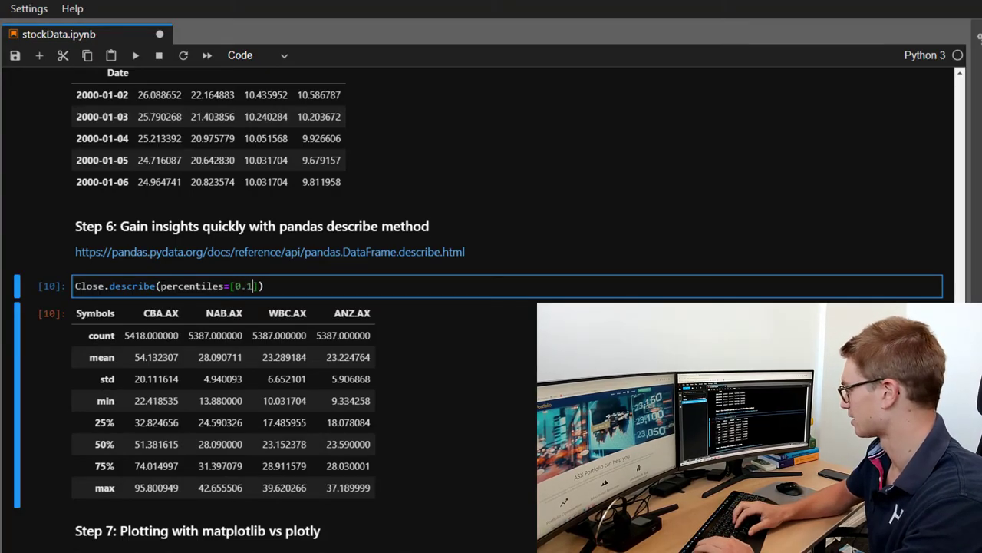
{"action": "type", "text": ",0.5,0.9"}
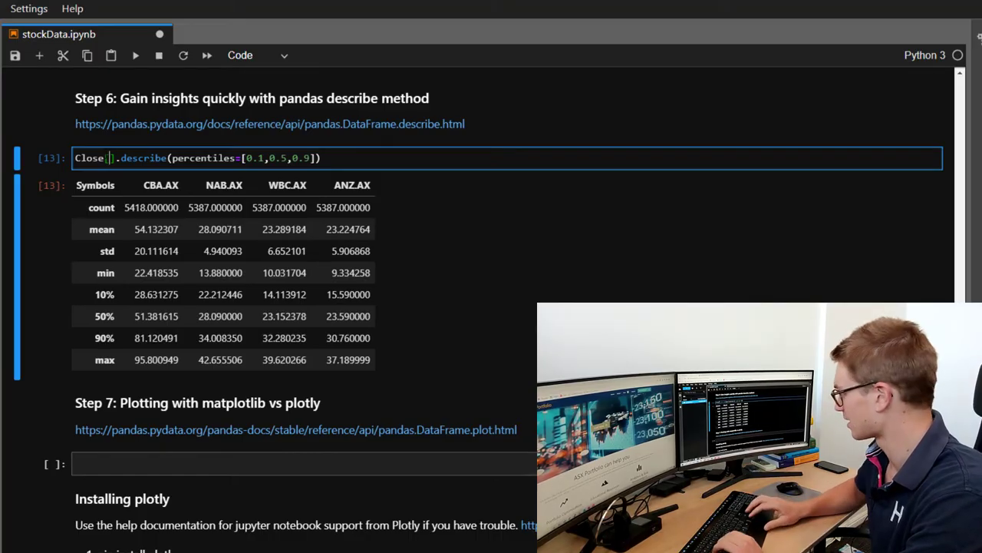
- Restrict Close to the last 100 days and check the CBA.AX count of 68
{"action": "type", "text": "Close."}
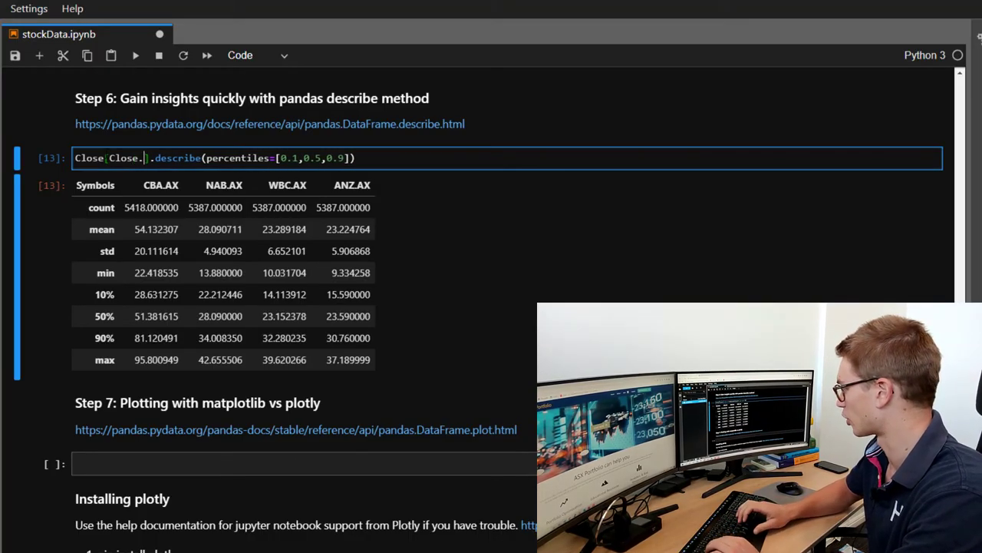
{"action": "type", "text": "inedx"}
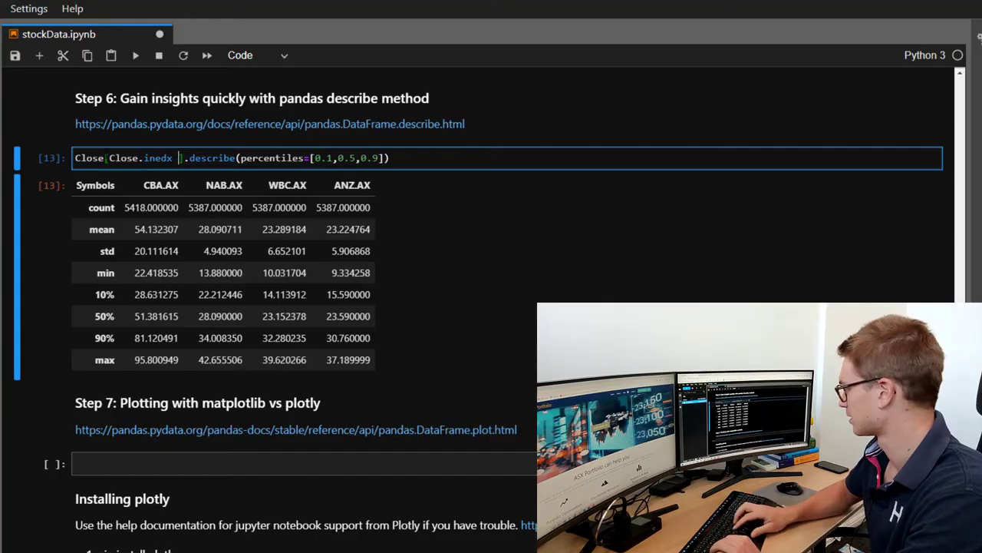
{"action": "key", "text": "Backspace"}
{"action": "type", "text": "dex > end -"}
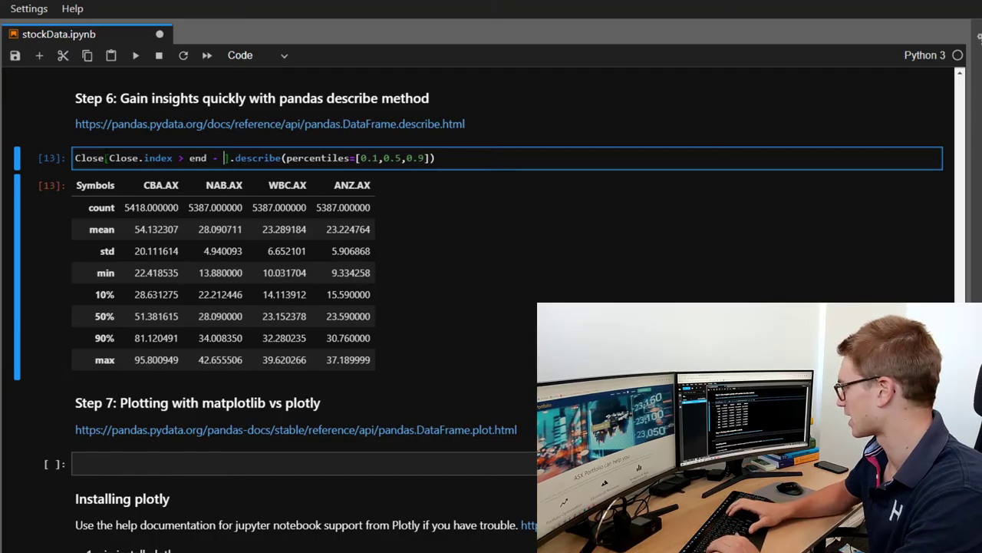
{"action": "type", "text": "dt"}
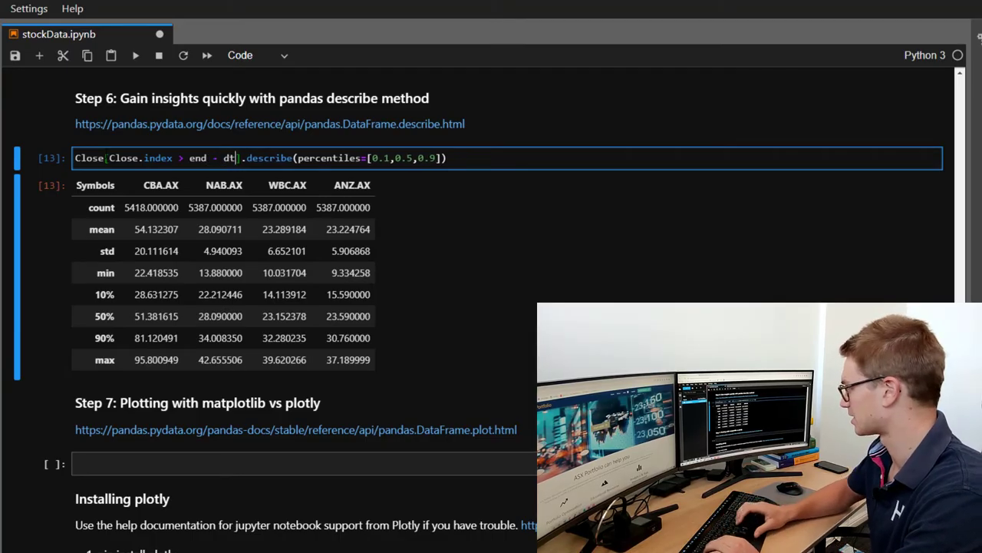
{"action": "type", "text": ".timedelta(dat"}
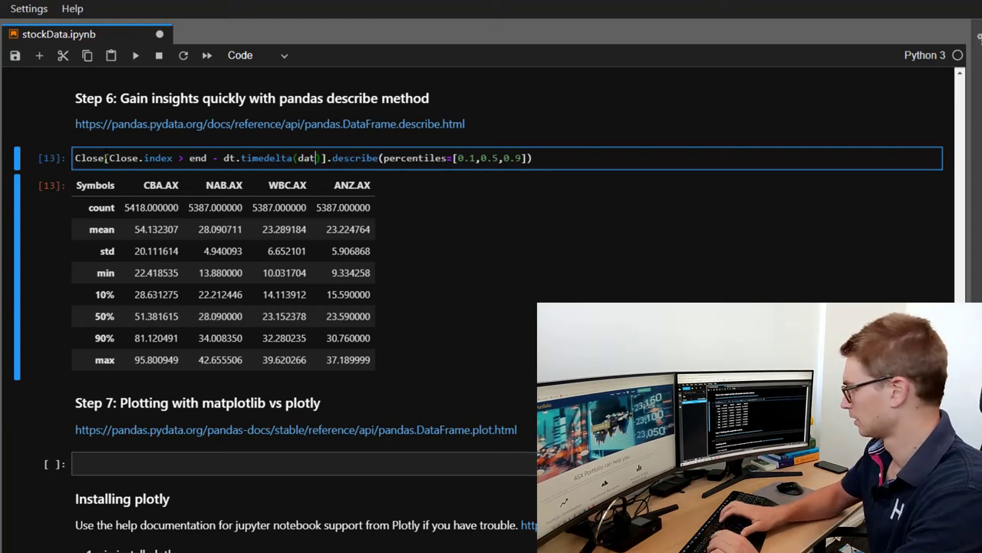
{"action": "type", "text": "days=100"}
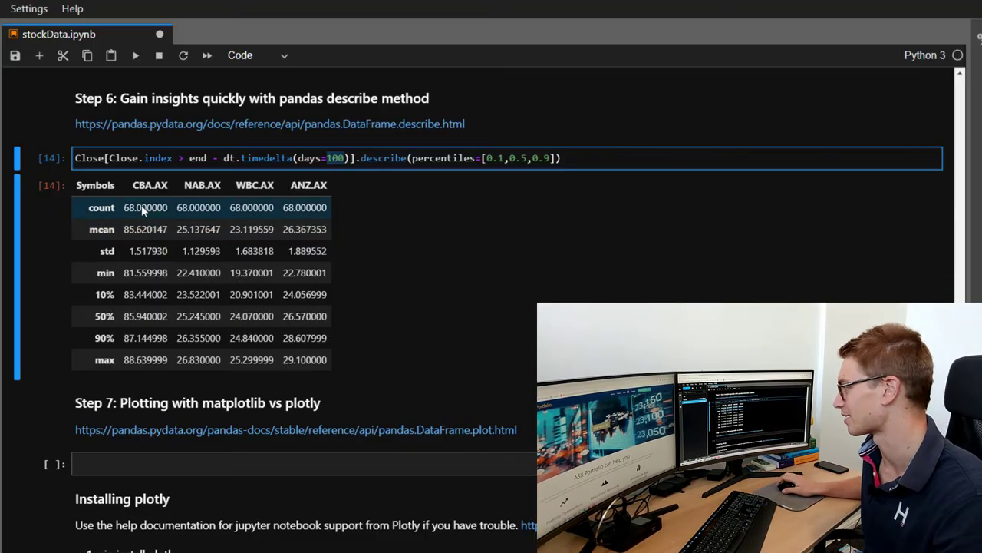
{"action": "double_click", "coordinate": [145, 207]}
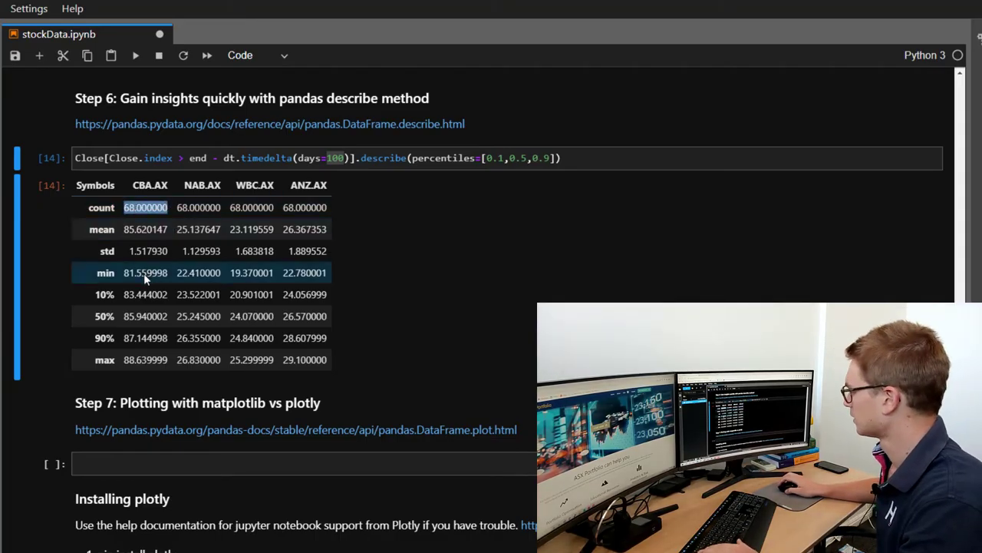
- Run Close.plot() in the Step 7 cell to chart the four banks' closing prices
{"action": "scroll", "scroll_direction": "down", "scroll_amount": 3}
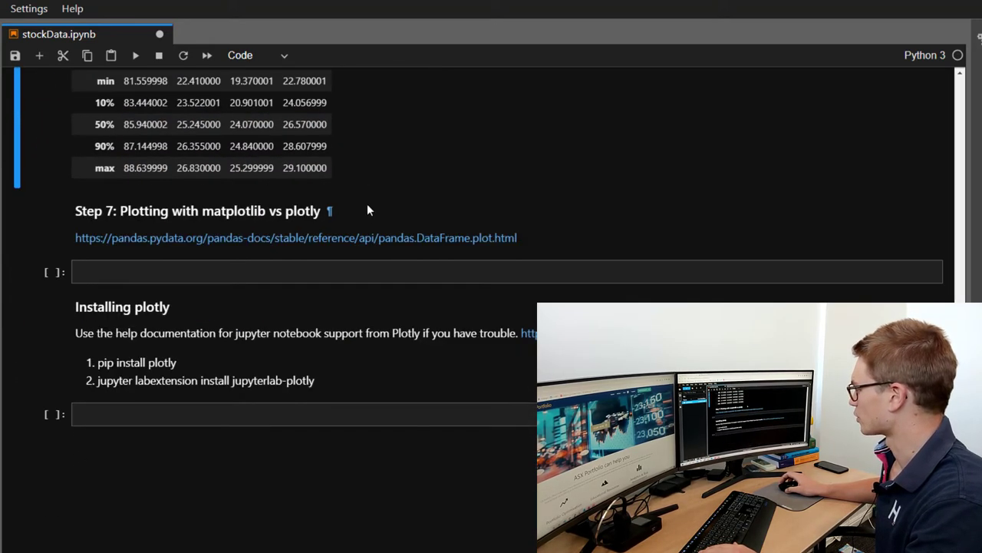
{"action": "scroll", "scroll_direction": "down", "scroll_amount": 3}
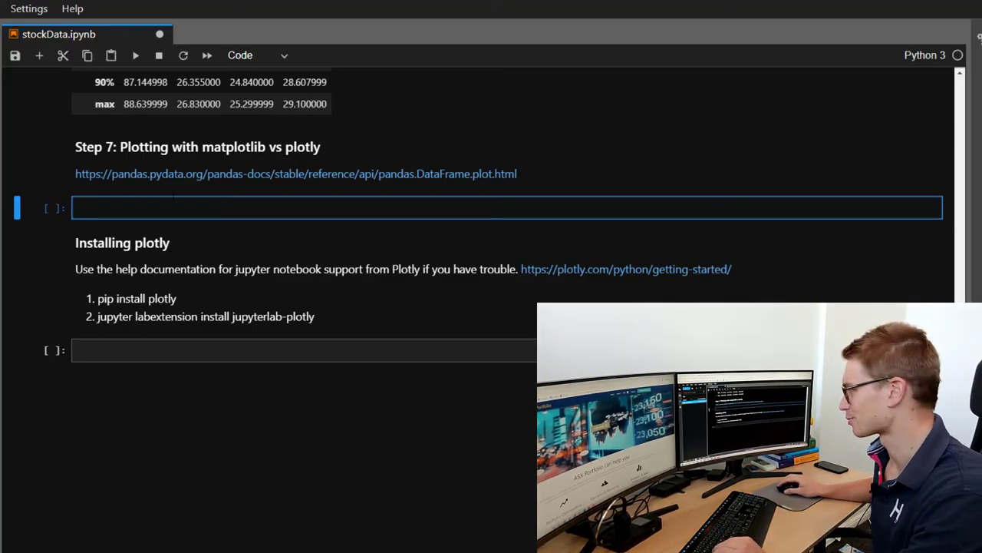
{"action": "type", "text": "Close"}
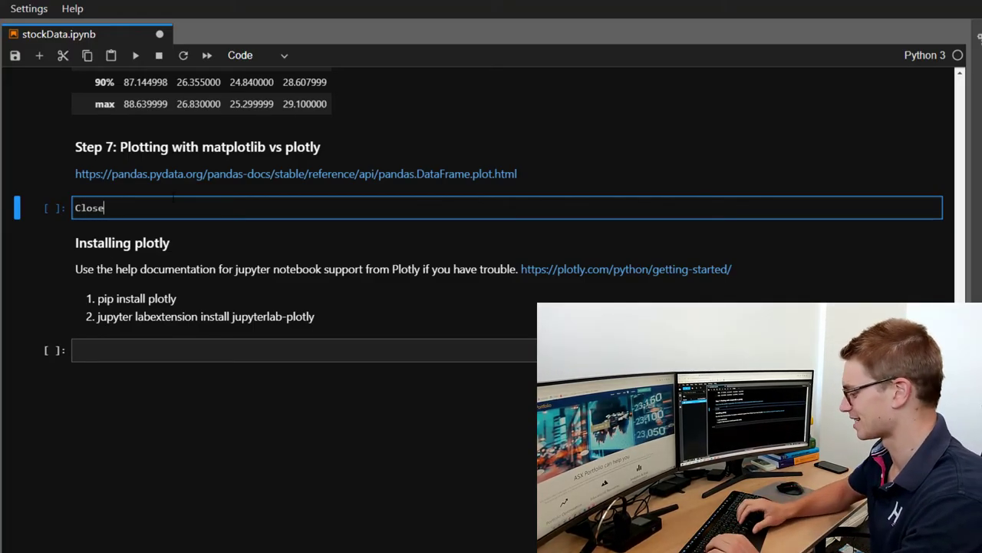
{"action": "type", "text": ".plot"}
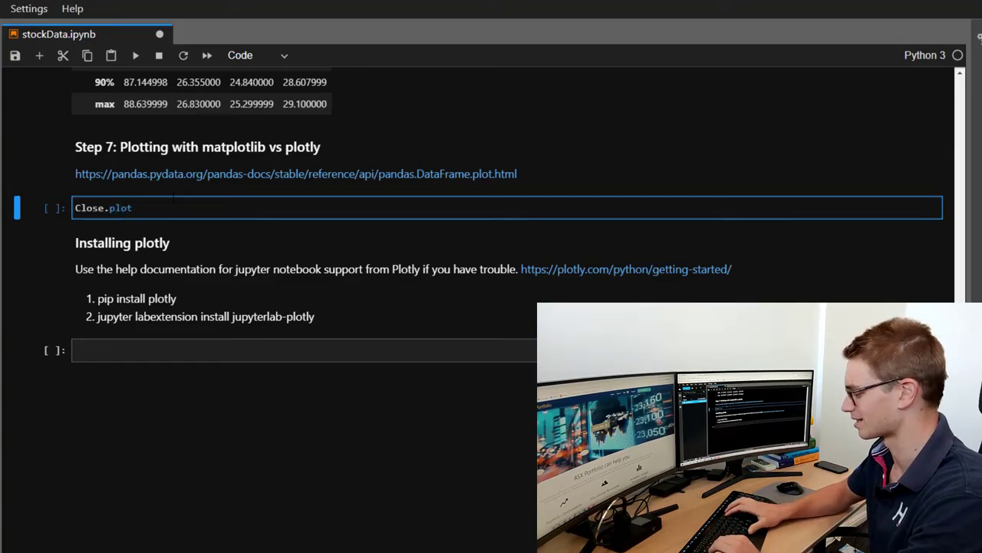
{"action": "type", "text": "()"}
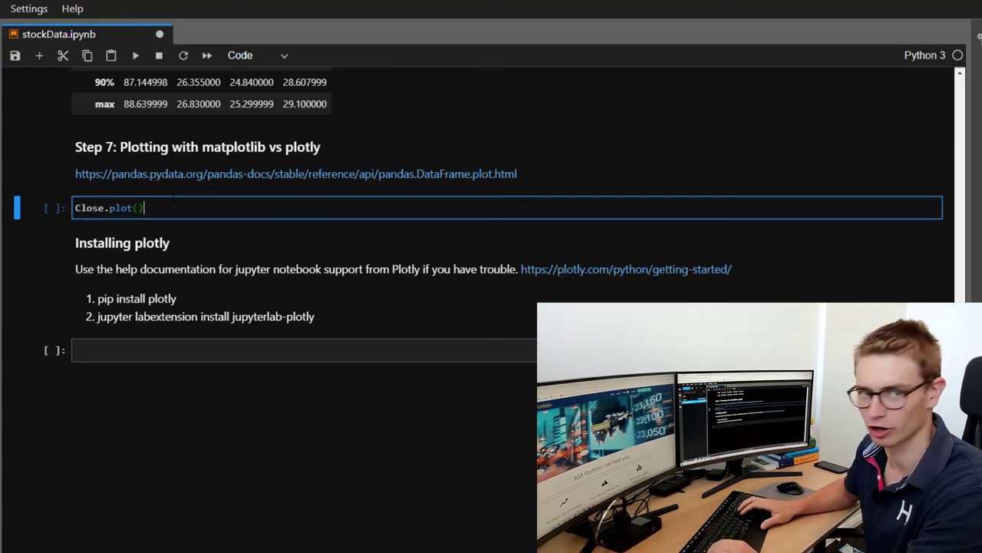
{"action": "key", "text": "shift+Return"}
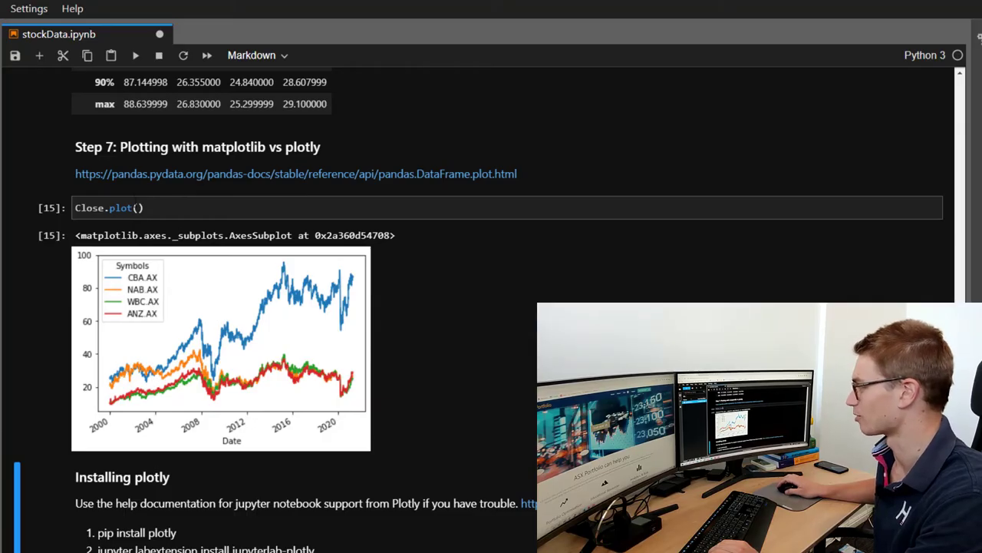
{"action": "type", "text": "fig"}
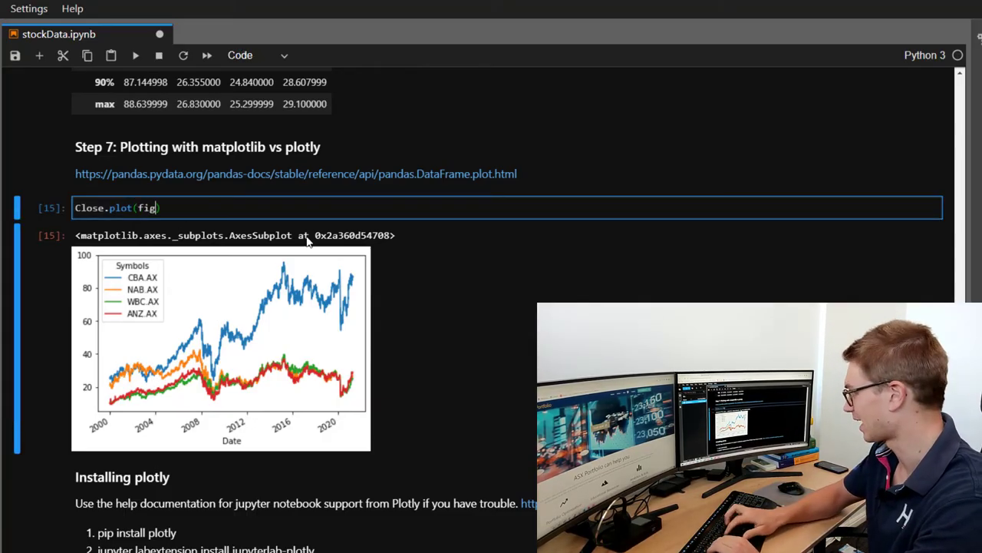
{"action": "type", "text": "size"}
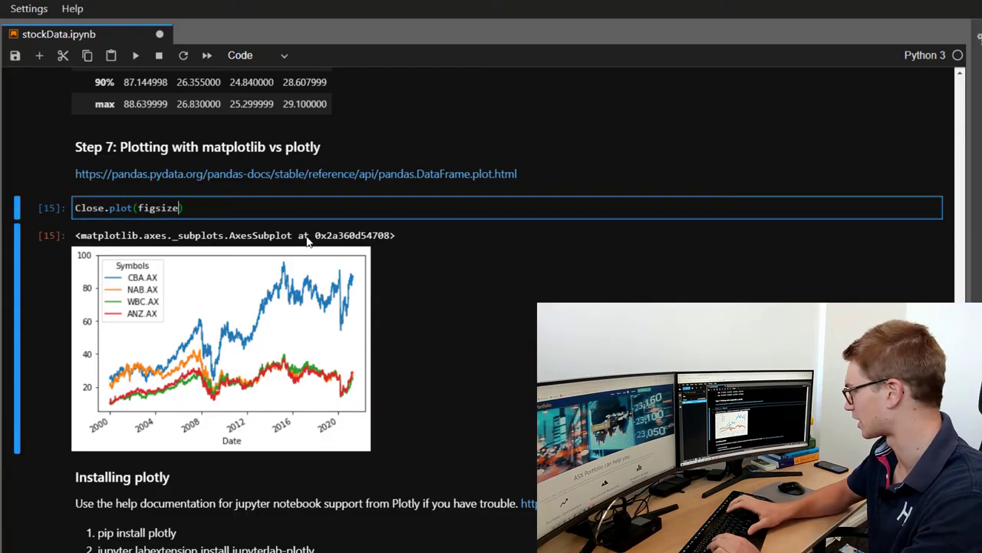
{"action": "type", "text": "=()"}
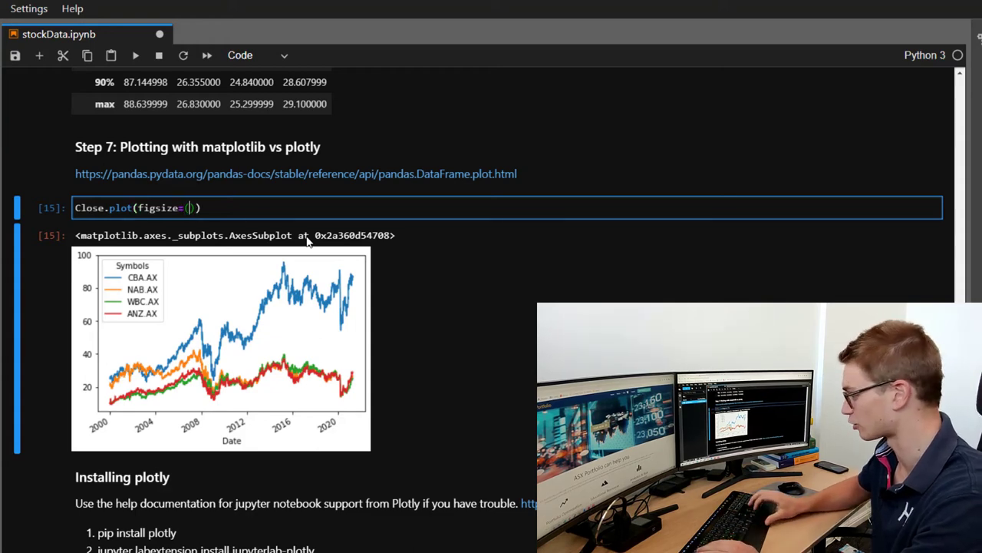
{"action": "type", "text": "12,8"}
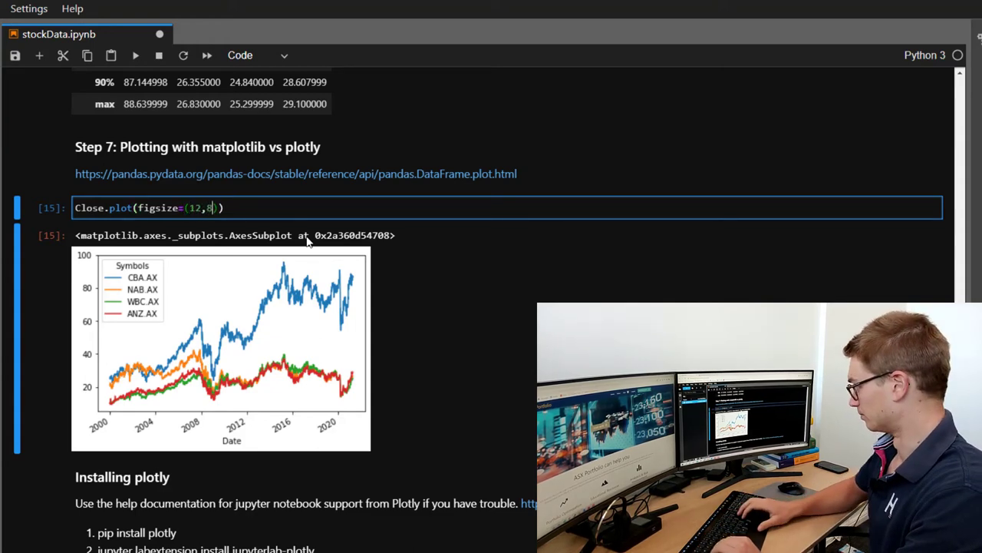
{"action": "scroll", "scroll_direction": "down", "scroll_amount": 3}
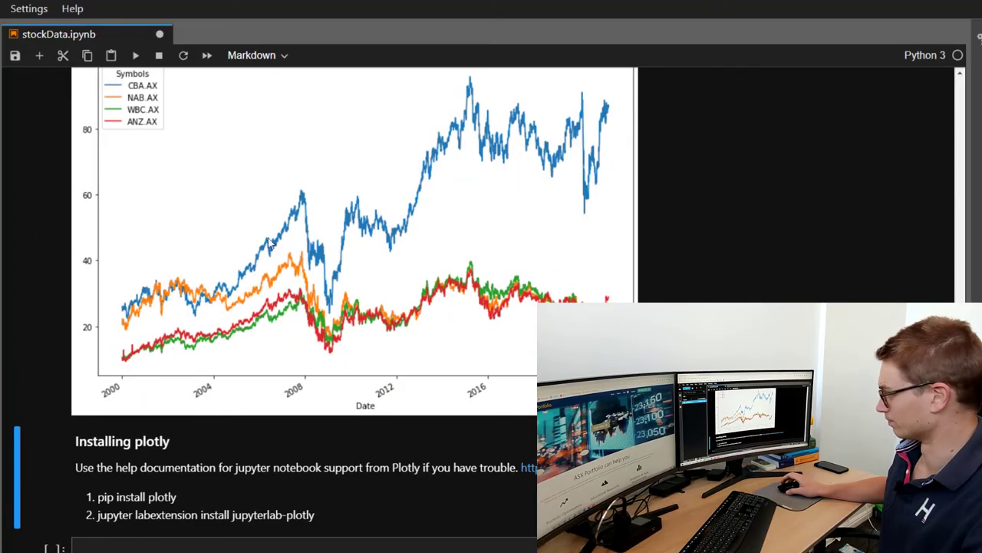
{"action": "mouse_move", "coordinate": [254, 232]}
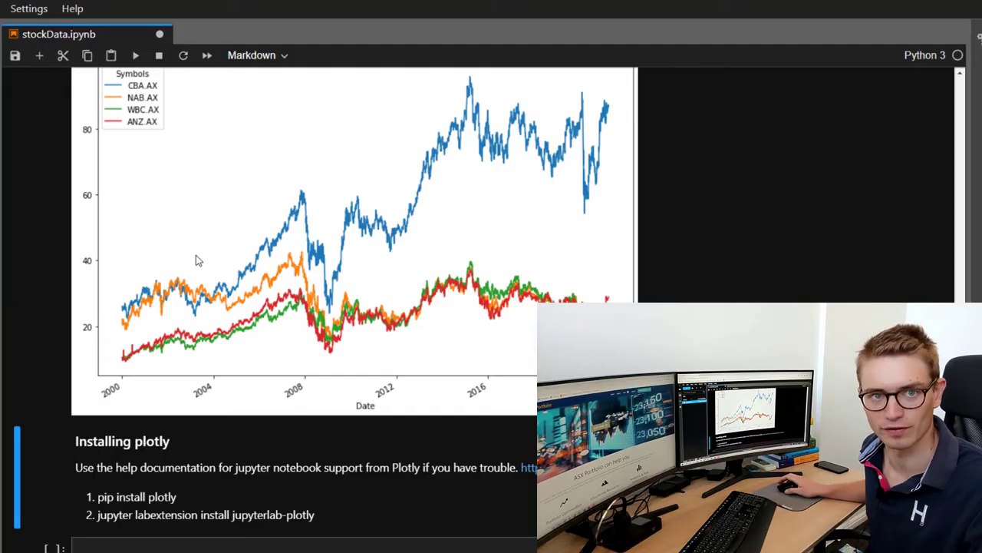
{"action": "scroll", "scroll_direction": "up", "scroll_amount": 3}
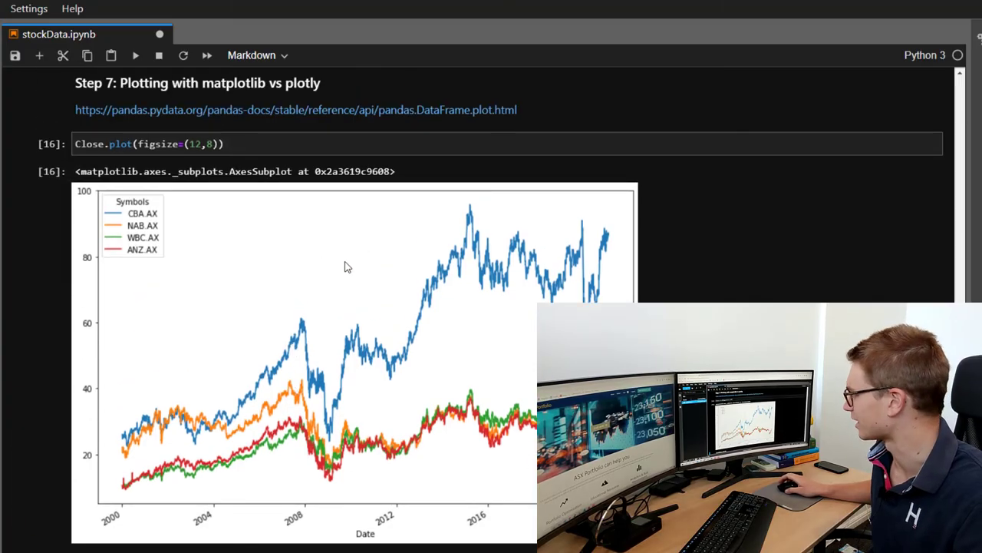
{"action": "mouse_move", "coordinate": [324, 415]}
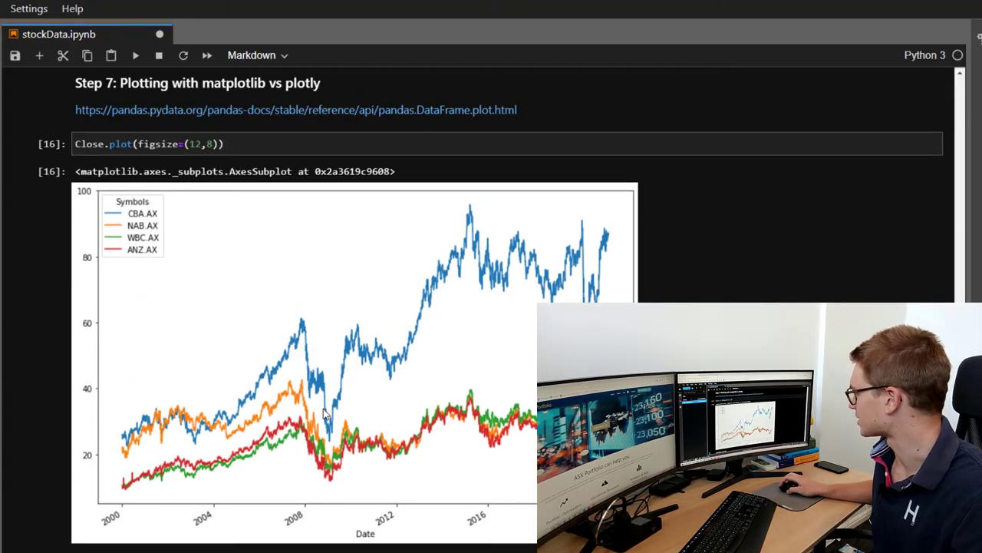
{"action": "mouse_move", "coordinate": [249, 399]}
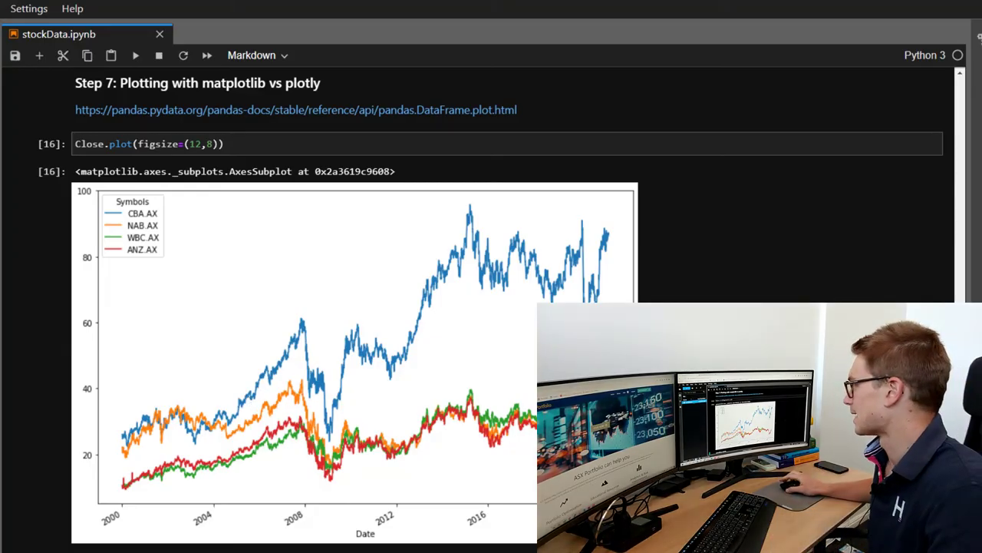
{"action": "scroll", "scroll_direction": "down", "scroll_amount": 3}
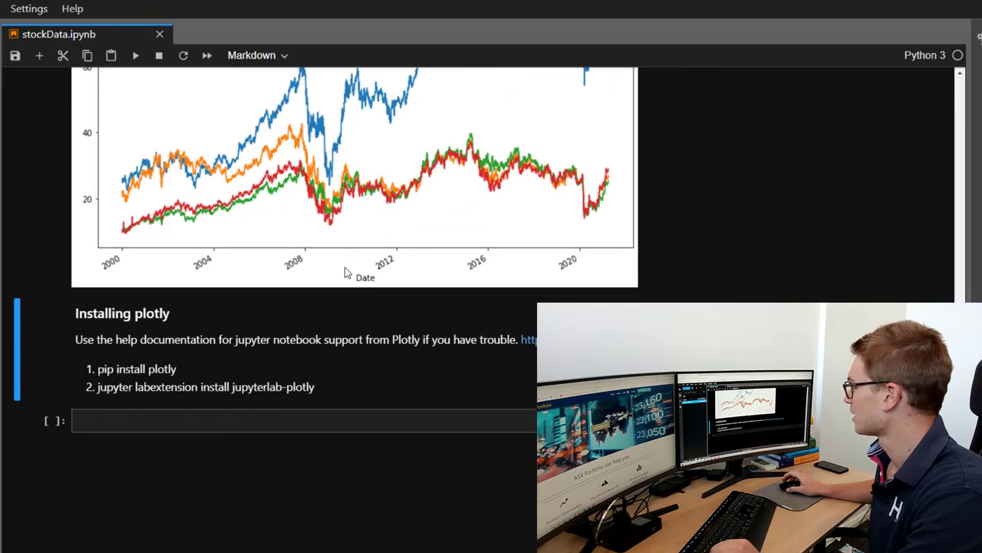
{"action": "scroll", "scroll_direction": "up", "scroll_amount": 3}
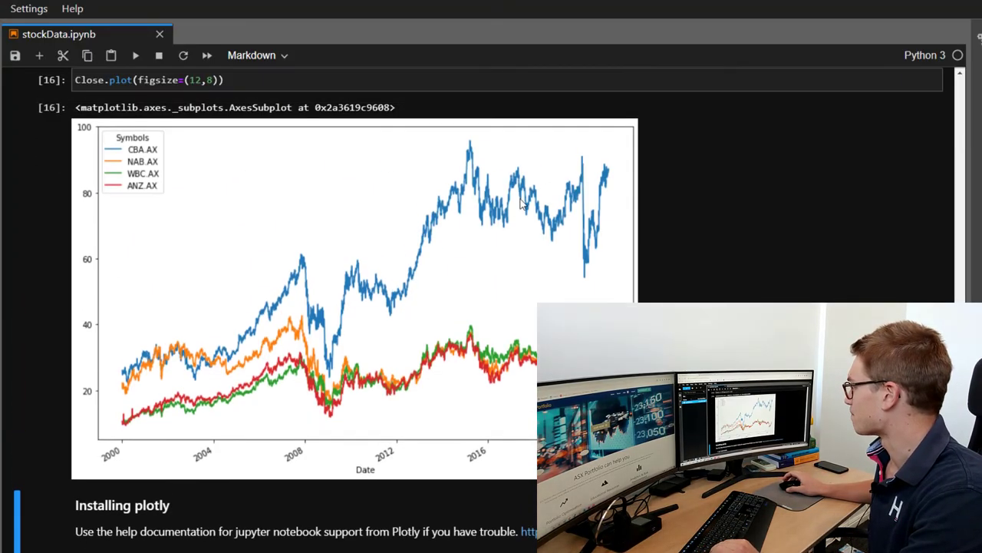
{"action": "scroll", "scroll_direction": "up", "scroll_amount": 3}
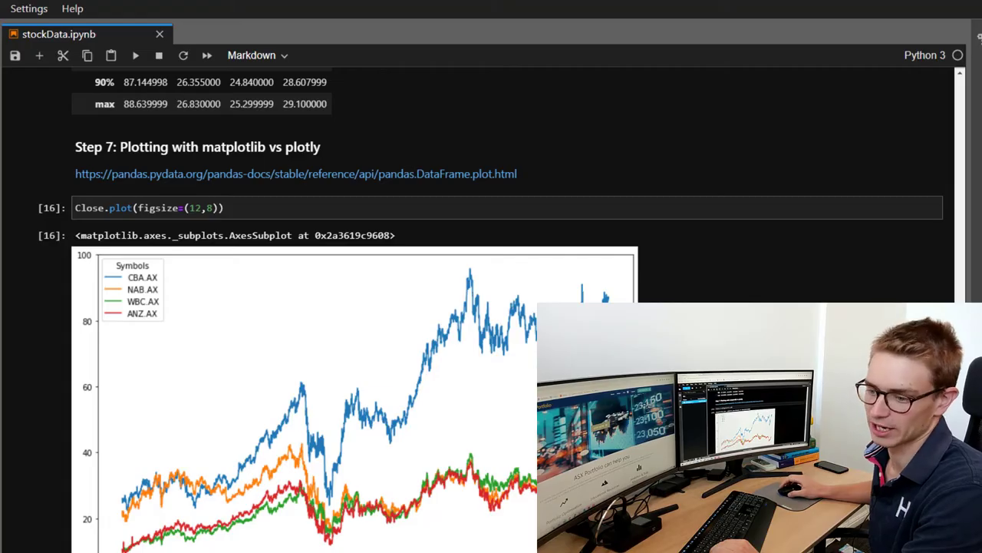
{"action": "scroll", "scroll_direction": "down", "scroll_amount": 3}
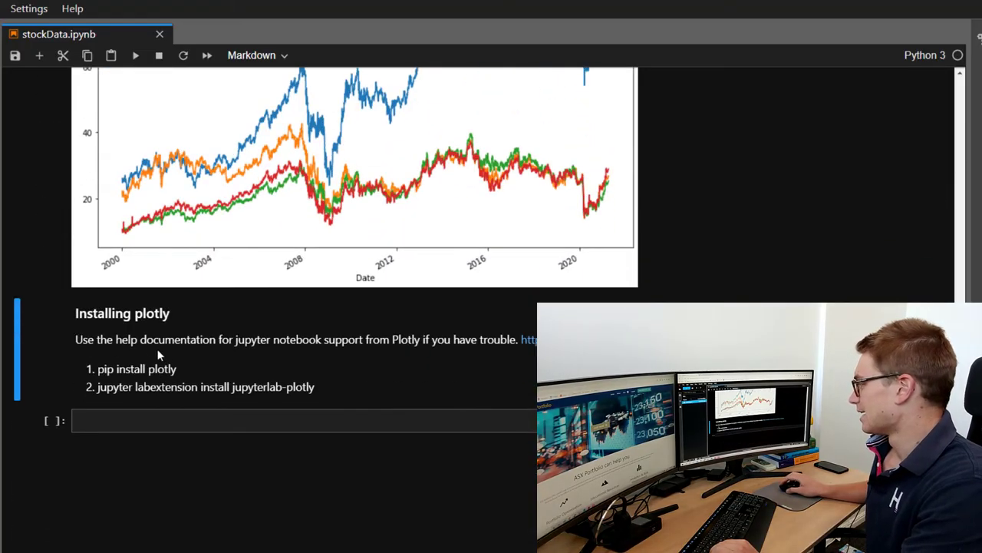
{"action": "scroll", "scroll_direction": "down", "scroll_amount": 3}
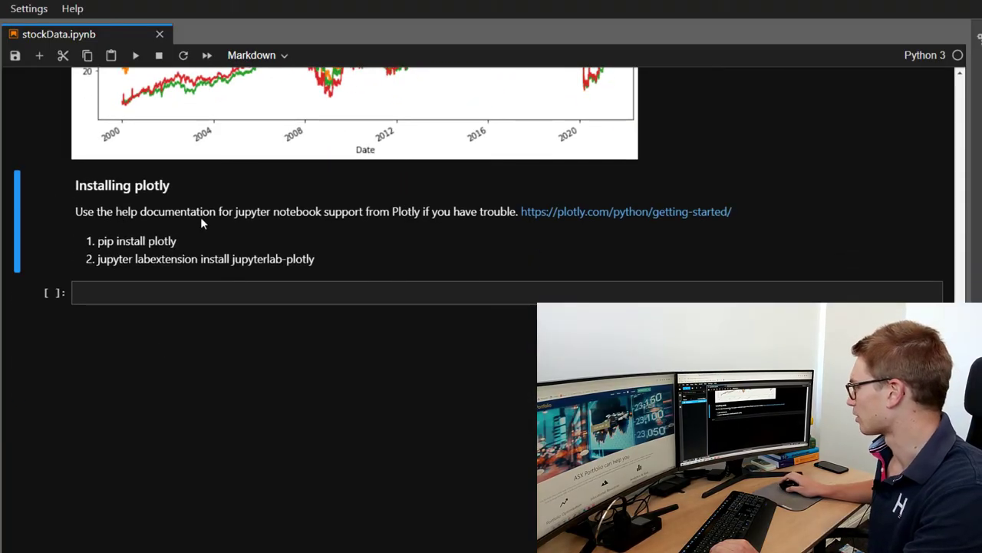
{"action": "mouse_move", "coordinate": [550, 221]}
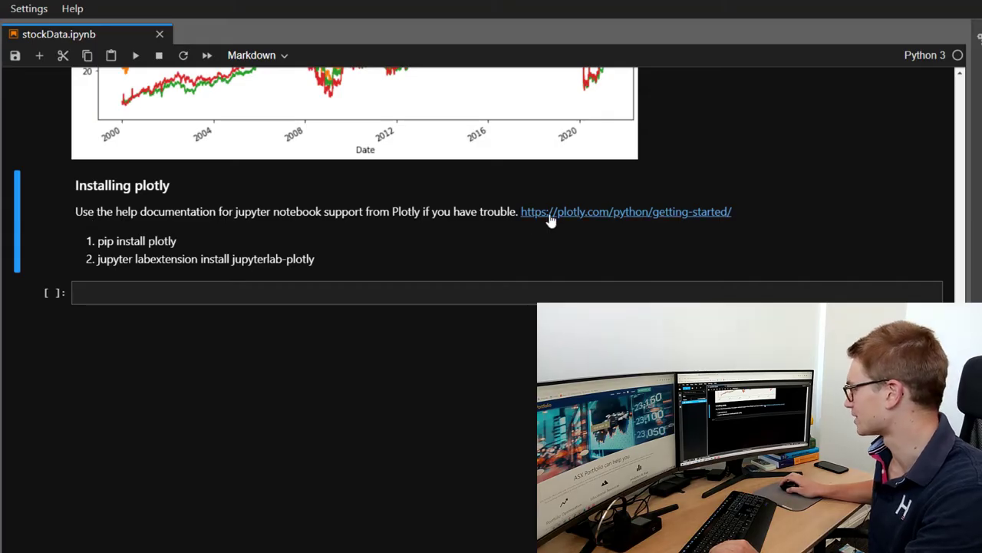
{"action": "mouse_move", "coordinate": [528, 234]}
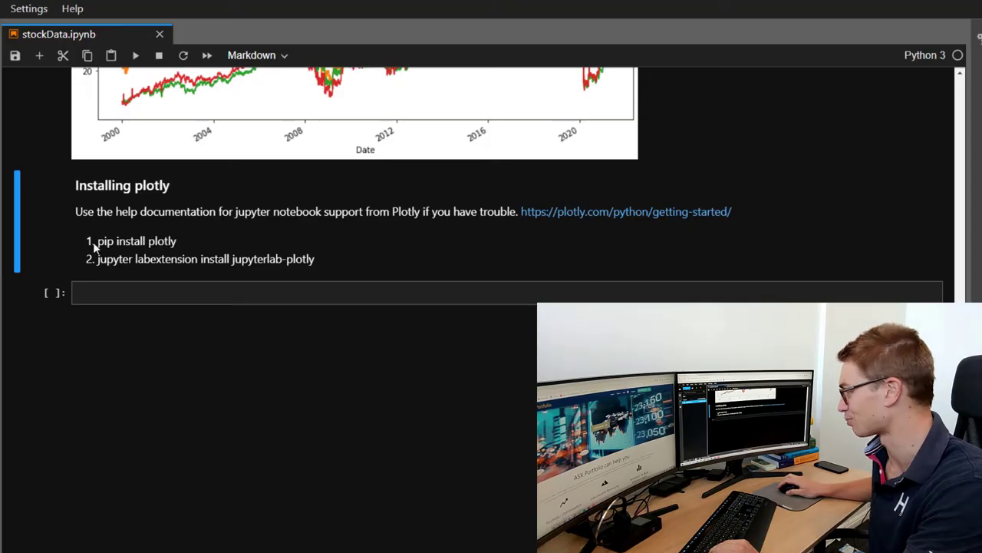
{"action": "mouse_move", "coordinate": [160, 270]}
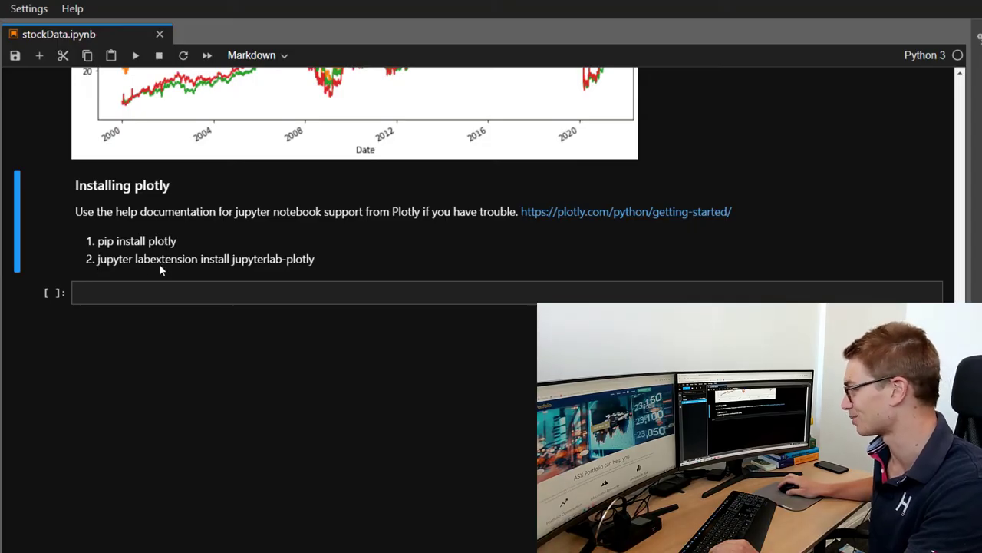
{"action": "mouse_move", "coordinate": [298, 264]}
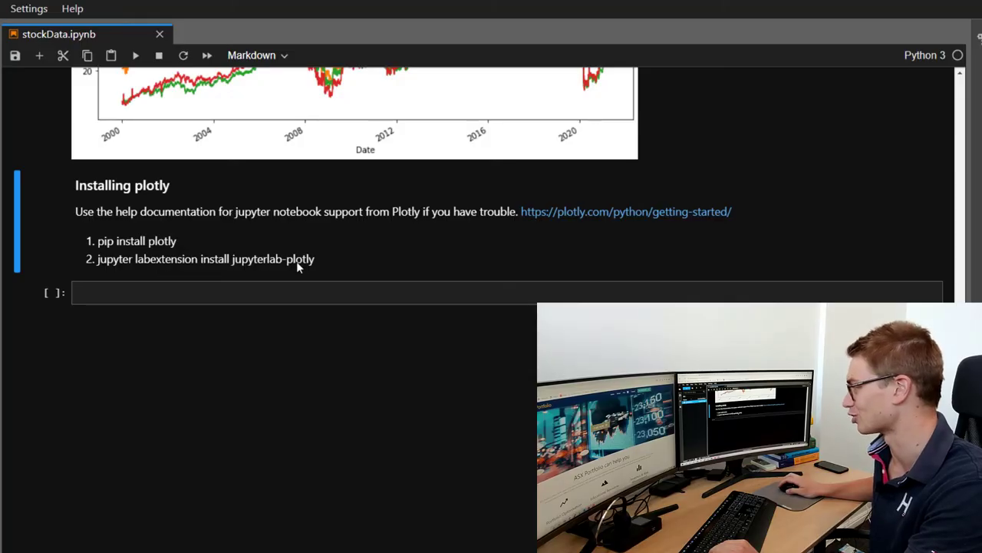
{"action": "mouse_move", "coordinate": [178, 241]}
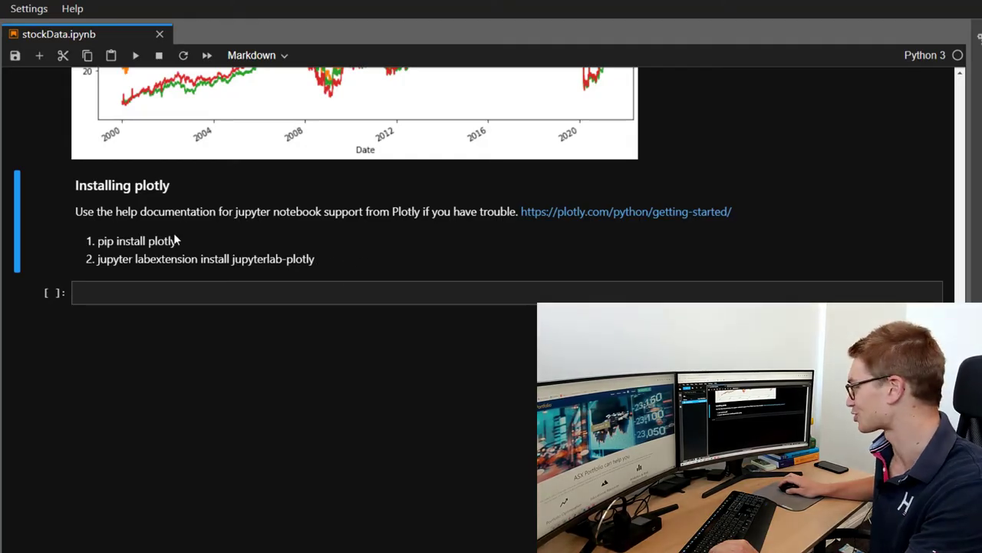
{"action": "mouse_move", "coordinate": [567, 244]}
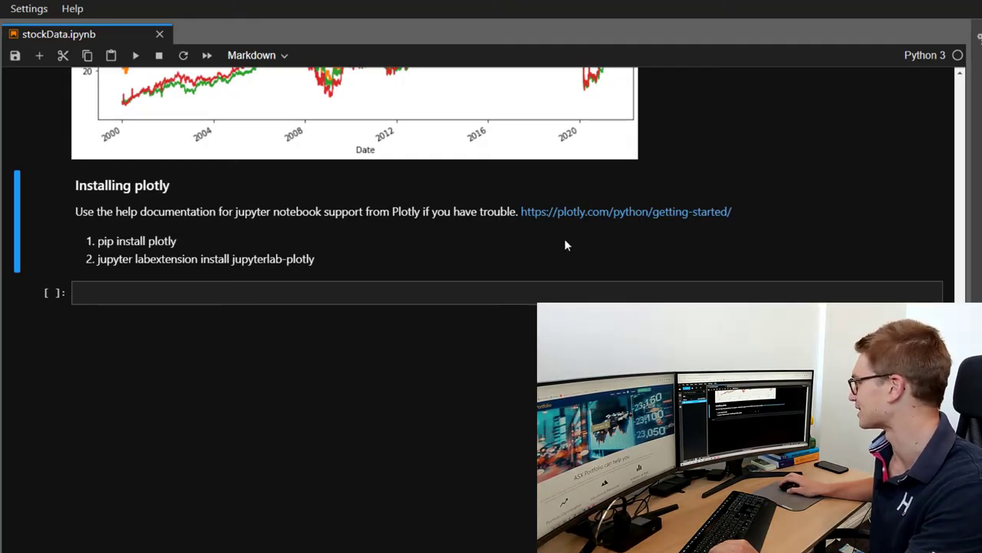
{"action": "mouse_move", "coordinate": [585, 220]}
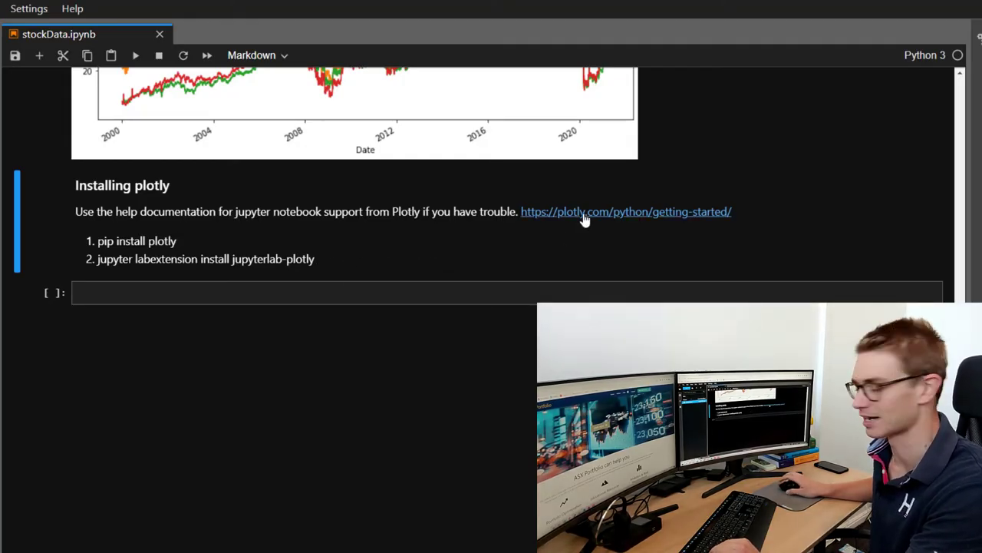
{"action": "mouse_move", "coordinate": [633, 228]}
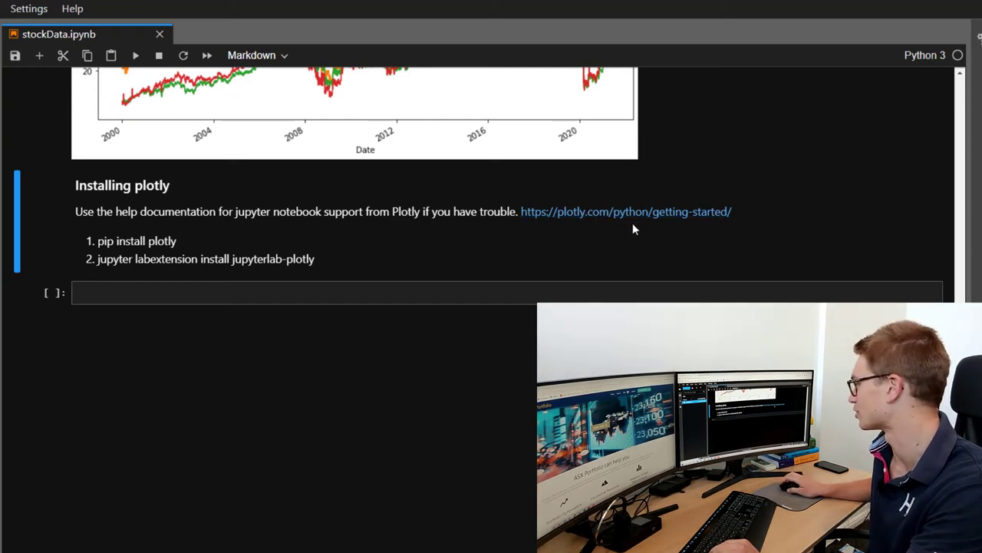
{"action": "mouse_move", "coordinate": [703, 221]}
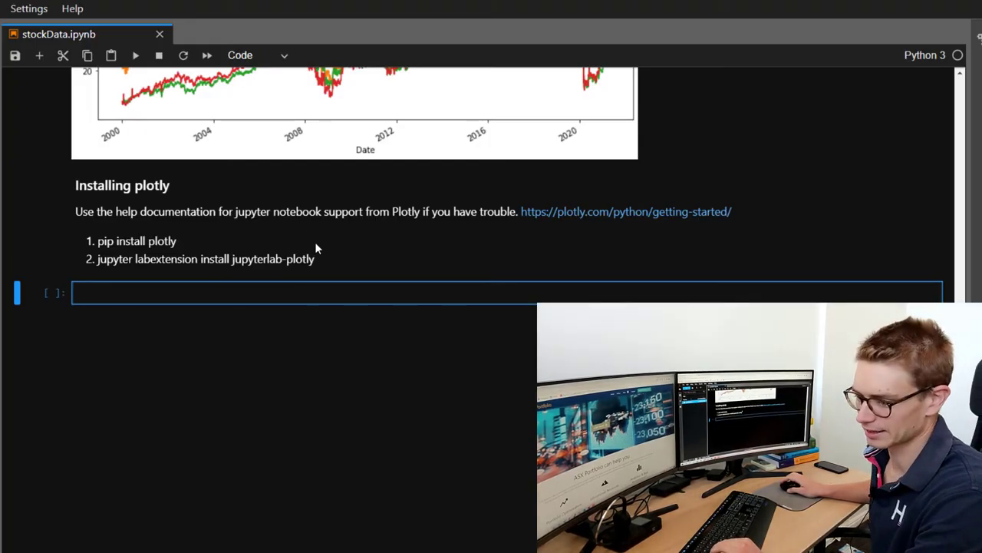
- Import plotly.offline as pyo and enable init_notebook_mode(connected=True)
{"action": "type", "text": "im"}
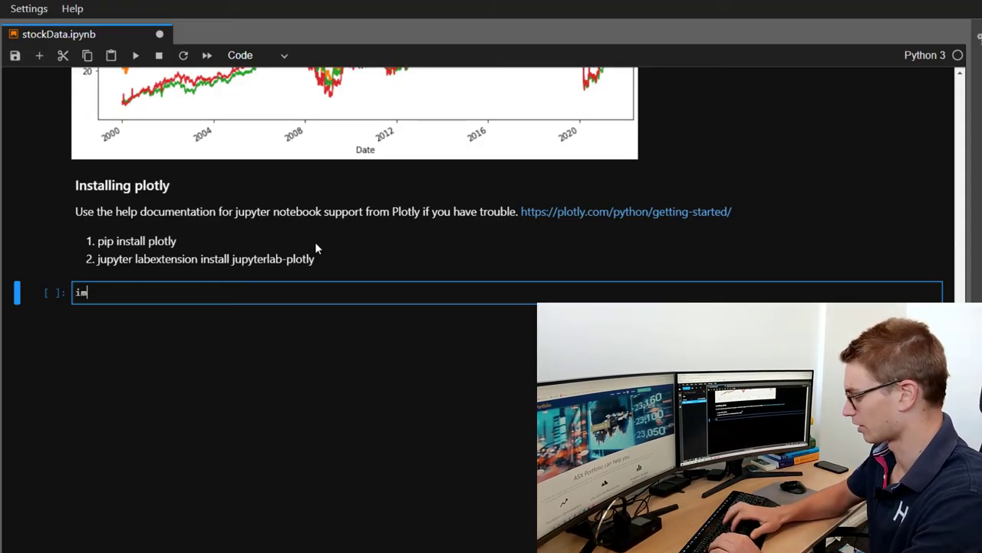
{"action": "type", "text": "port"}
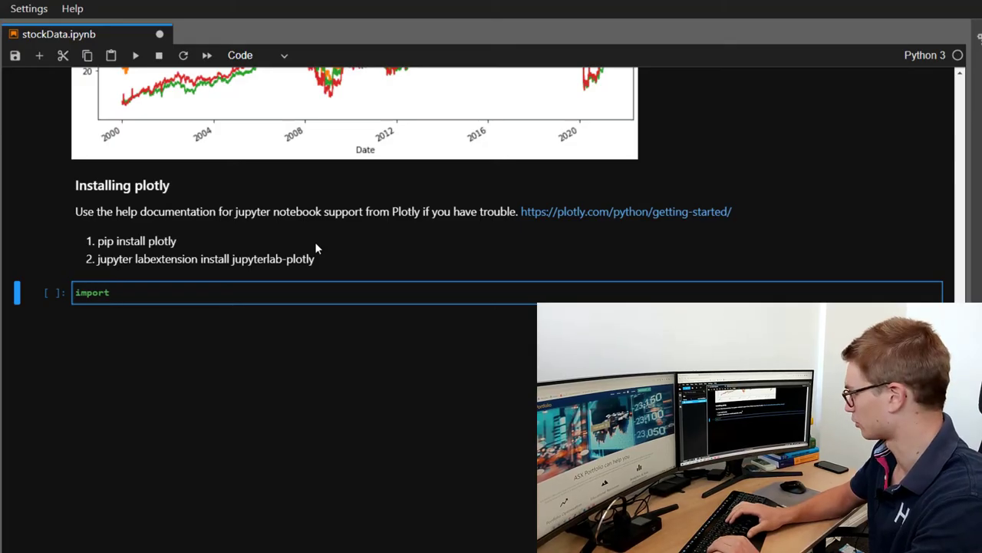
{"action": "type", "text": "pl"}
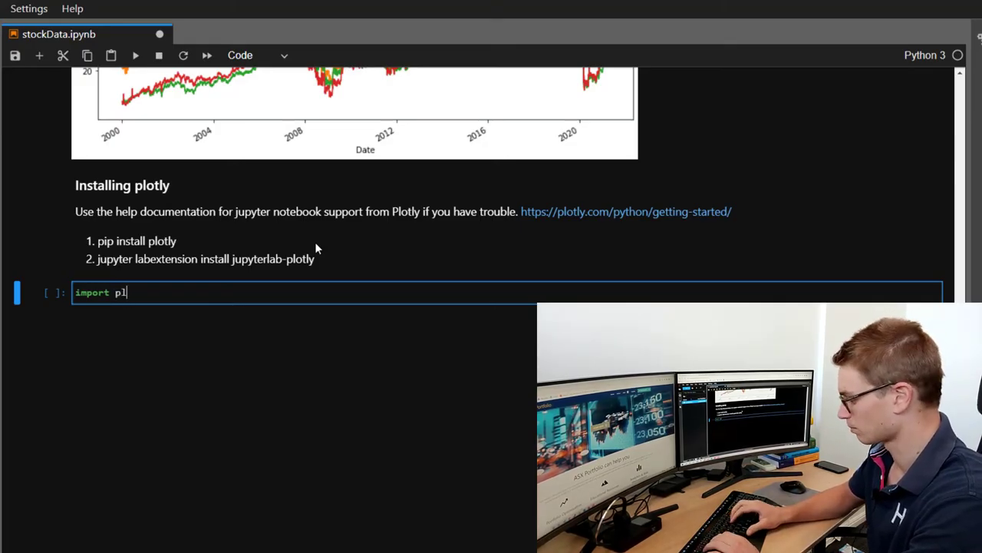
{"action": "type", "text": "otly.offl"}
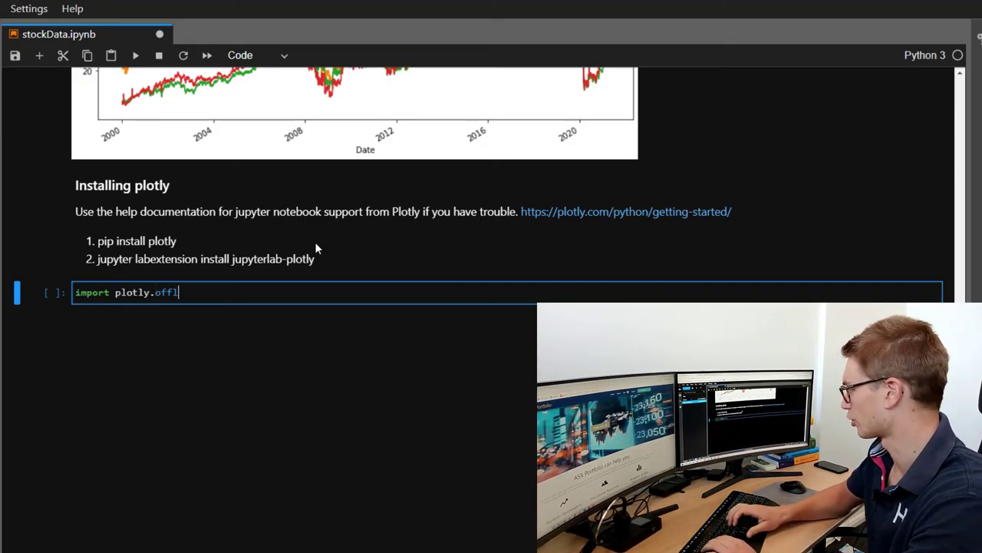
{"action": "type", "text": "ine as"}
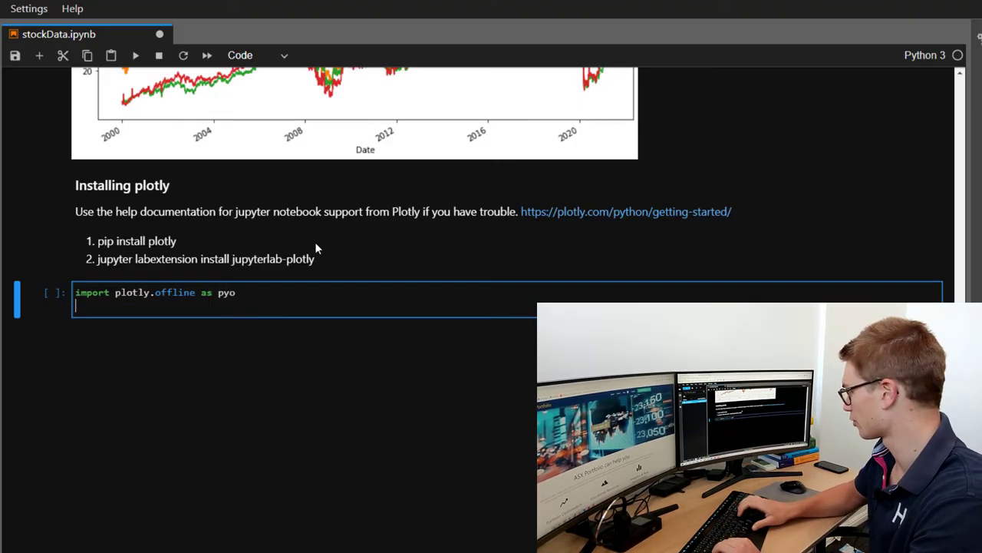
{"action": "type", "text": "p"}
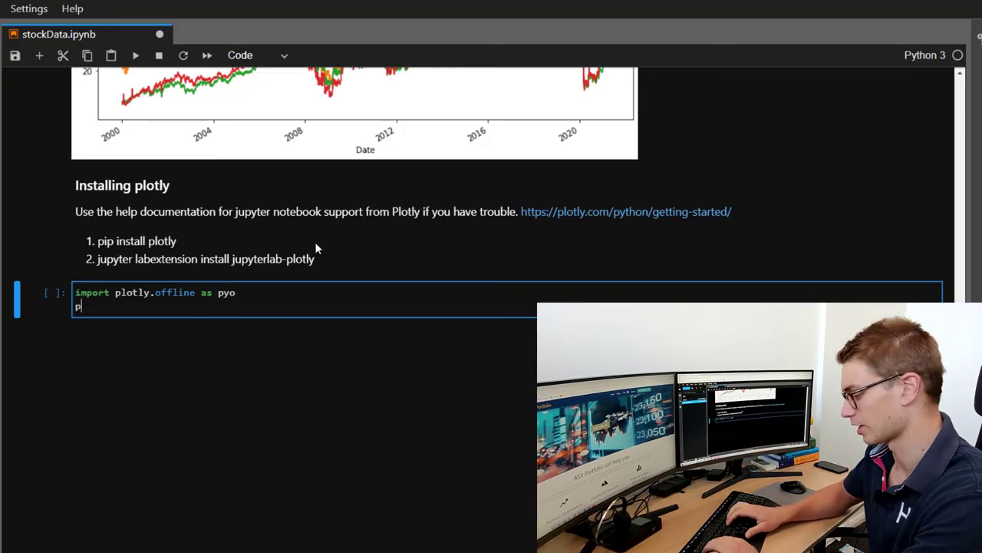
{"action": "type", "text": "yo"}
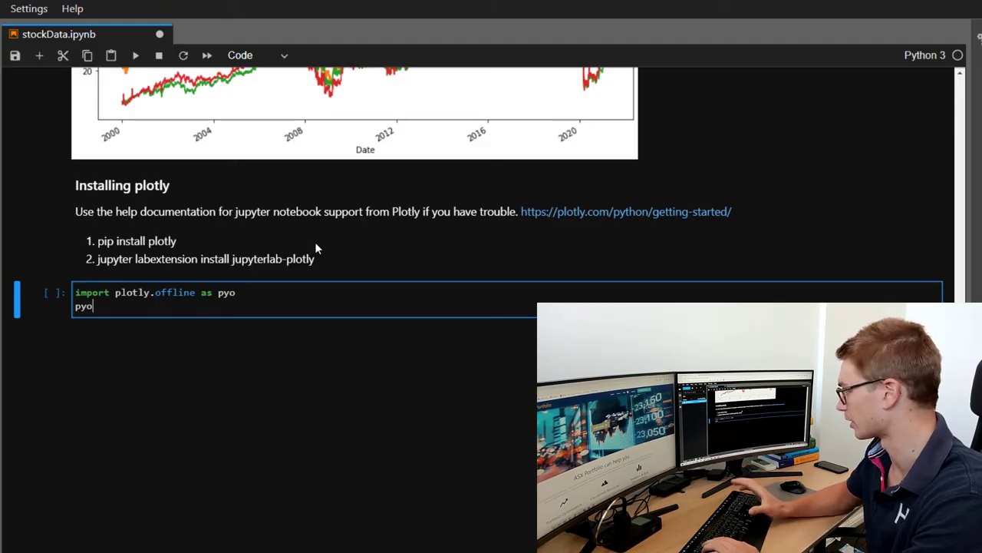
{"action": "type", "text": "."}
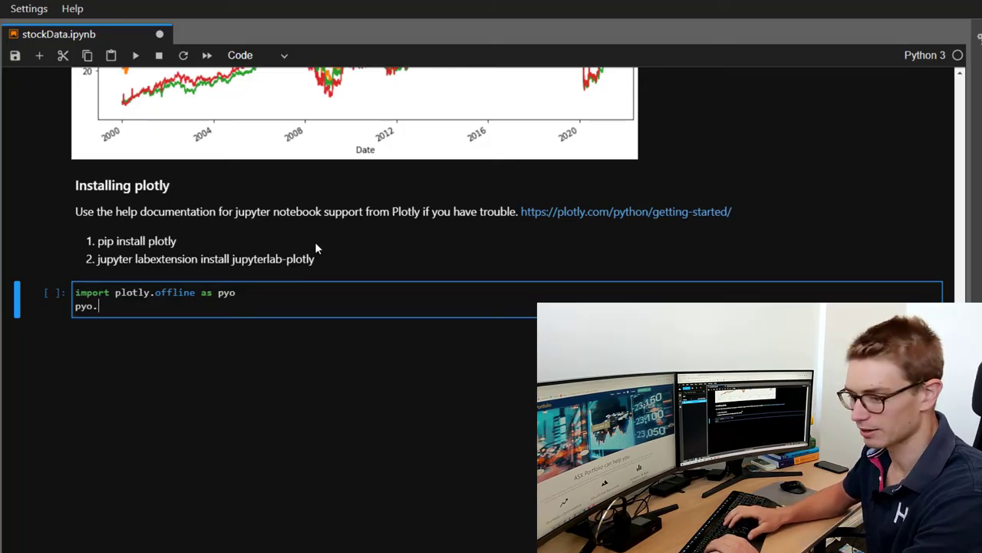
{"action": "type", "text": "ini"}
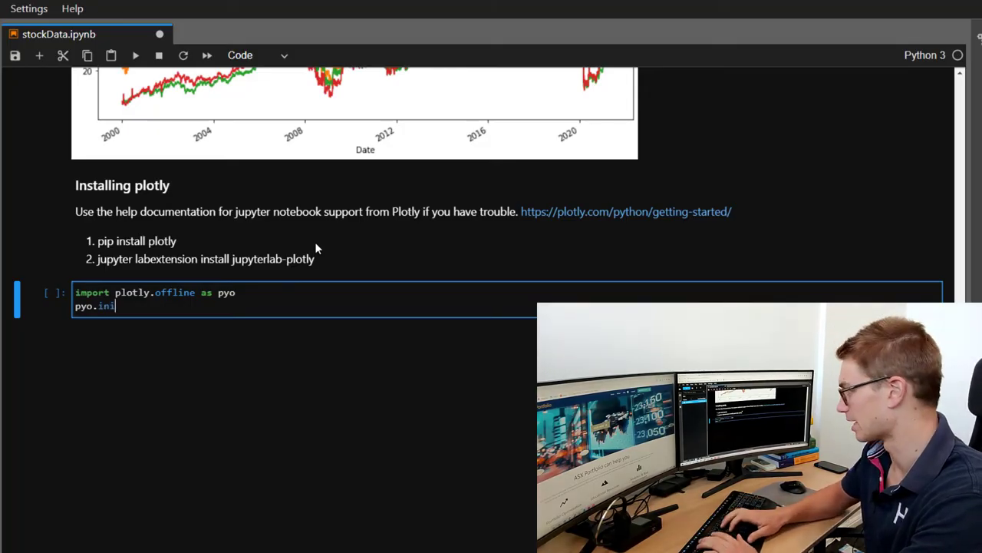
{"action": "type", "text": "t_no"}
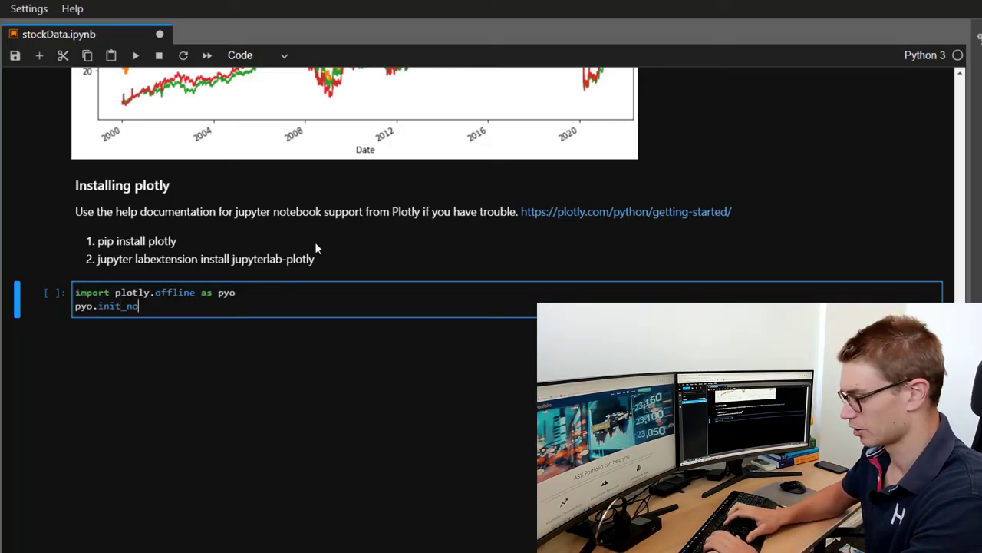
{"action": "type", "text": "tebook"}
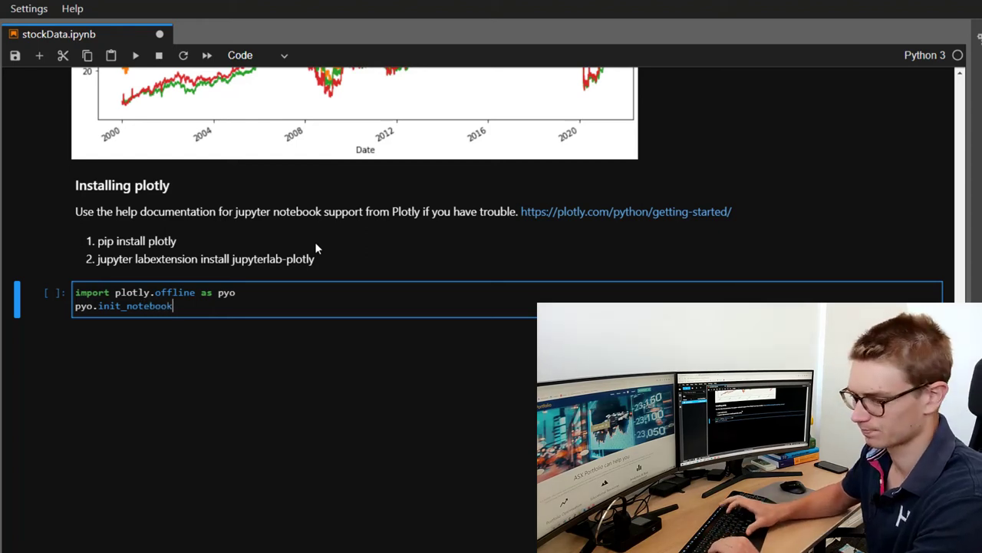
{"action": "type", "text": "_mode(connec"}
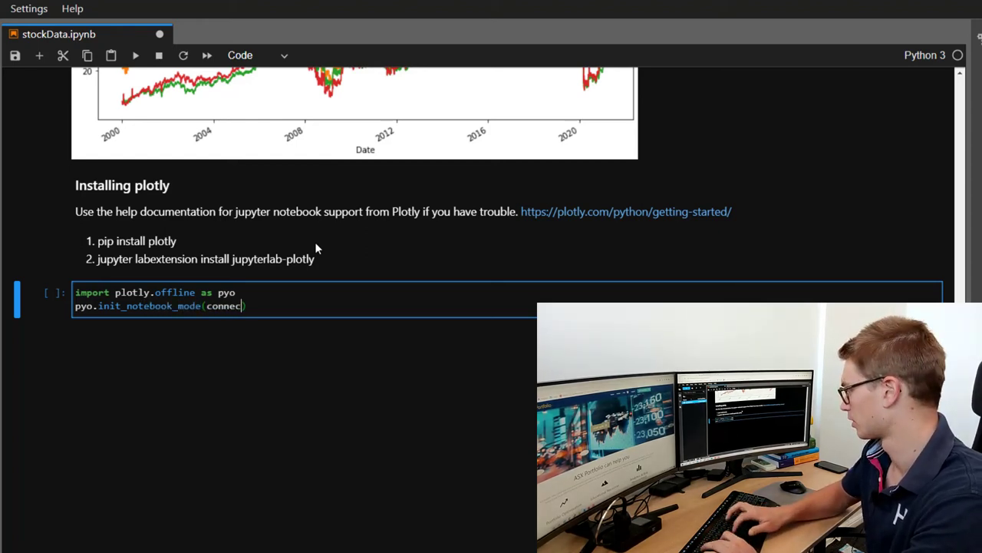
{"action": "type", "text": "ted=True"}
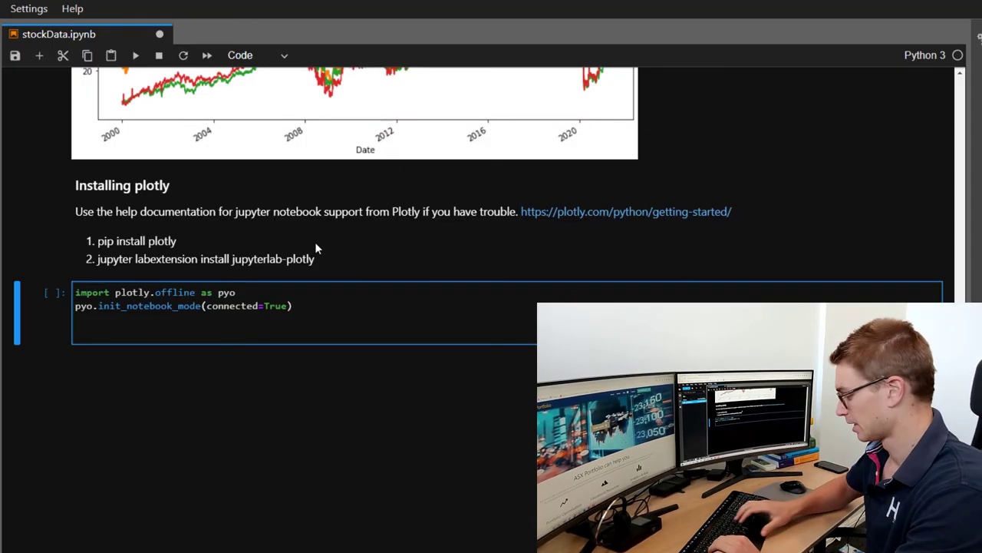
- Set pd.options.plotting.backend to 'plotly' and run the setup cell
{"action": "type", "text": "pd."}
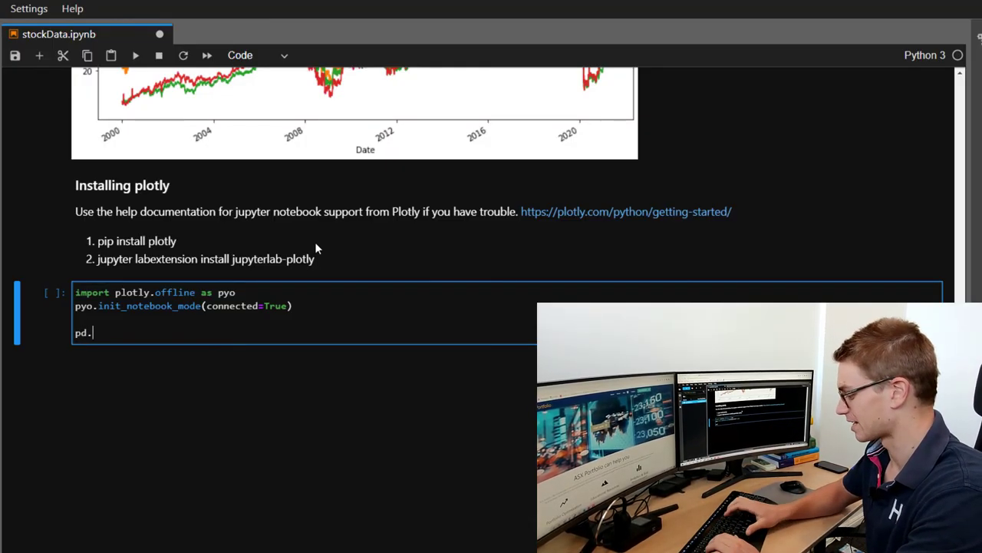
{"action": "type", "text": "options"}
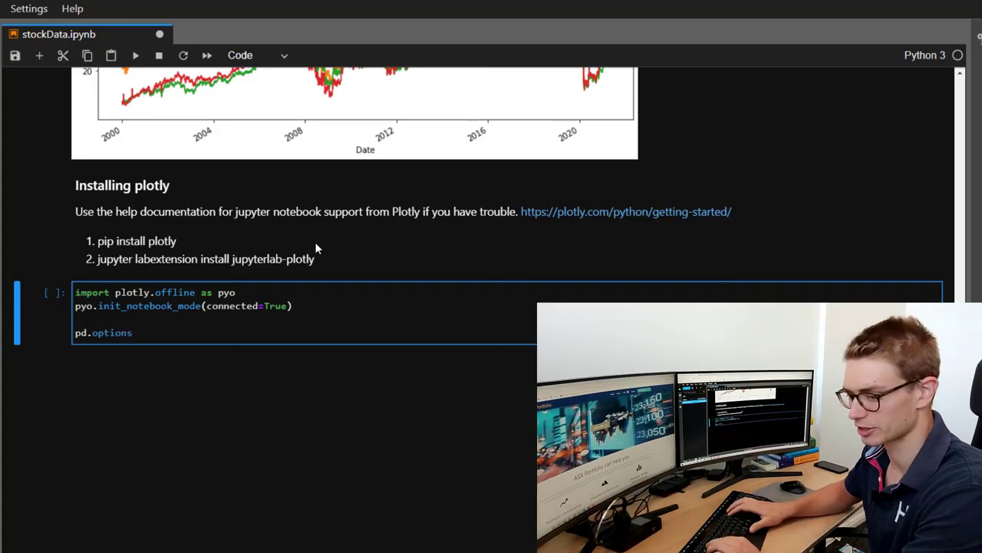
{"action": "type", "text": ".plotti"}
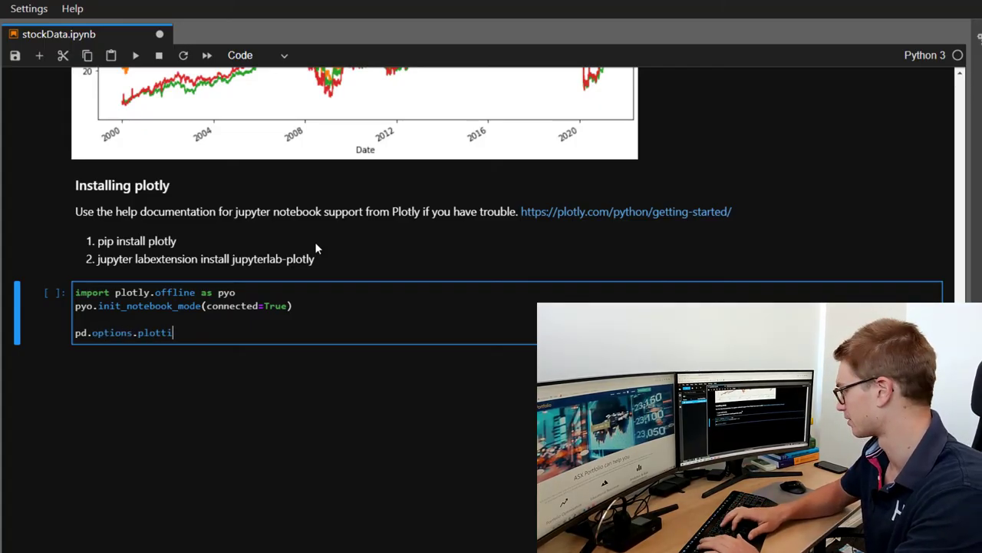
{"action": "type", "text": "ng.backend = '"}
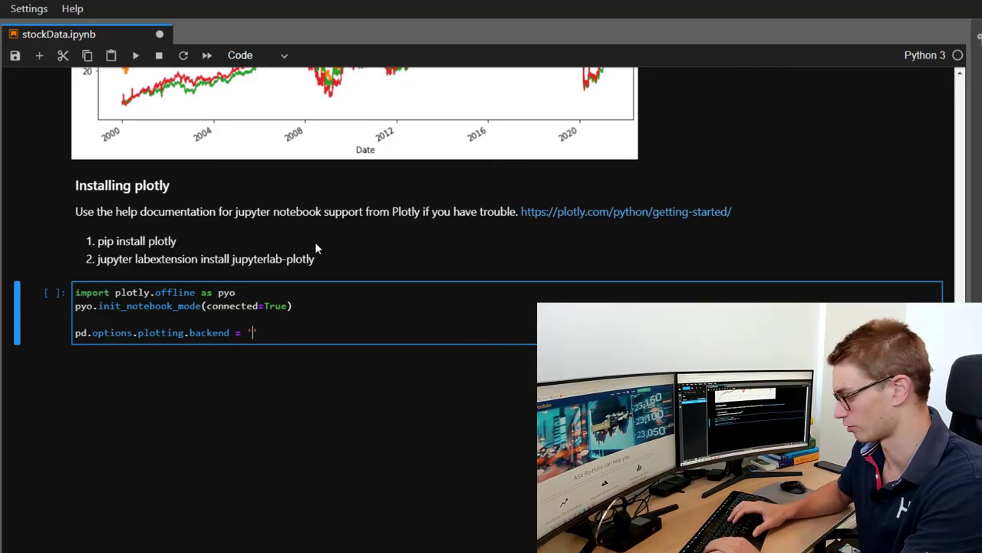
{"action": "type", "text": "plotly"}
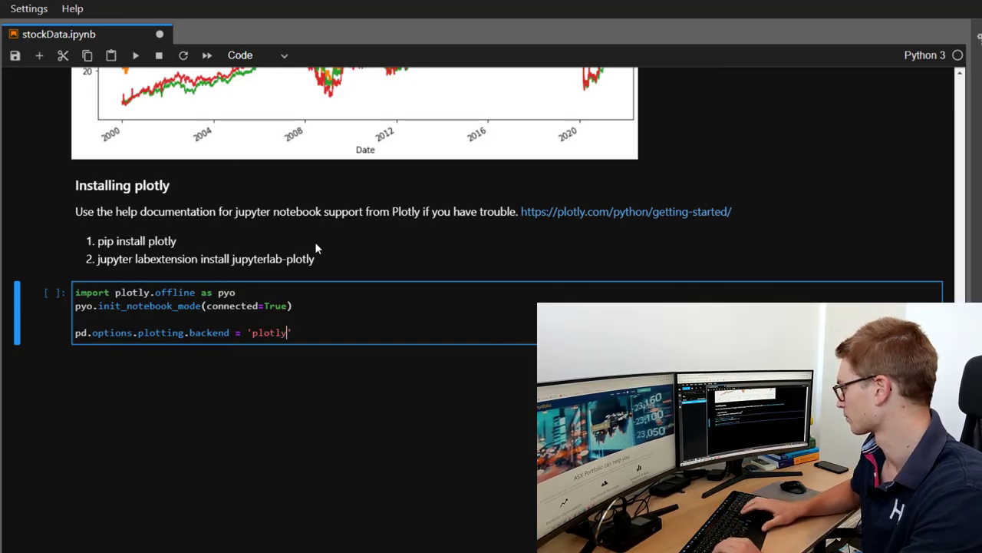
{"action": "key", "text": "shift+enter"}
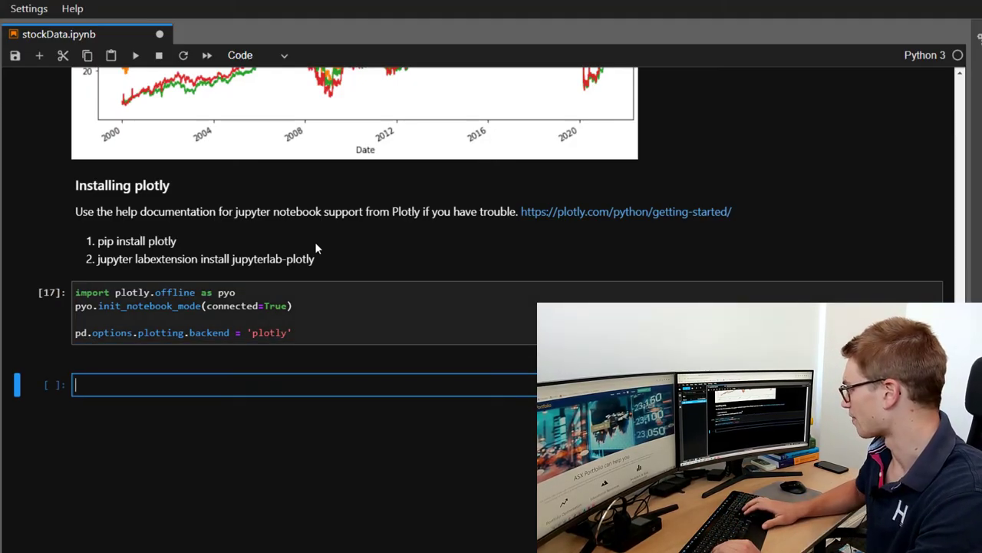
- Run Close.plot() to render the four banks' prices as an interactive plotly chart
{"action": "type", "text": "Clos"}
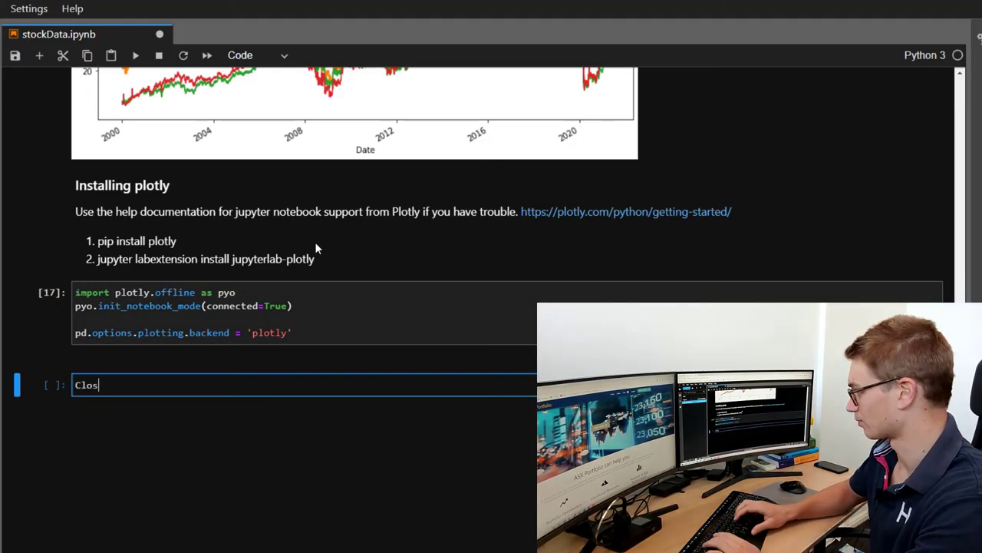
{"action": "type", "text": ".plot"}
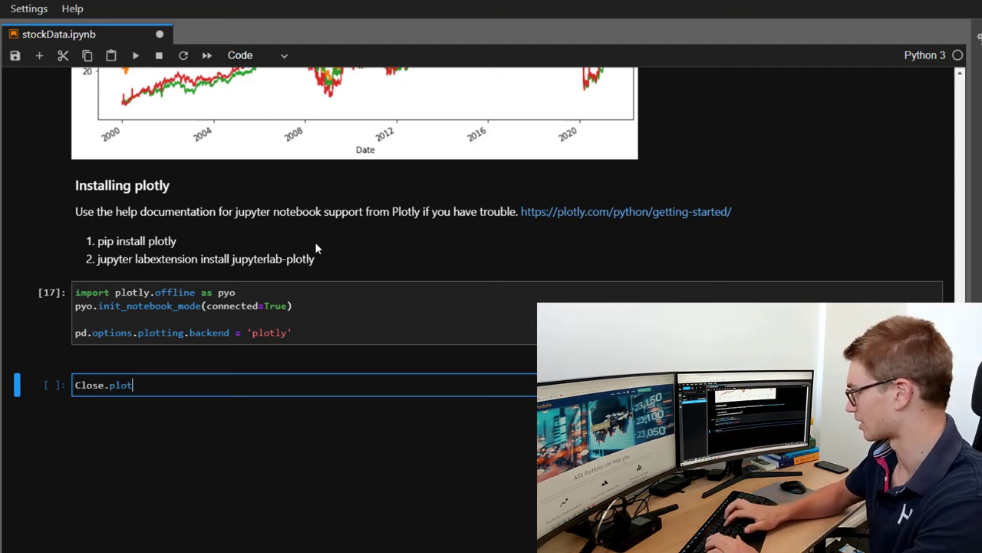
{"action": "key", "text": "shift+enter"}
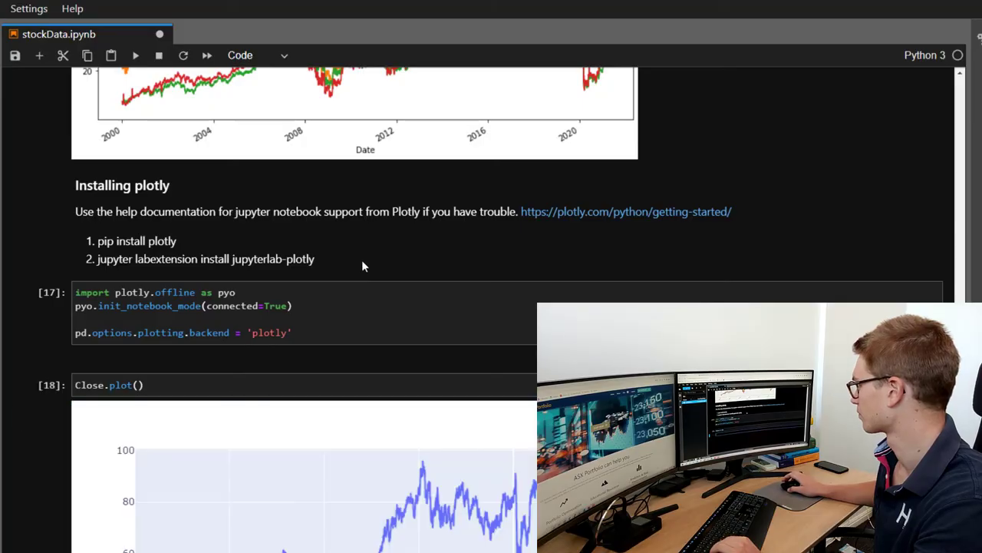
{"action": "scroll", "scroll_direction": "down", "scroll_amount": 3}
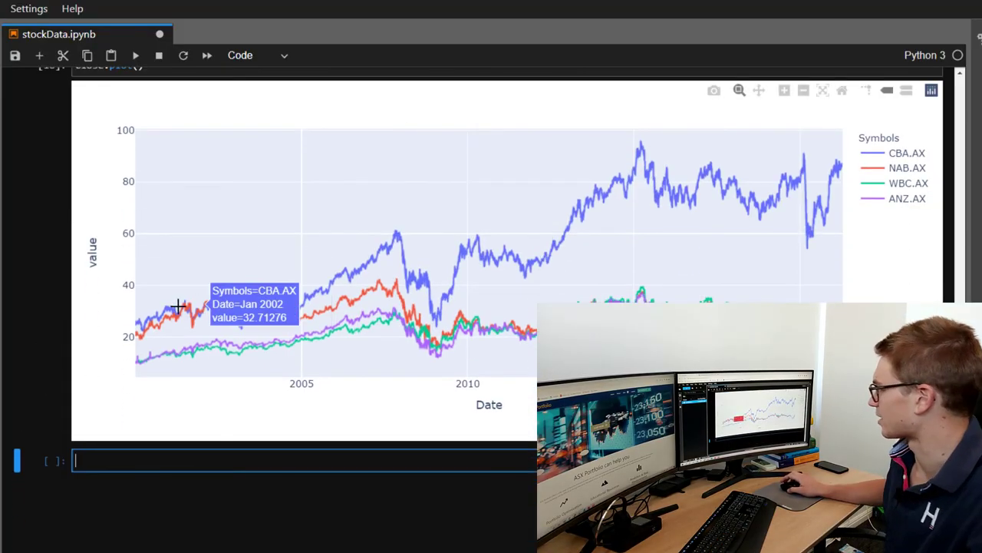
{"action": "mouse_move", "coordinate": [867, 91]}
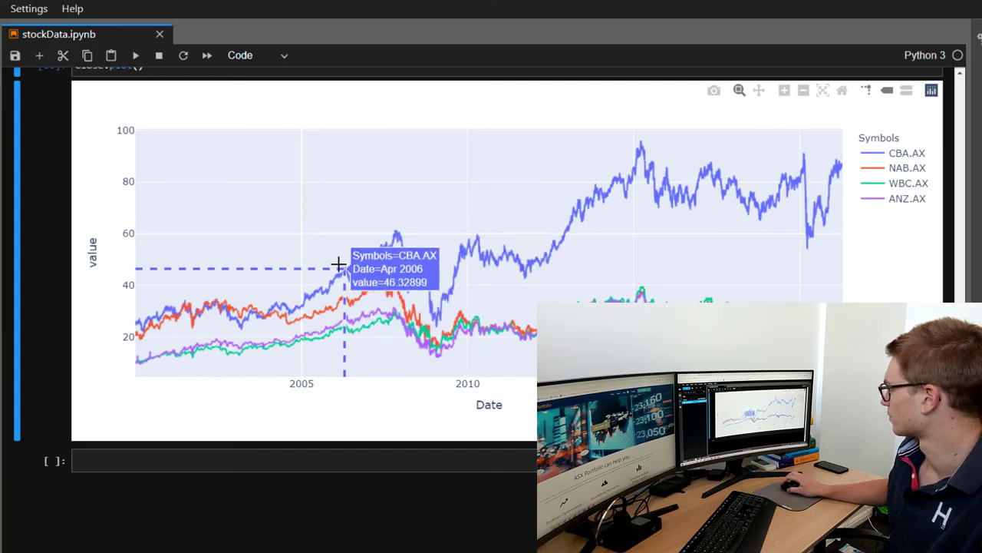
{"action": "mouse_move", "coordinate": [370, 140]}
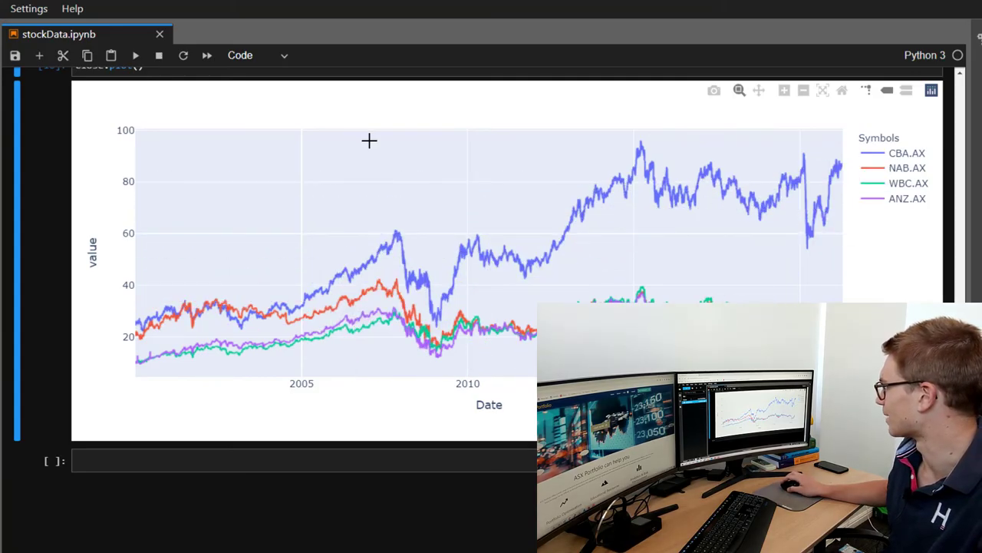
{"action": "scroll", "scroll_direction": "up", "scroll_amount": 3}
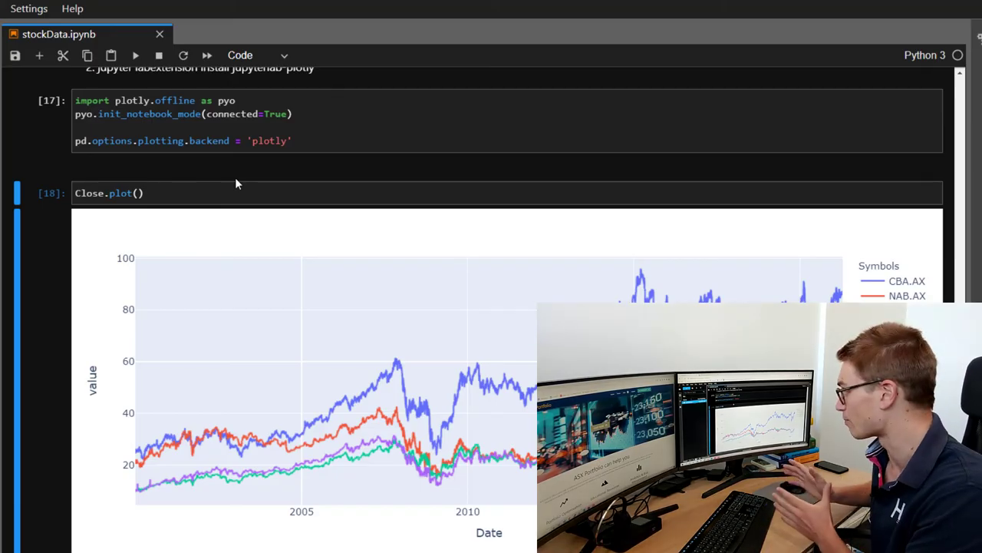
{"action": "mouse_move", "coordinate": [488, 427]}
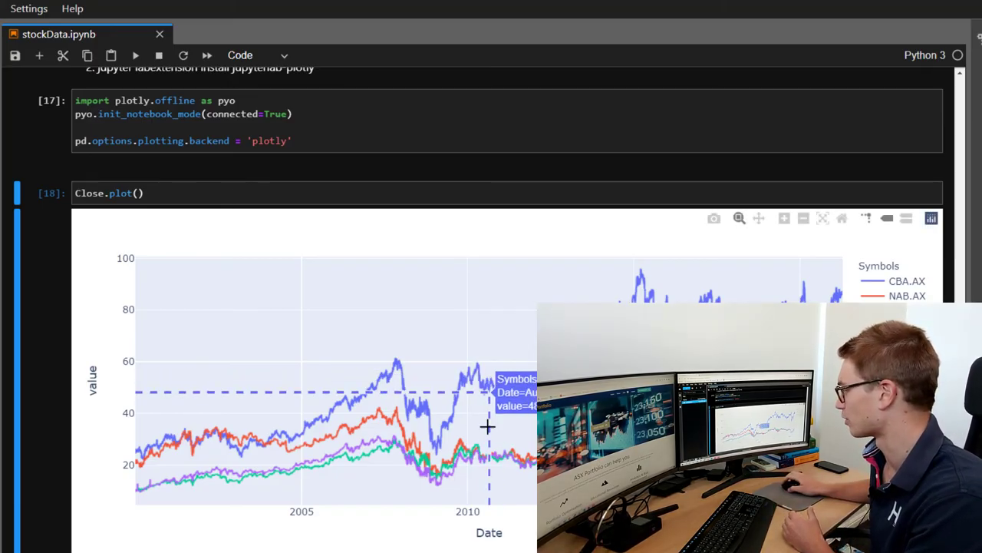
{"action": "mouse_move", "coordinate": [294, 445]}
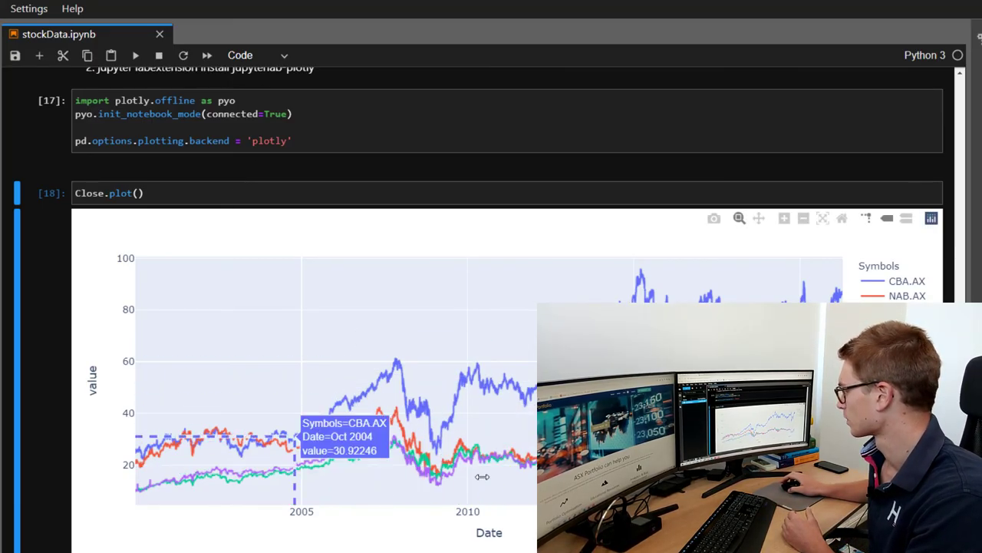
{"action": "scroll", "scroll_direction": "down", "scroll_amount": 3}
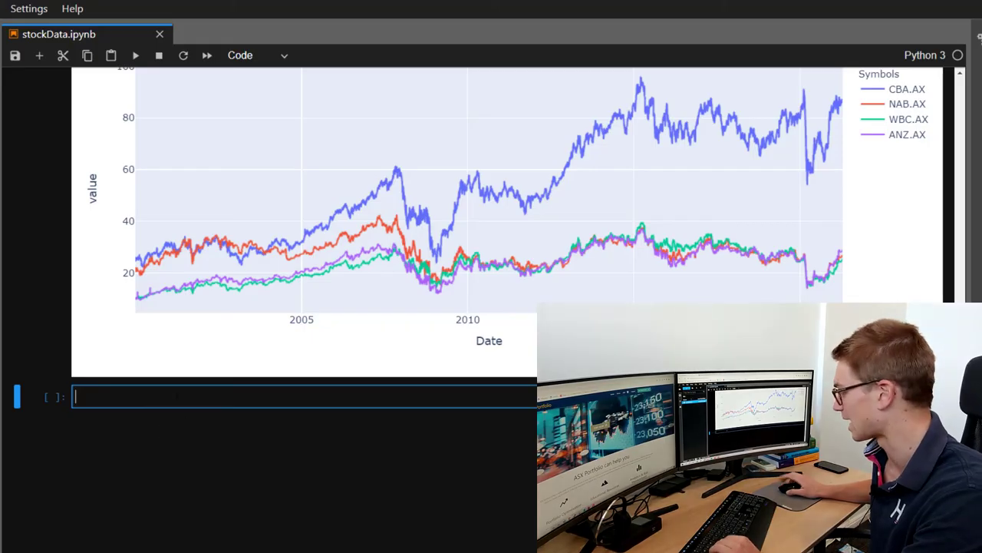
- Display the CBA.AX closing prices with Close['CBA.AX']
{"action": "type", "text": "Close['']"}
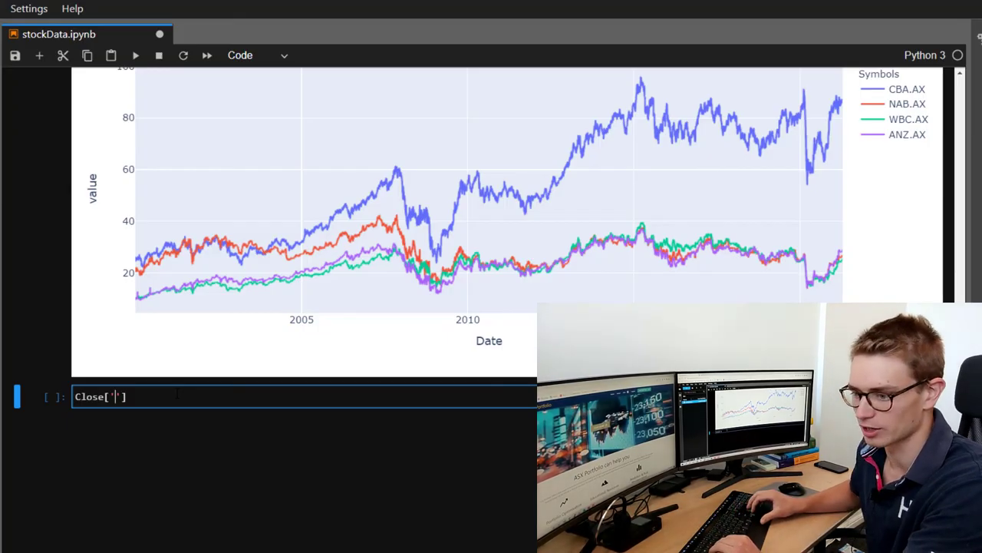
{"action": "type", "text": "CBA"}
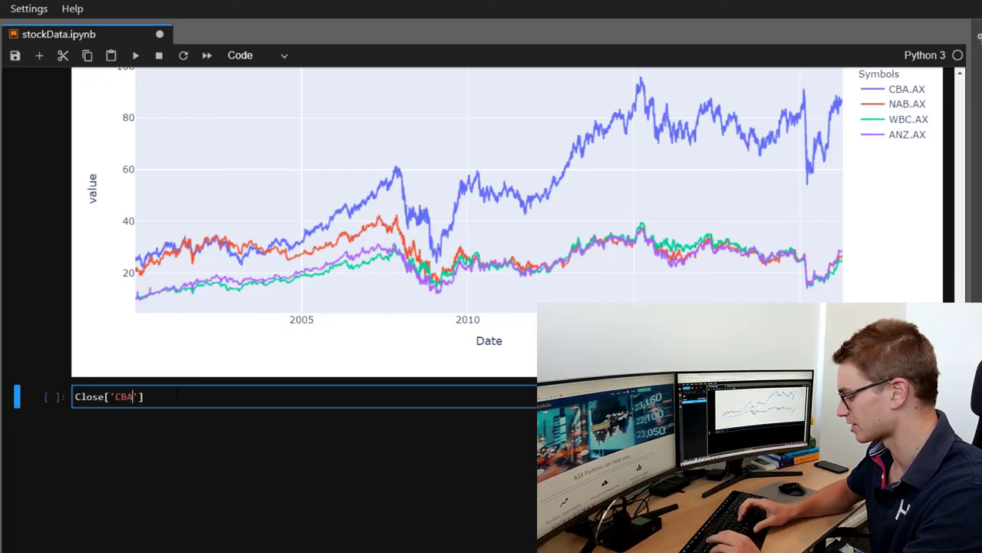
{"action": "type", "text": ".ACX"}
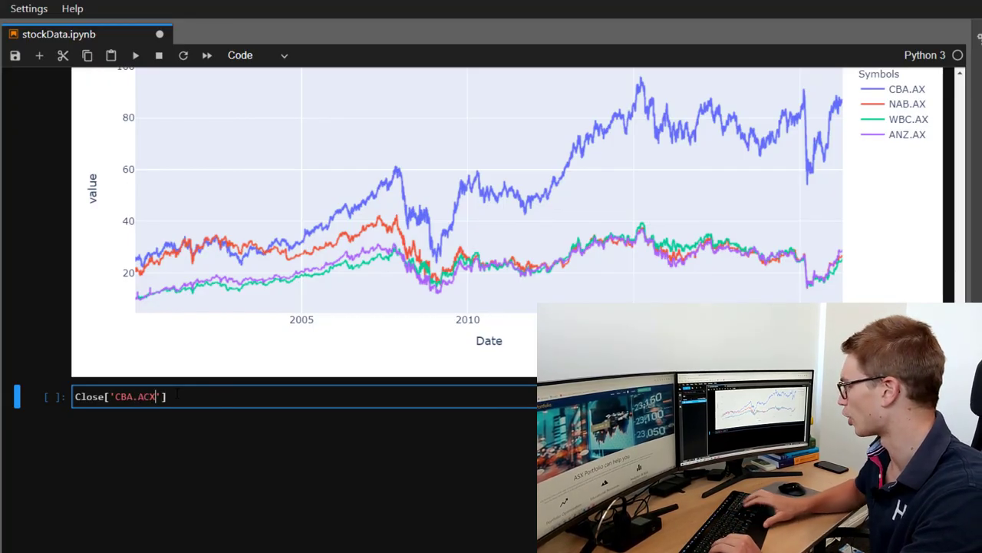
{"action": "key", "text": "Backspace"}
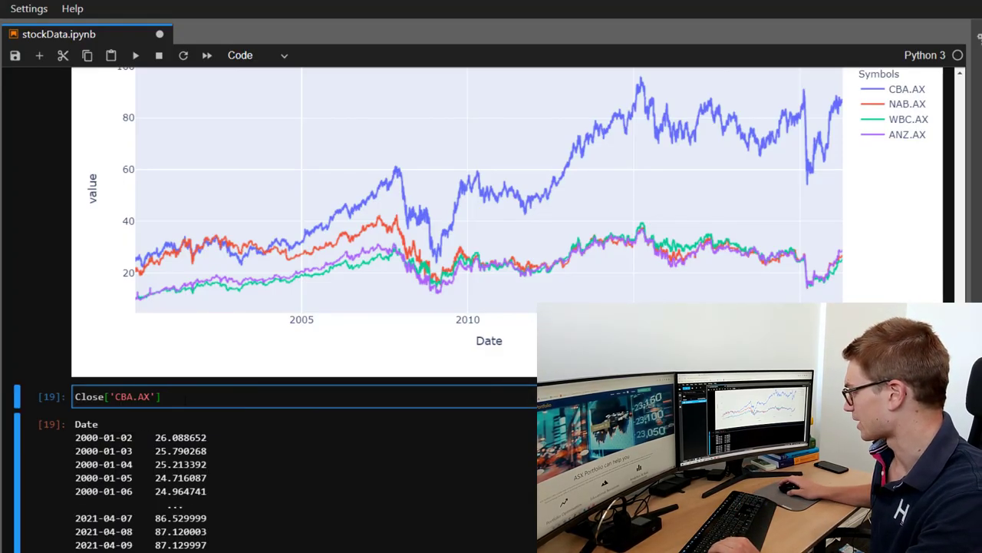
- Show CBA.AX daily returns with .pct_change() and begin a .plot(kind=) call
{"action": "type", "text": ".pct_change("}
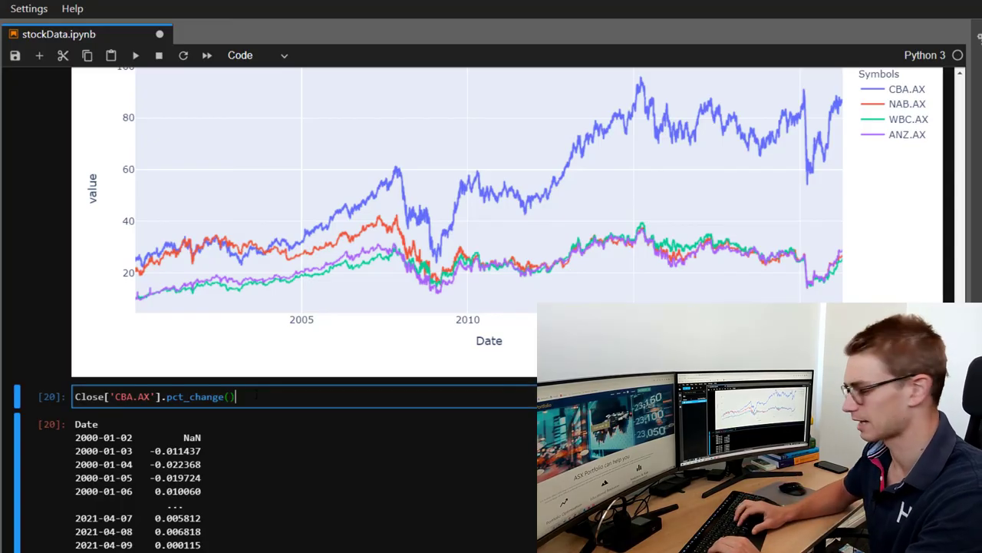
{"action": "type", "text": ".plot"}
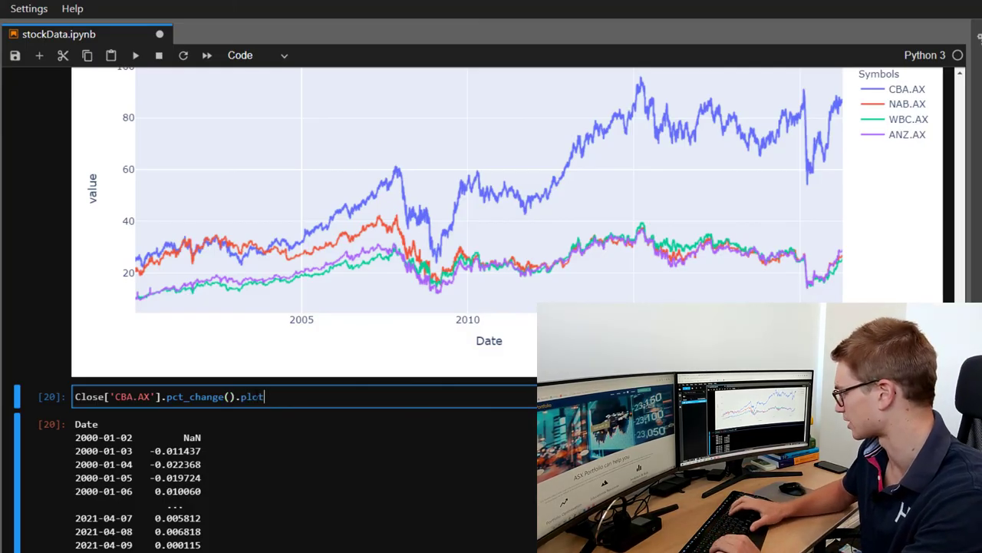
{"action": "type", "text": "()"}
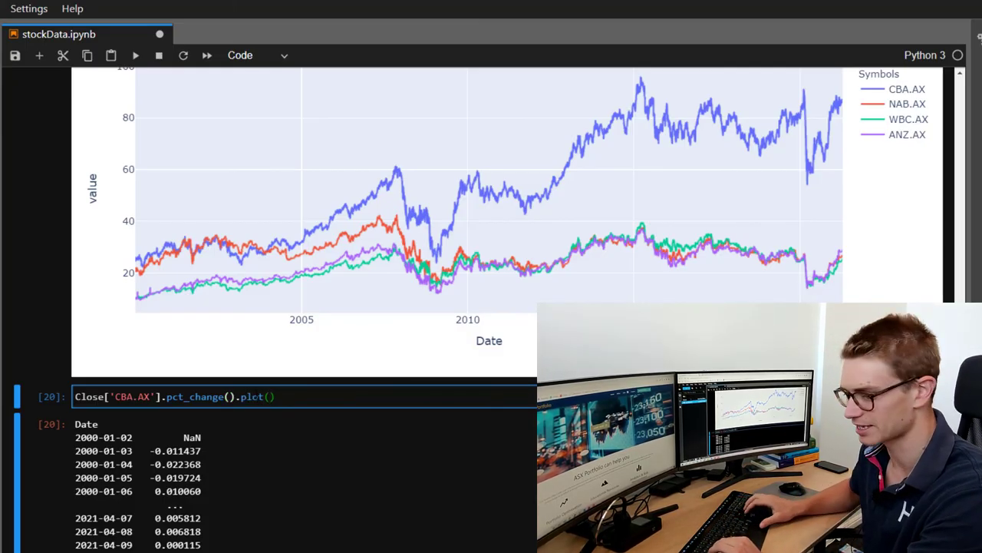
{"action": "type", "text": "kind="}
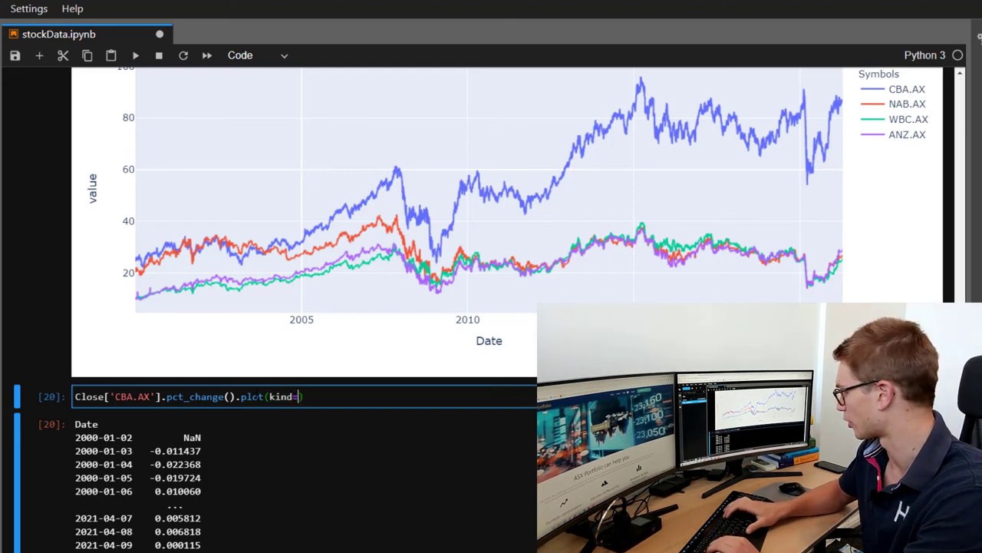
- Complete the plot as kind='hist' to draw a histogram of CBA.AX daily returns
{"action": "type", "text": "hist'"}
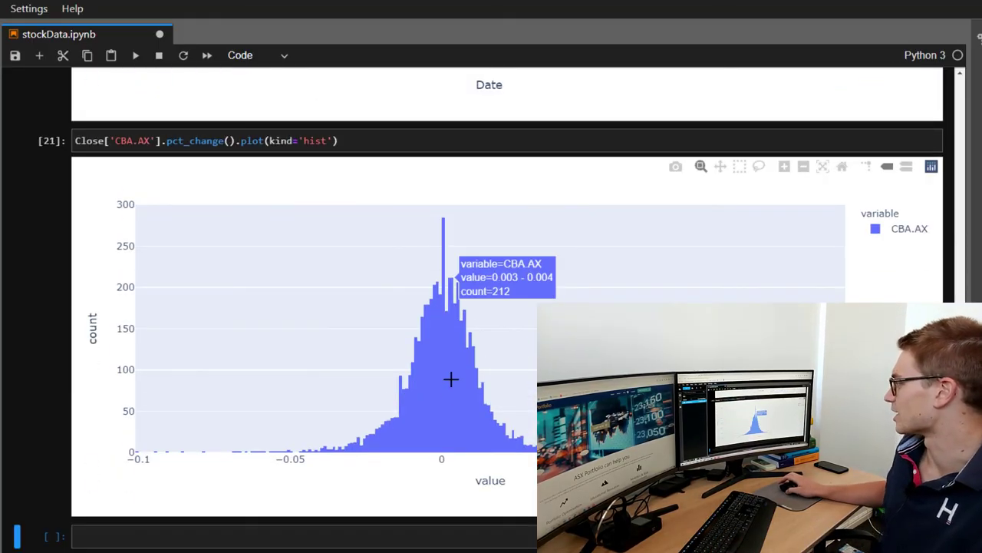
{"action": "mouse_move", "coordinate": [425, 387]}
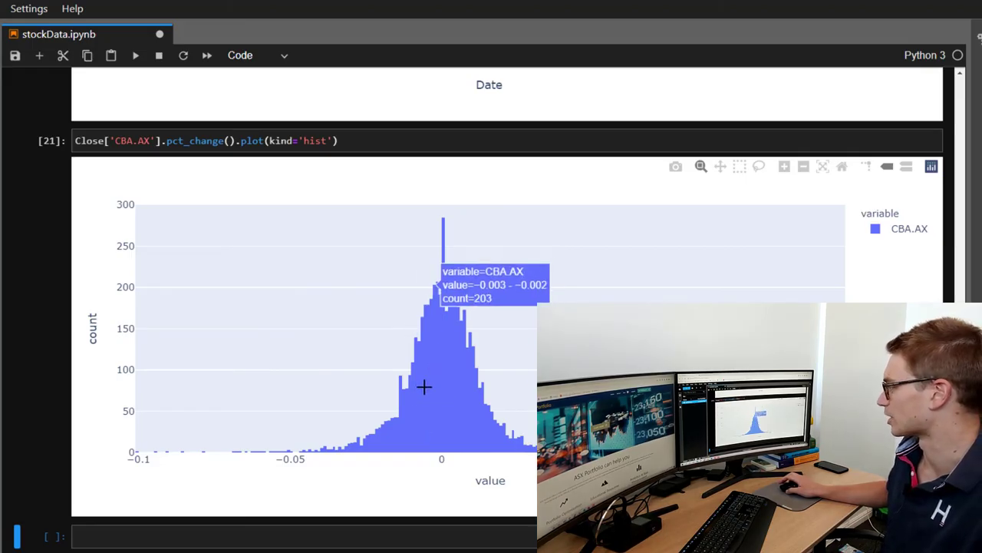